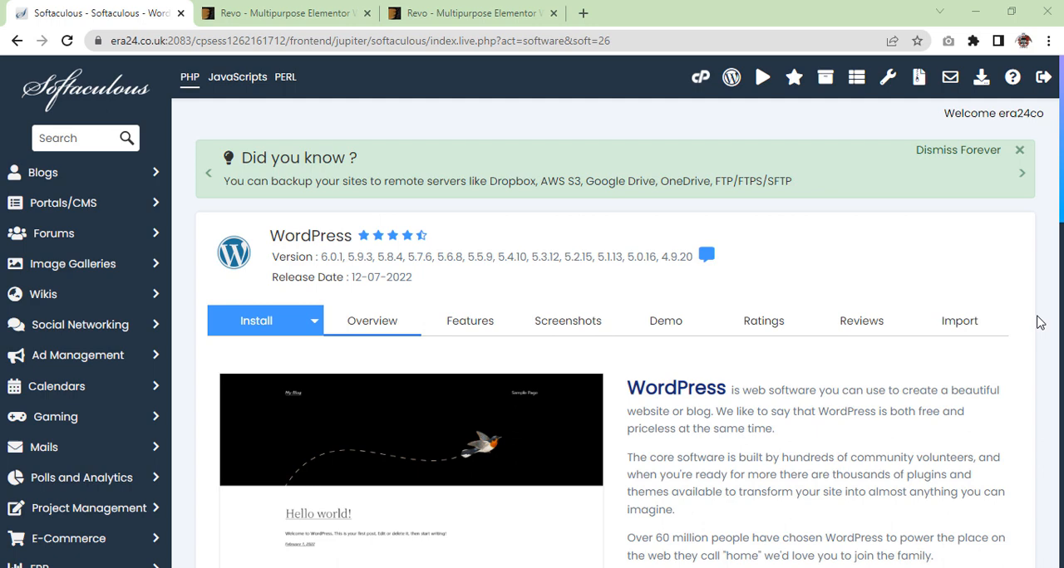
# - Start a WordPress install targeting https revo.era24.co.uk with no subdirectory
pyautogui.scroll(-3)
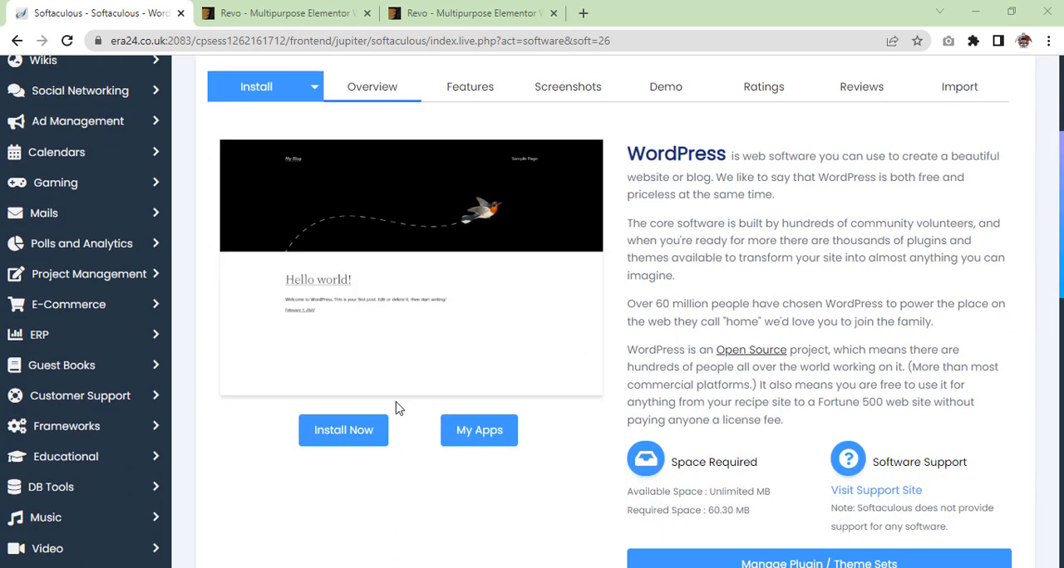
pyautogui.click(342, 430)
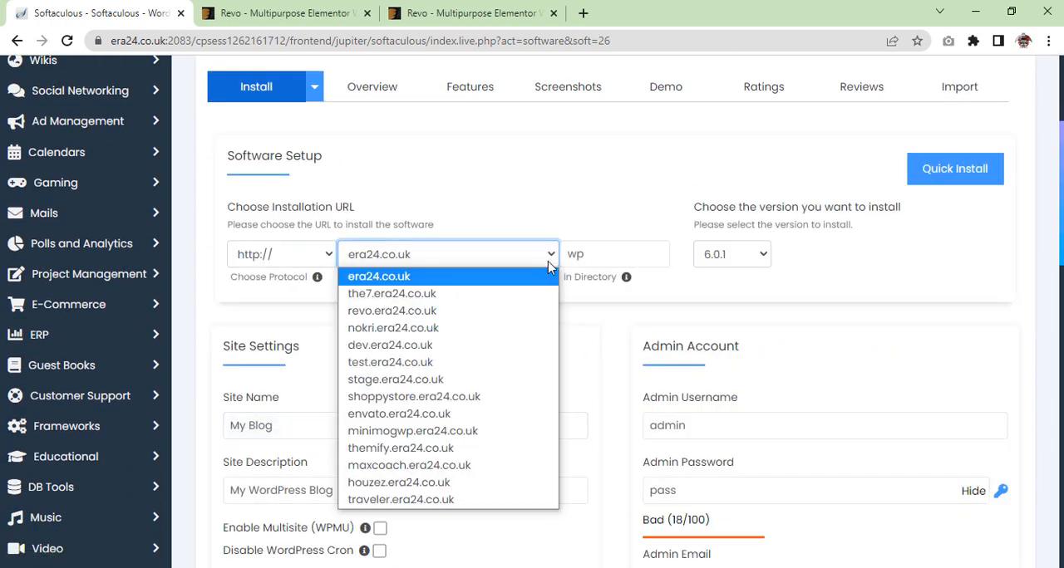
pyautogui.click(391, 311)
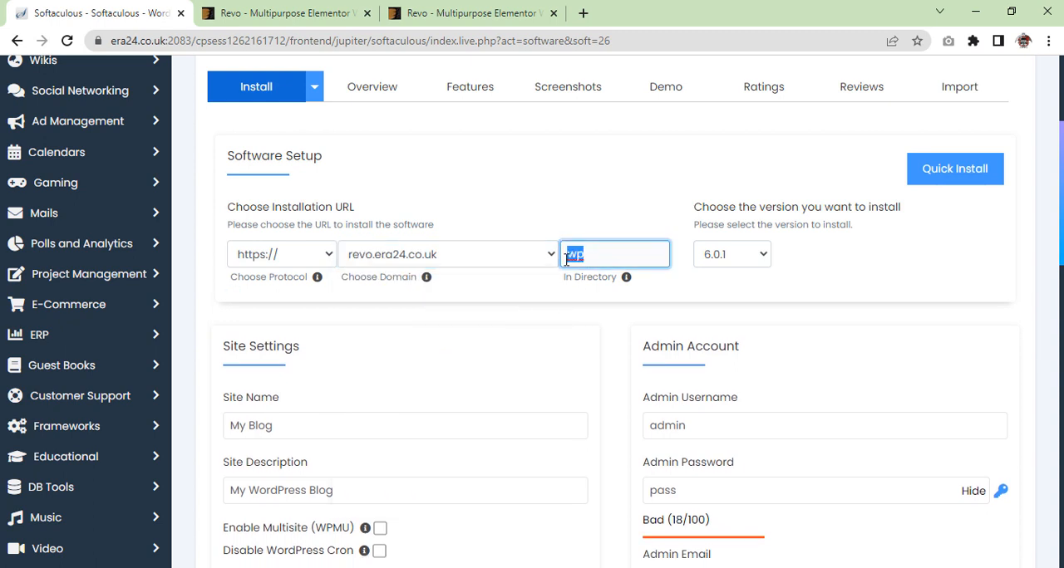
pyautogui.scroll(-3)
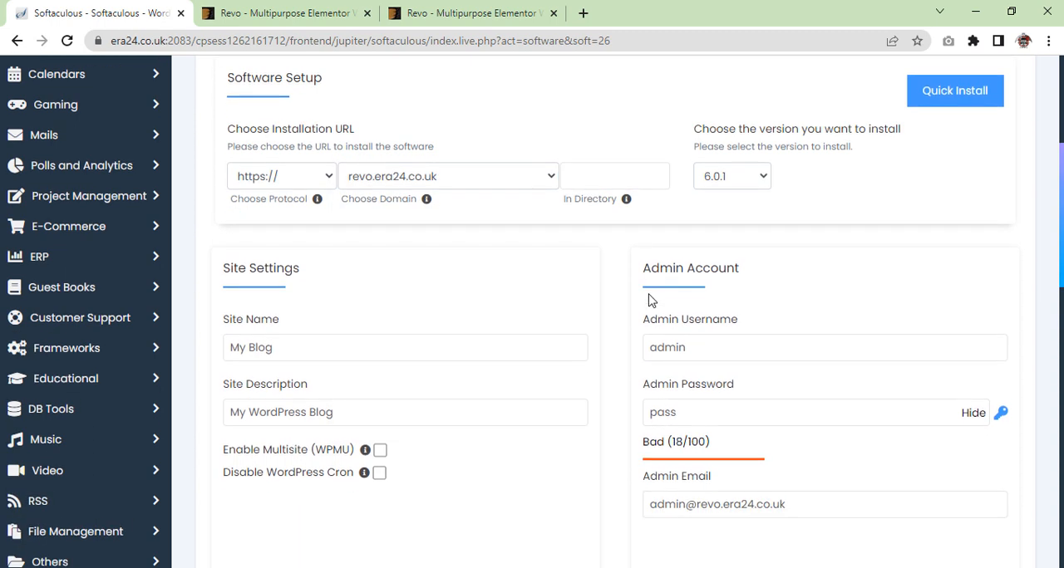
pyautogui.scroll(-3)
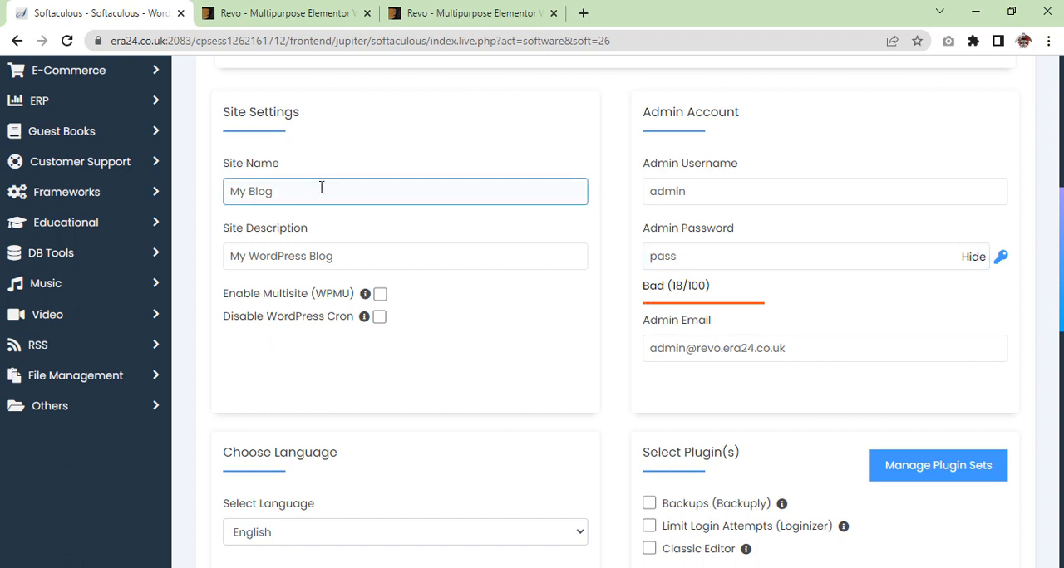
# - Name the site Revo and enter a new admin password
pyautogui.write('R')
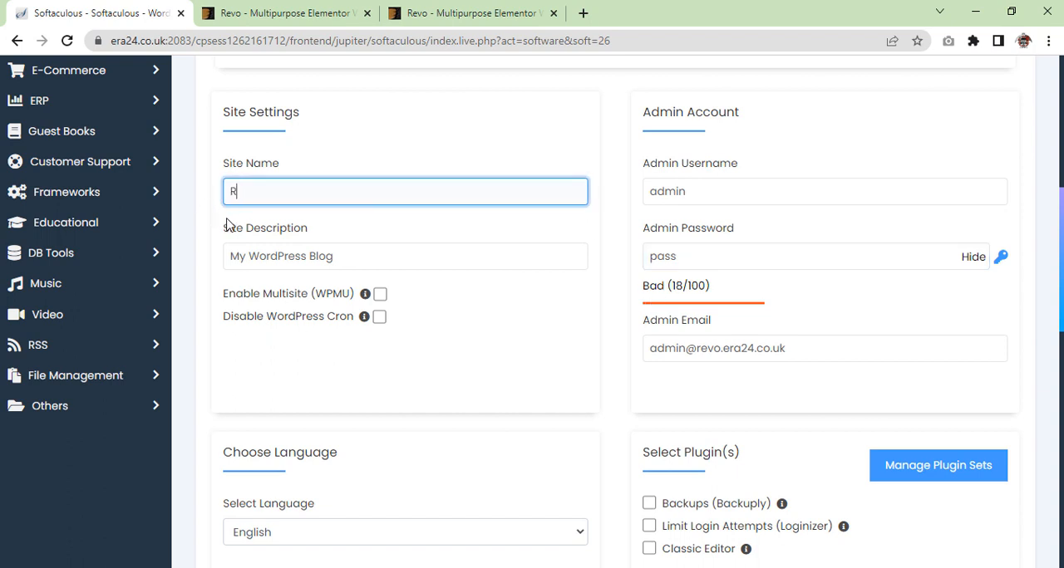
pyautogui.write('evo')
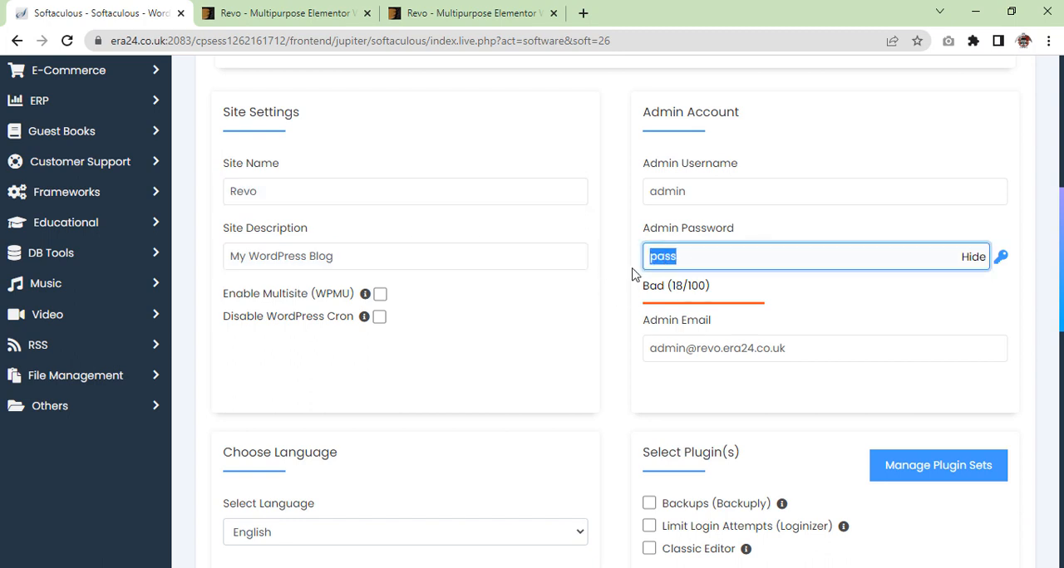
pyautogui.write('PP')
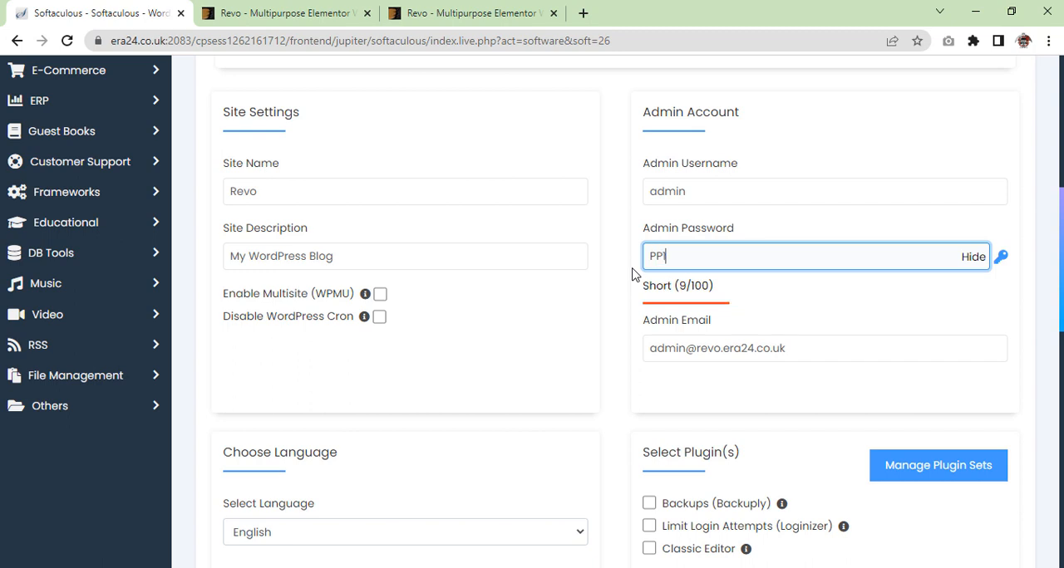
pyautogui.write('12344')
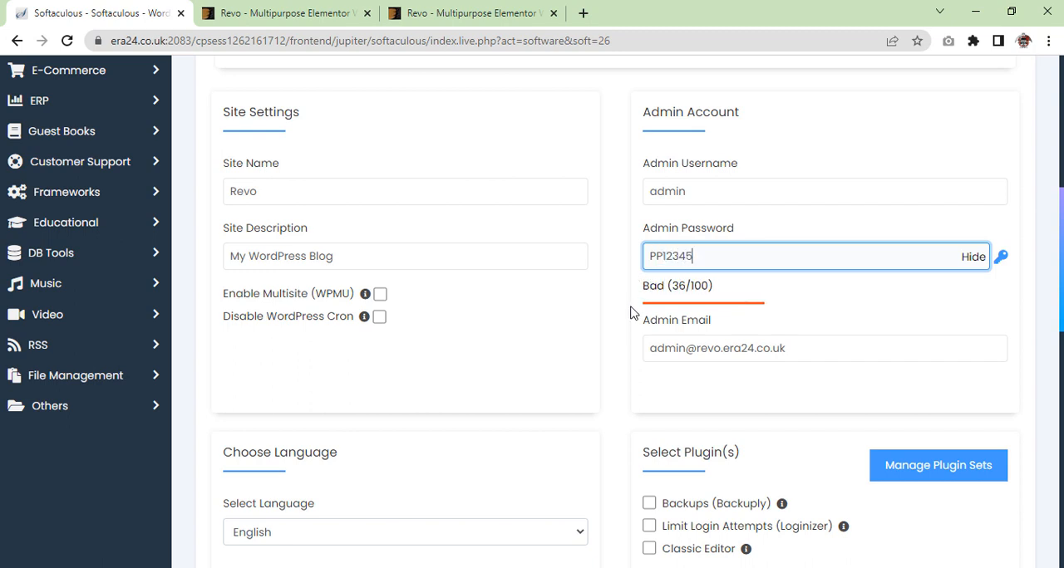
pyautogui.scroll(-3)
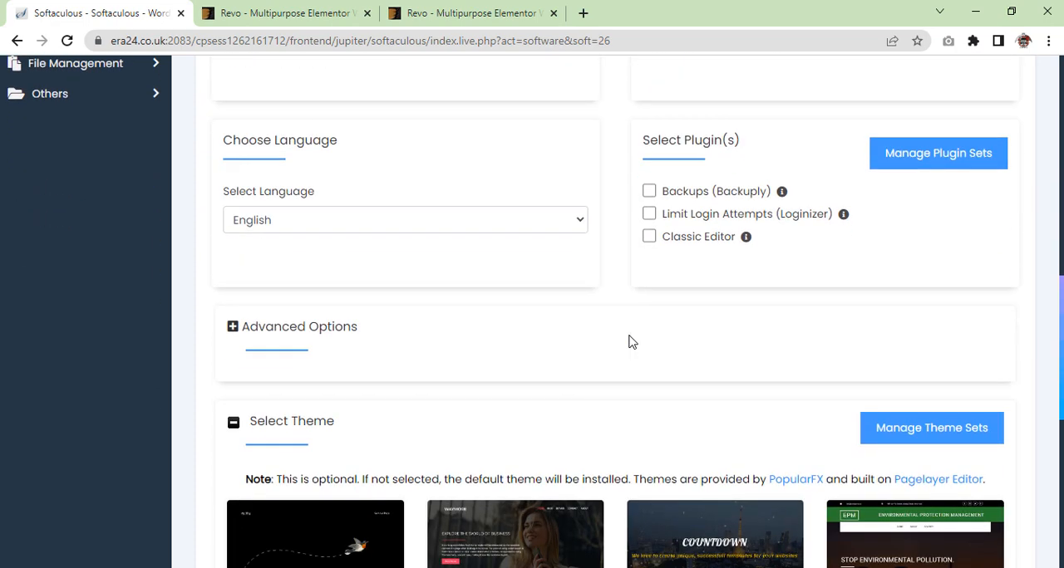
pyautogui.scroll(-3)
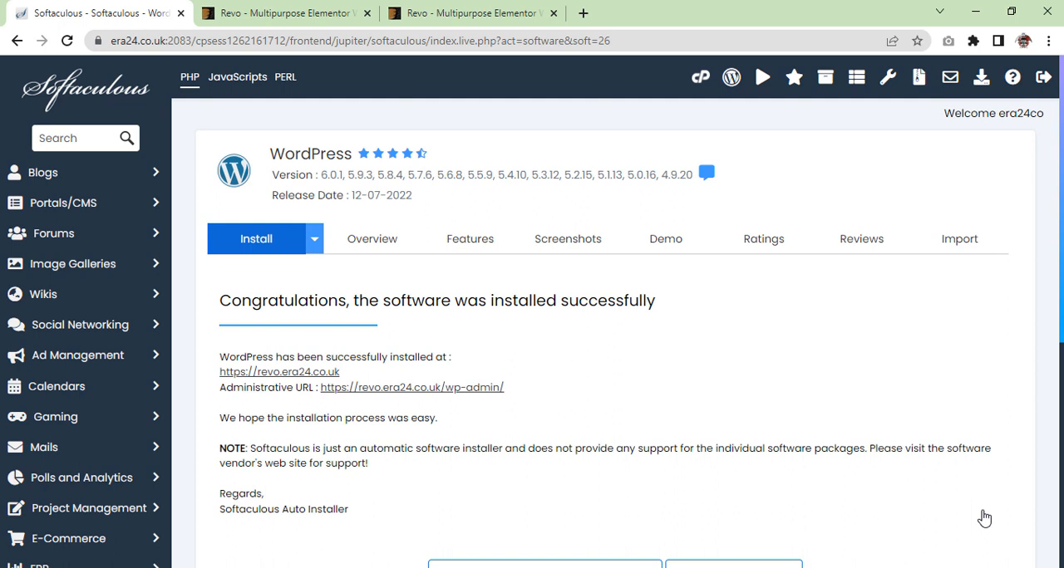
pyautogui.moveTo(641, 396)
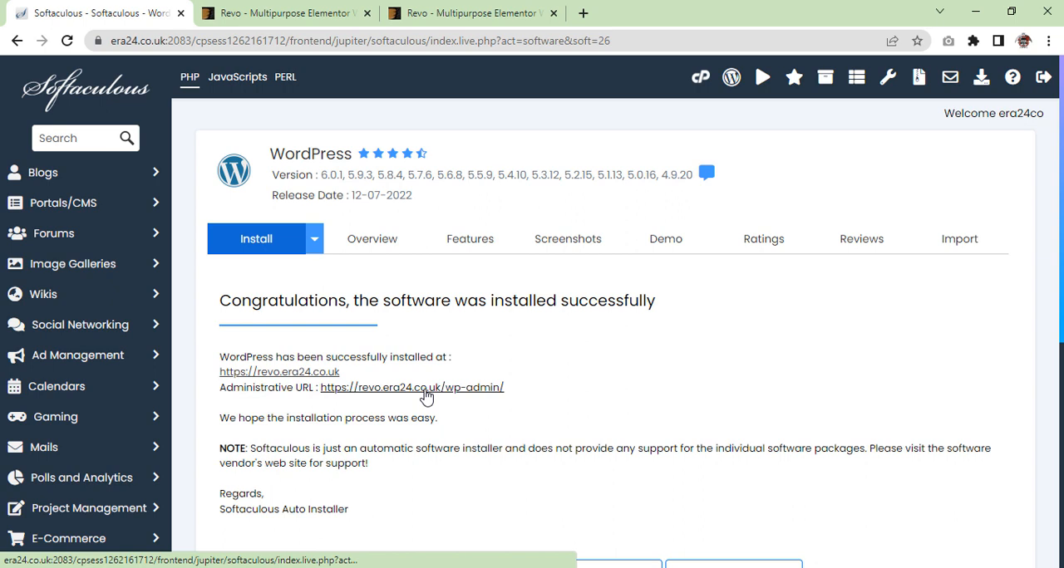
# - Open the Revo admin dashboard via the Administrative URL after installation succeeds
pyautogui.click(412, 387)
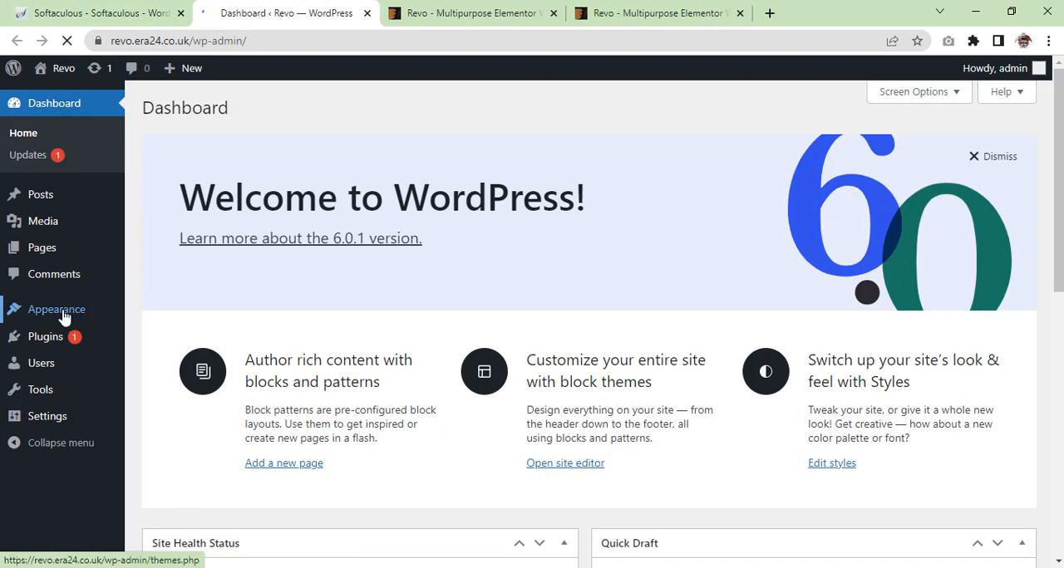
pyautogui.moveTo(56, 309)
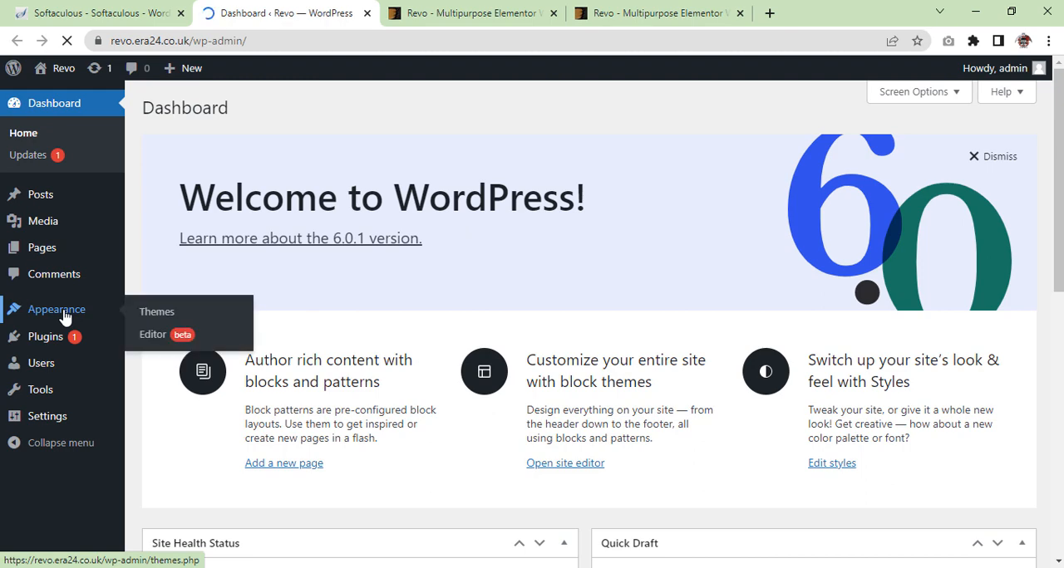
# - Choose sw_revo_theme_v4.0.14.zip in the Appearance > Themes upload form
pyautogui.click(156, 311)
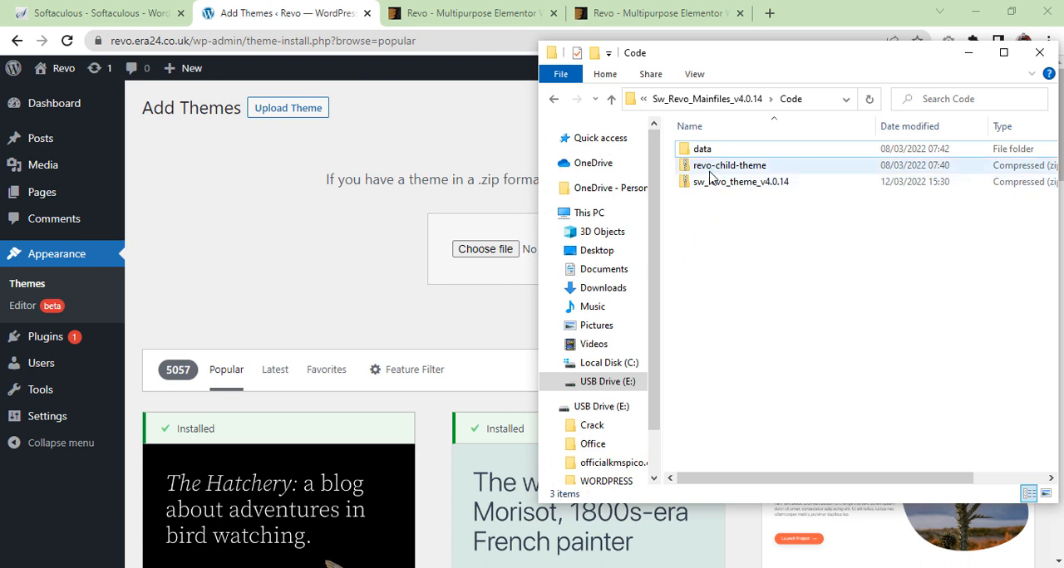
pyautogui.click(741, 181)
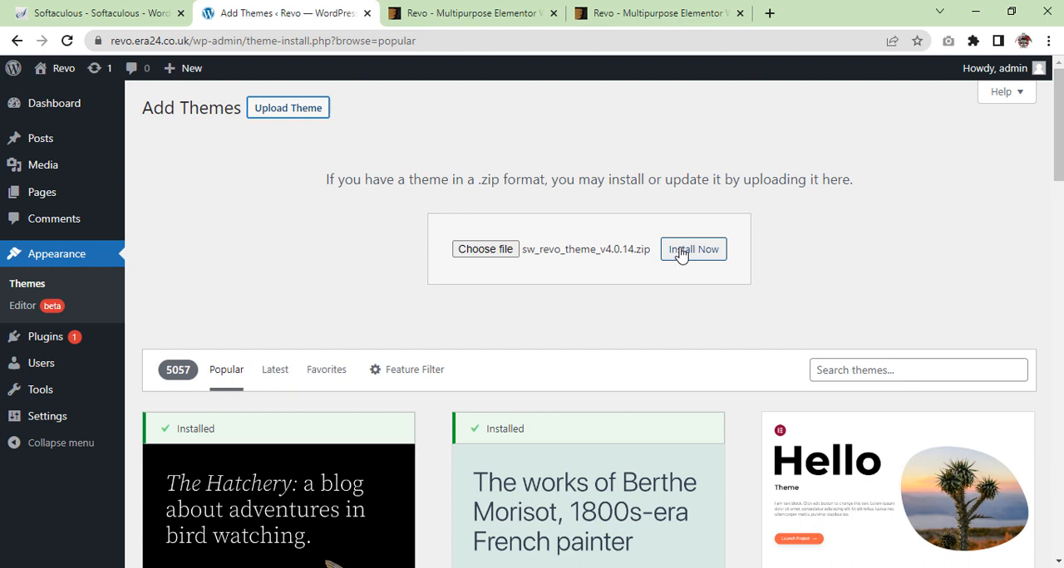
# - Install the uploaded Revo theme and activate it
pyautogui.click(692, 250)
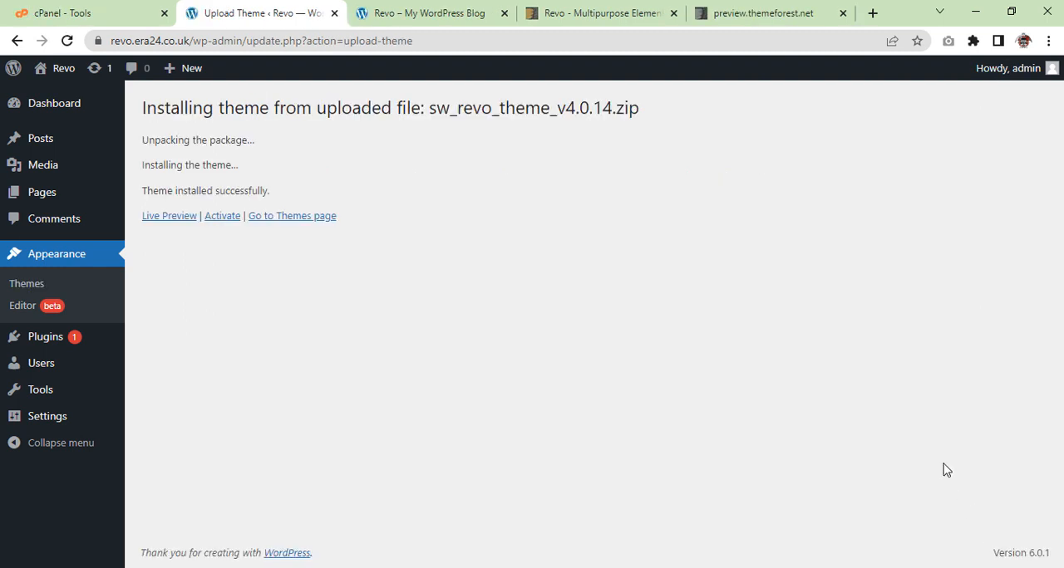
pyautogui.moveTo(895, 336)
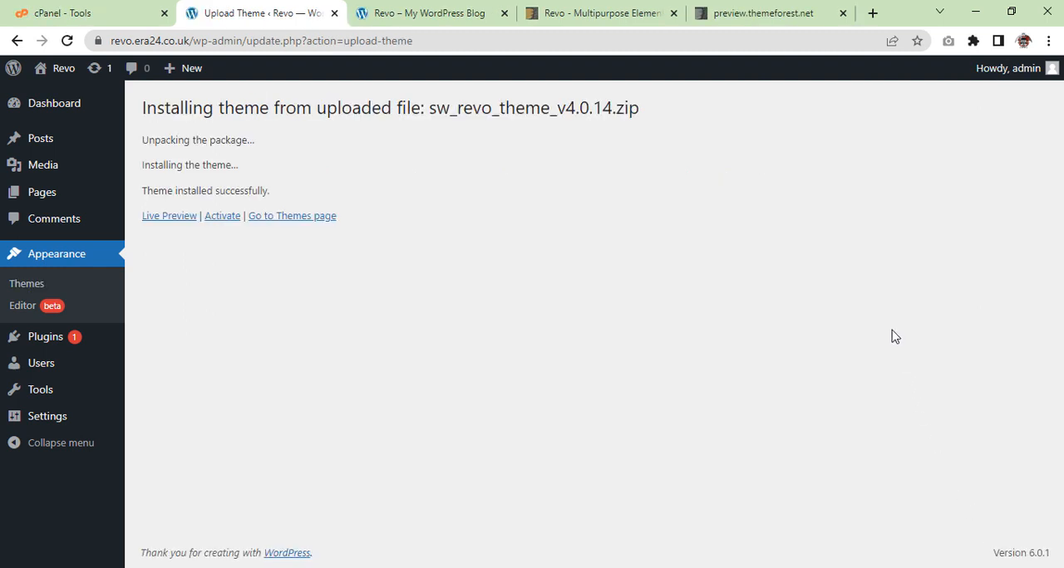
pyautogui.moveTo(665, 283)
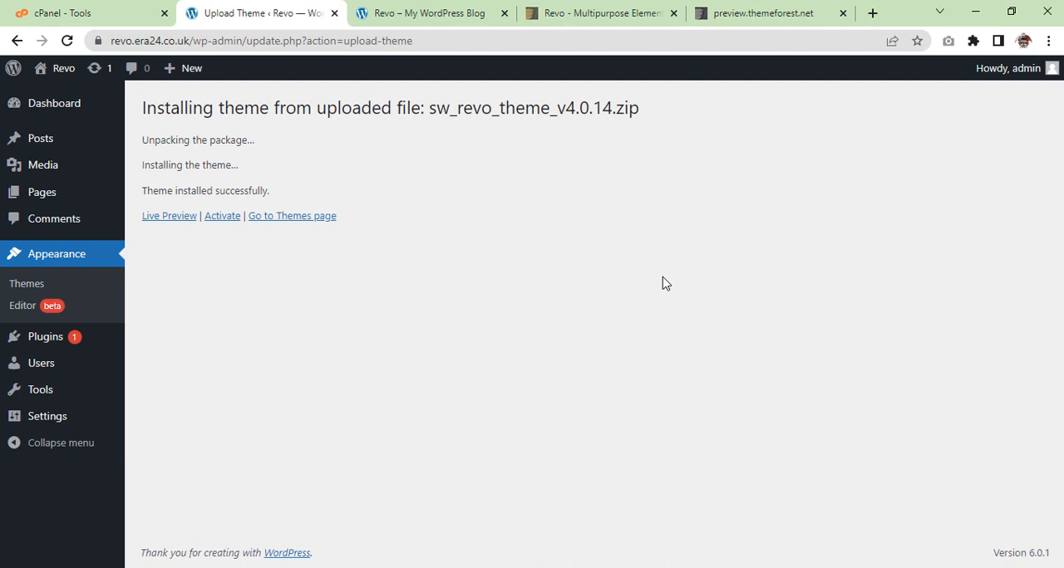
pyautogui.moveTo(218, 223)
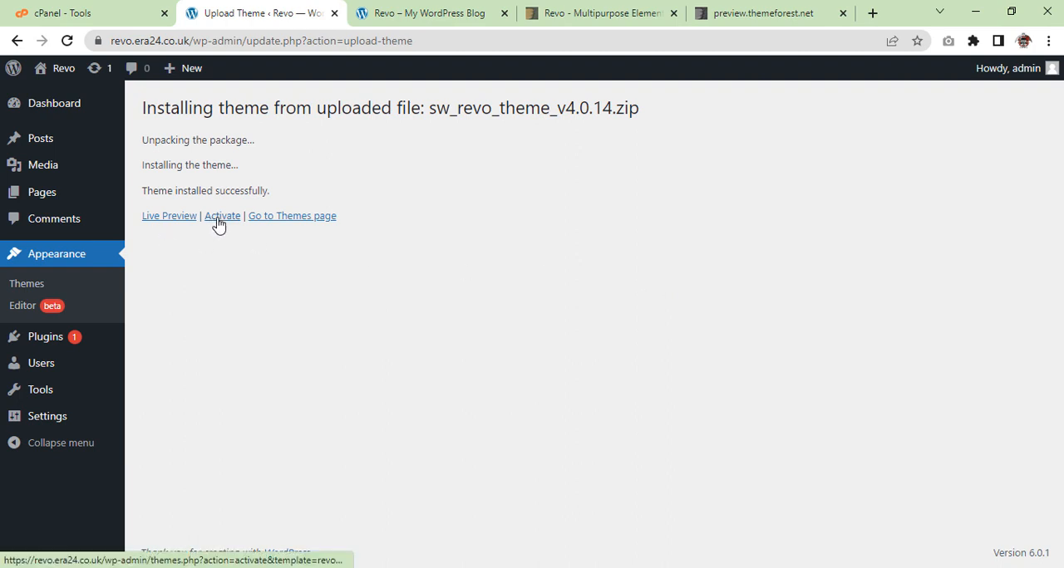
pyautogui.click(222, 215)
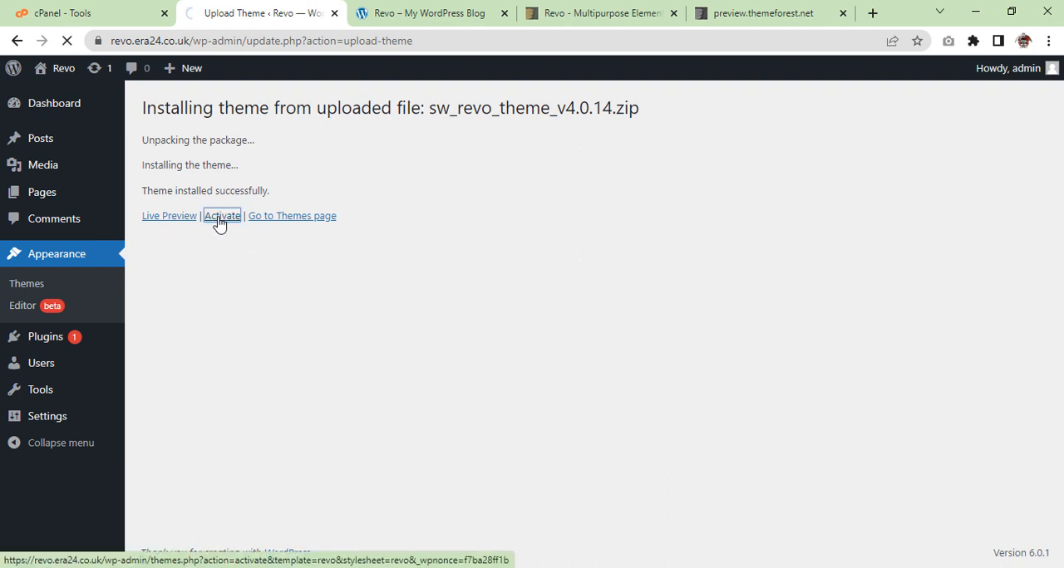
pyautogui.click(222, 216)
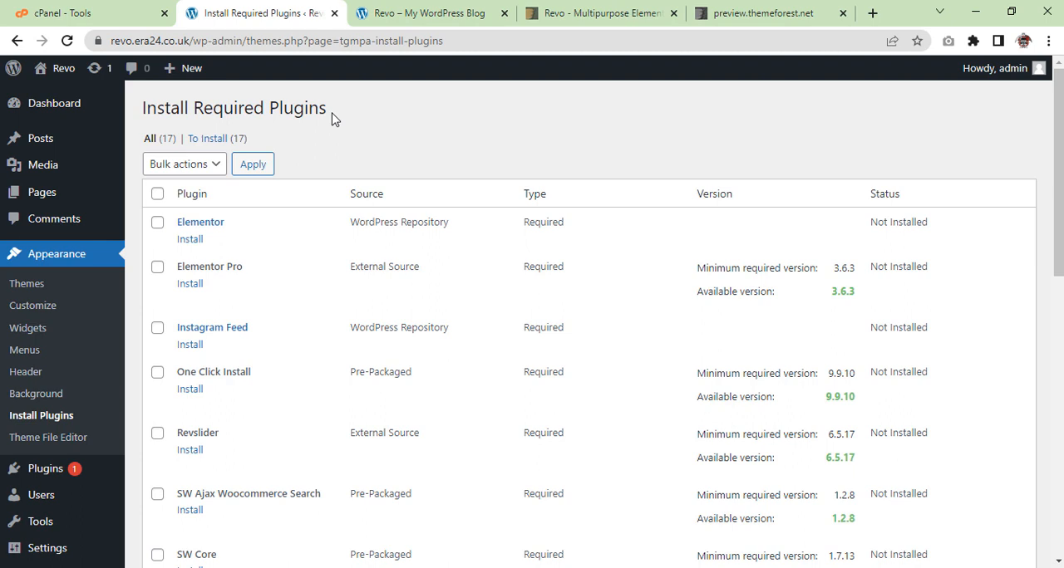
pyautogui.moveTo(145, 126)
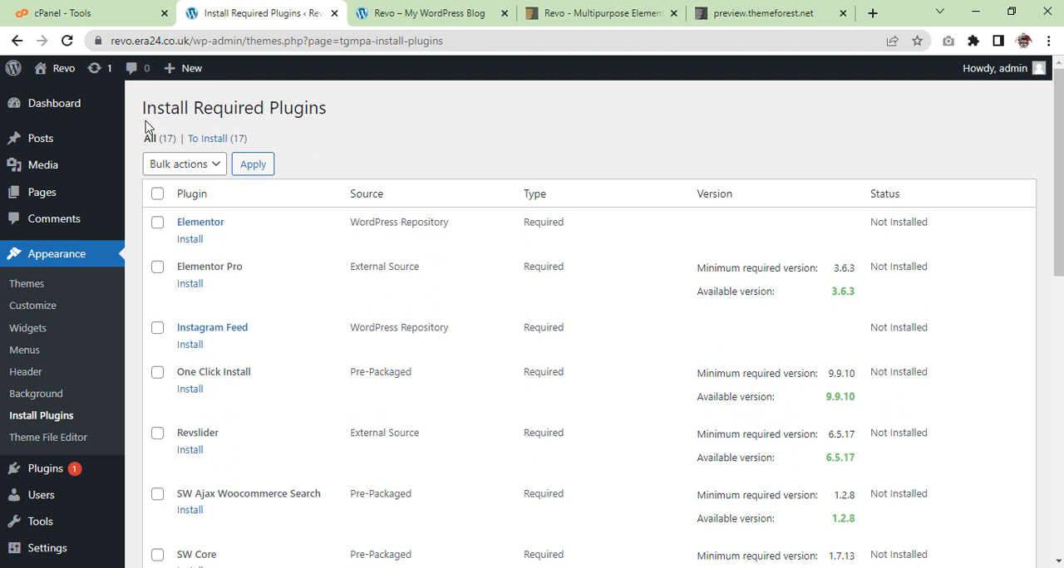
# - Bulk-install all 17 required Revo plugins and return to the required plugins installer
pyautogui.click(157, 193)
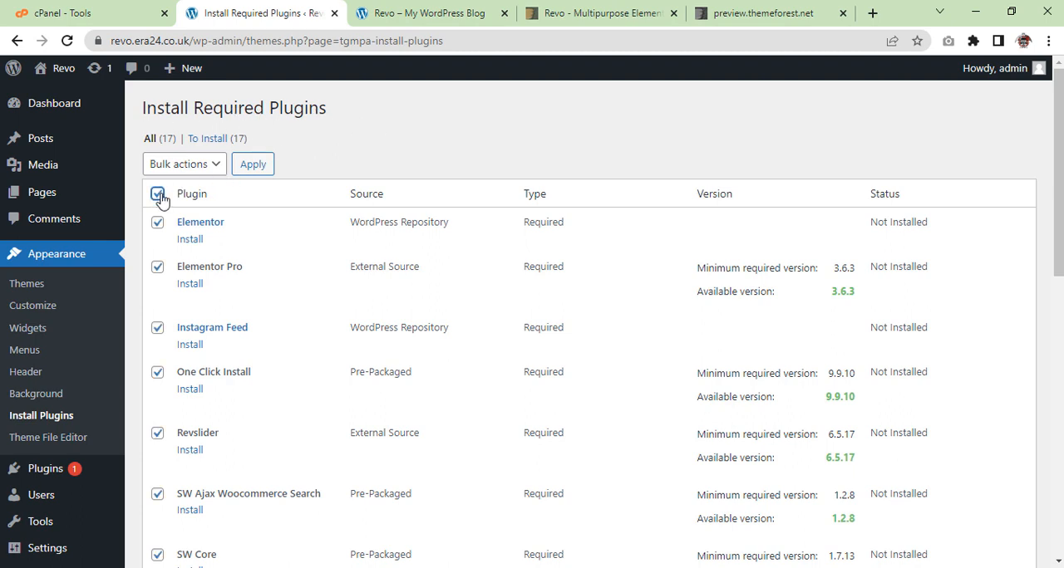
pyautogui.click(183, 164)
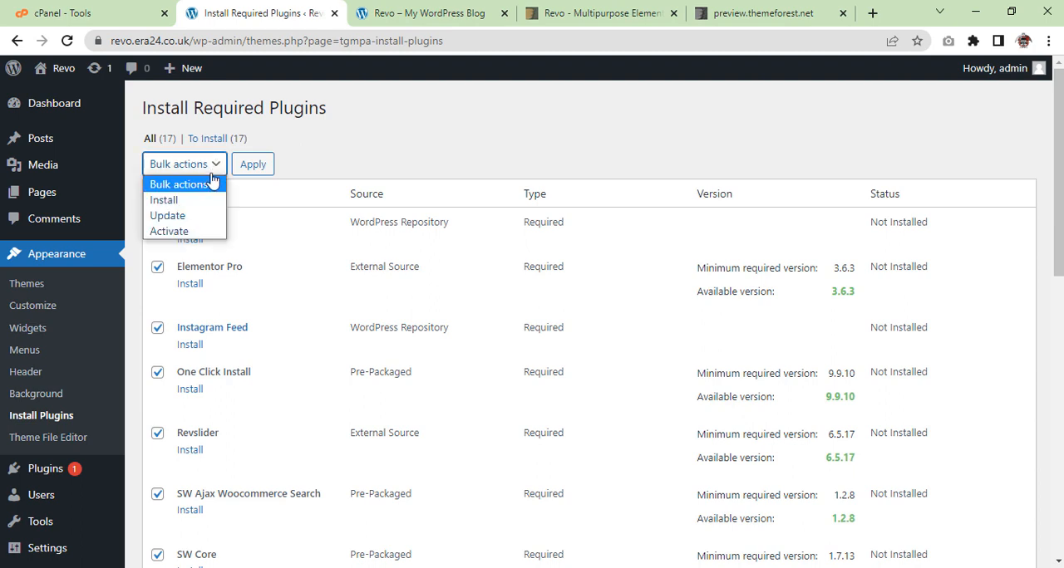
pyautogui.click(164, 200)
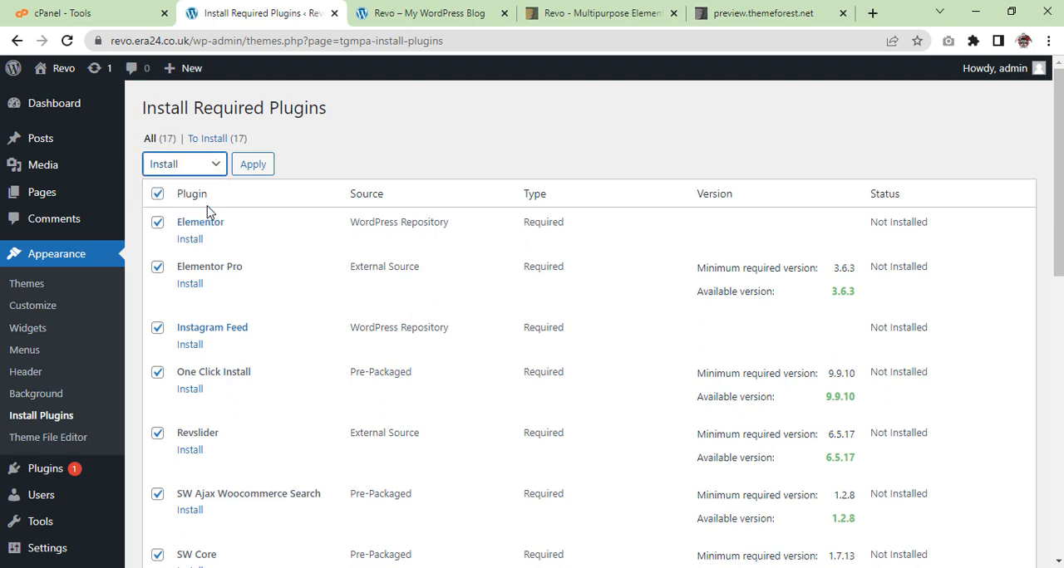
pyautogui.click(252, 163)
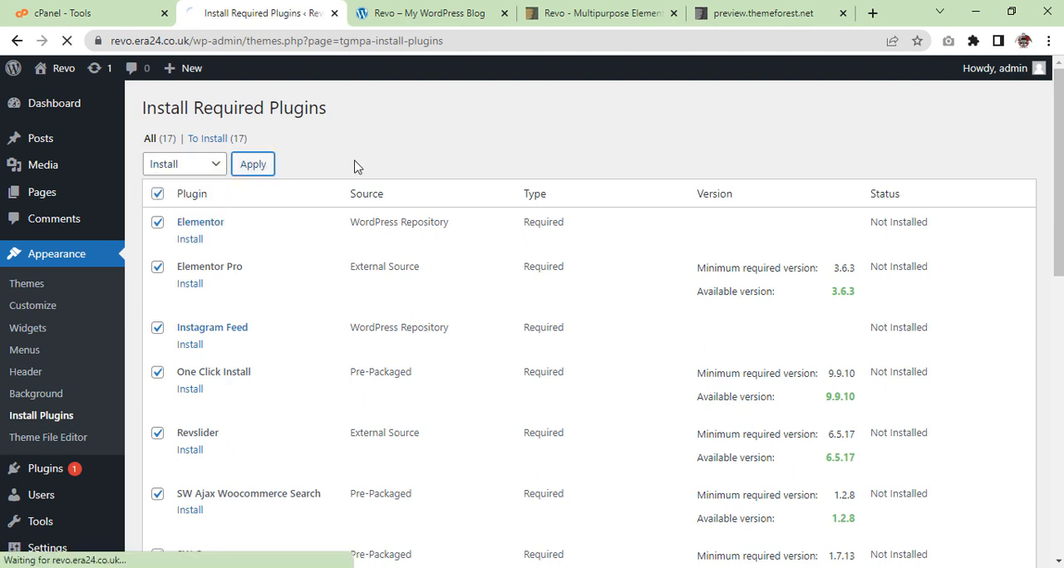
pyautogui.click(253, 164)
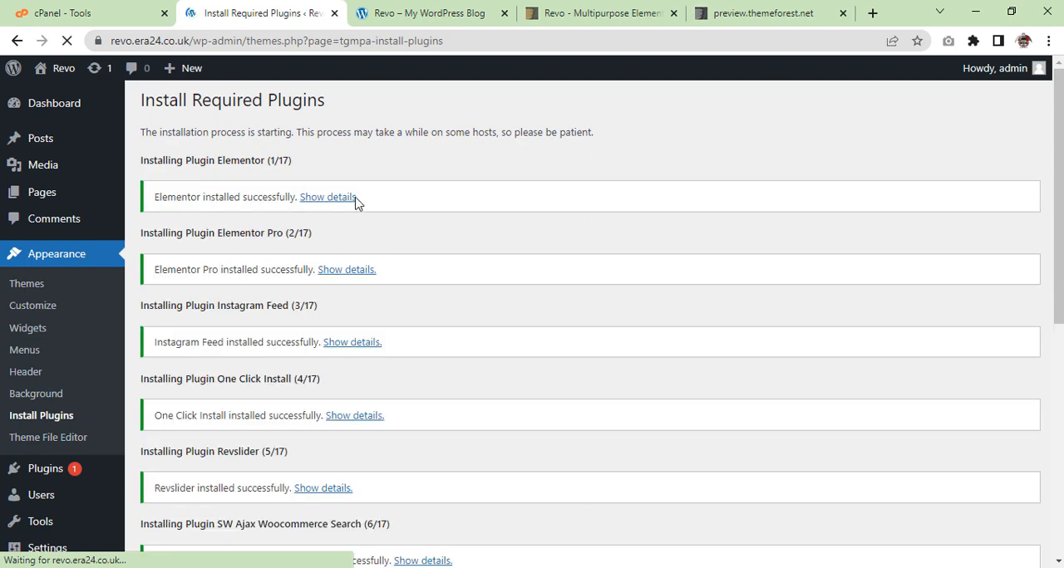
pyautogui.scroll(-3)
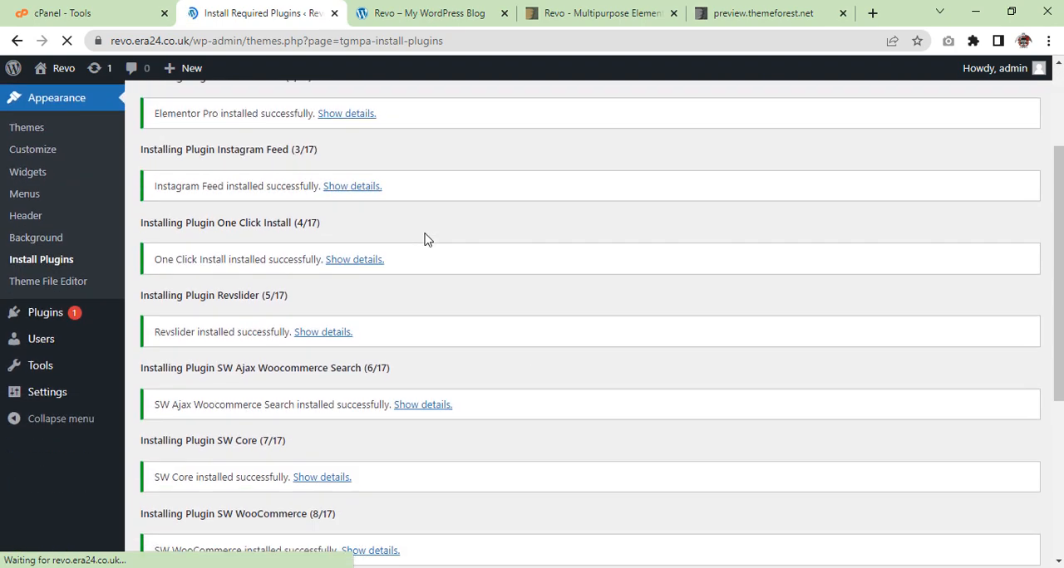
pyautogui.scroll(-3)
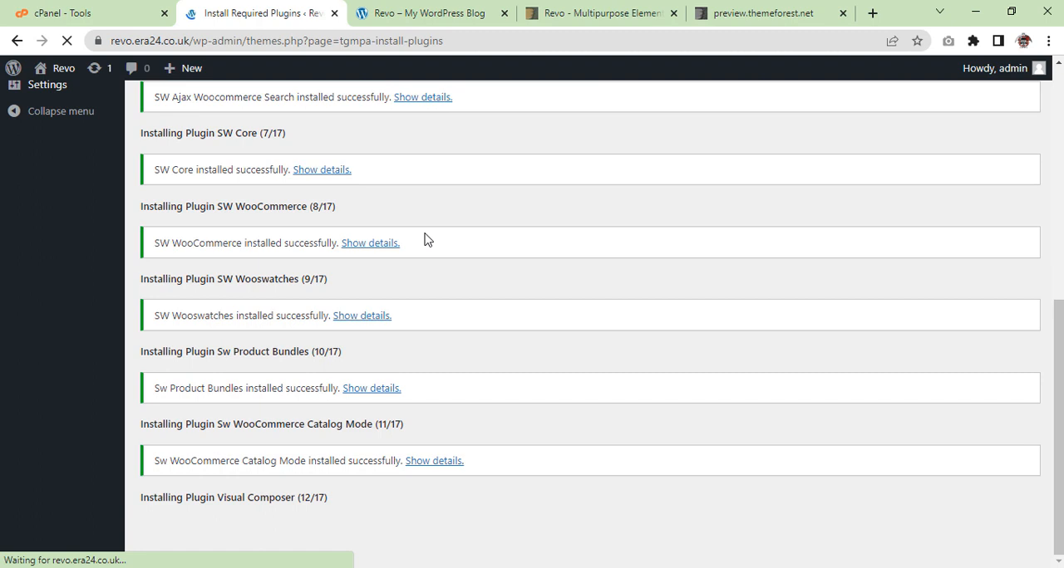
pyautogui.moveTo(439, 353)
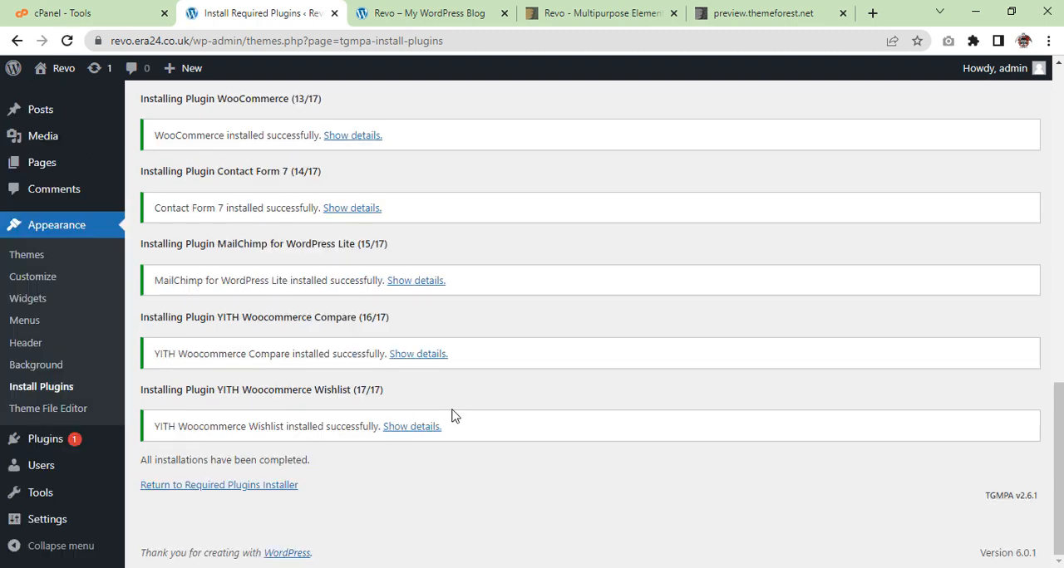
pyautogui.moveTo(372, 406)
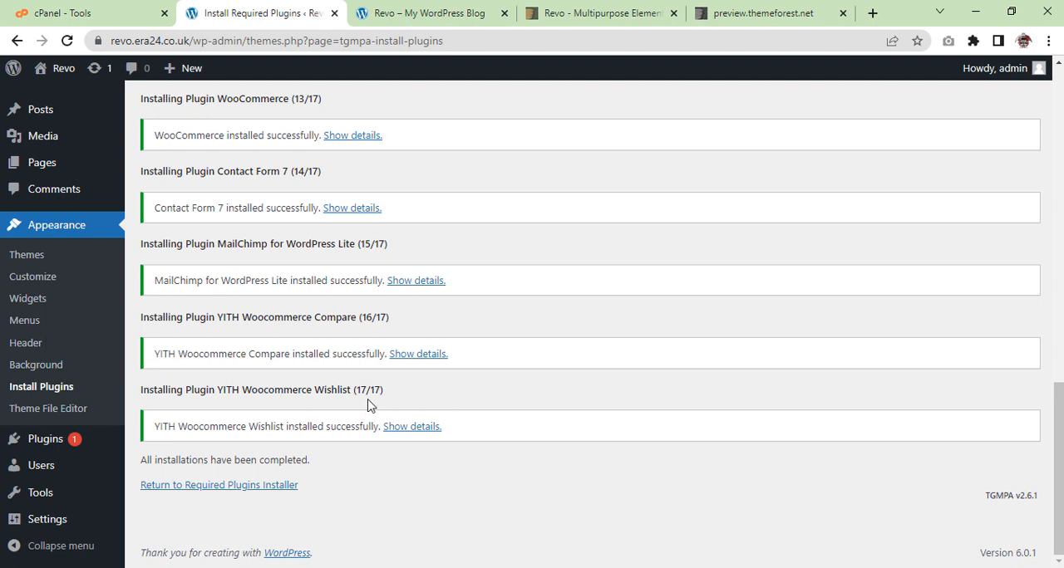
pyautogui.moveTo(372, 405)
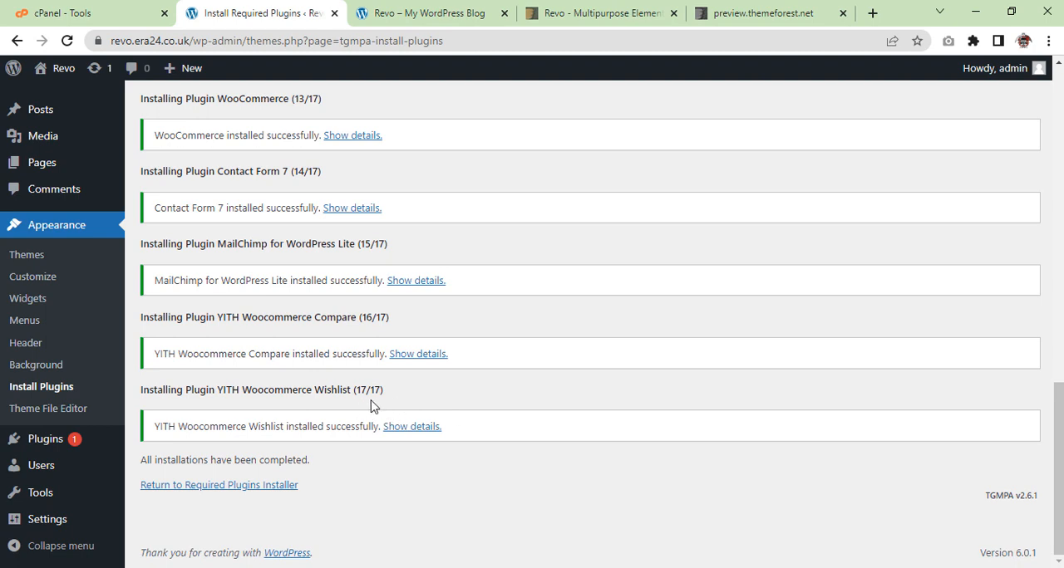
pyautogui.click(219, 485)
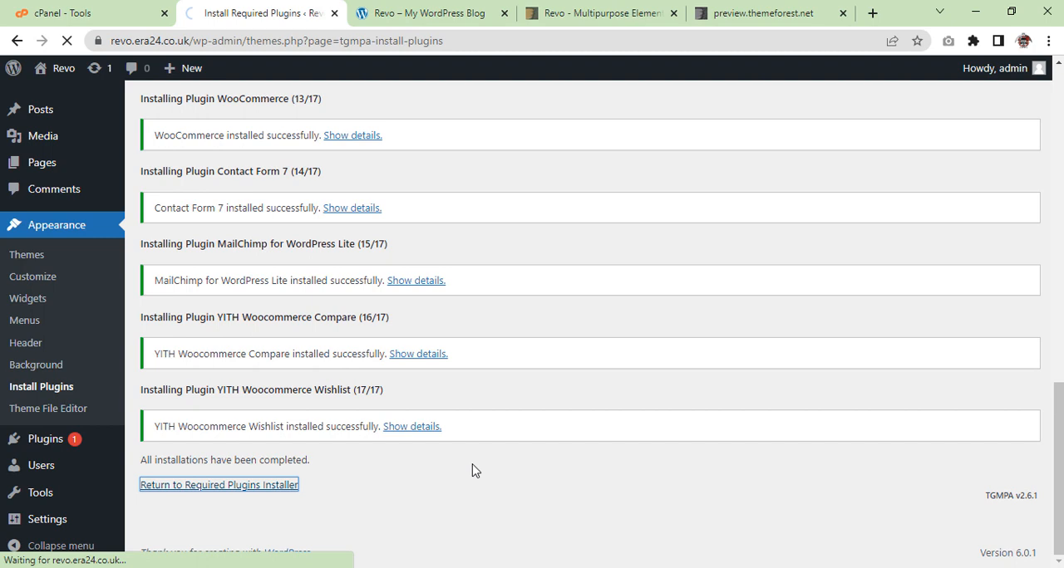
pyautogui.click(218, 484)
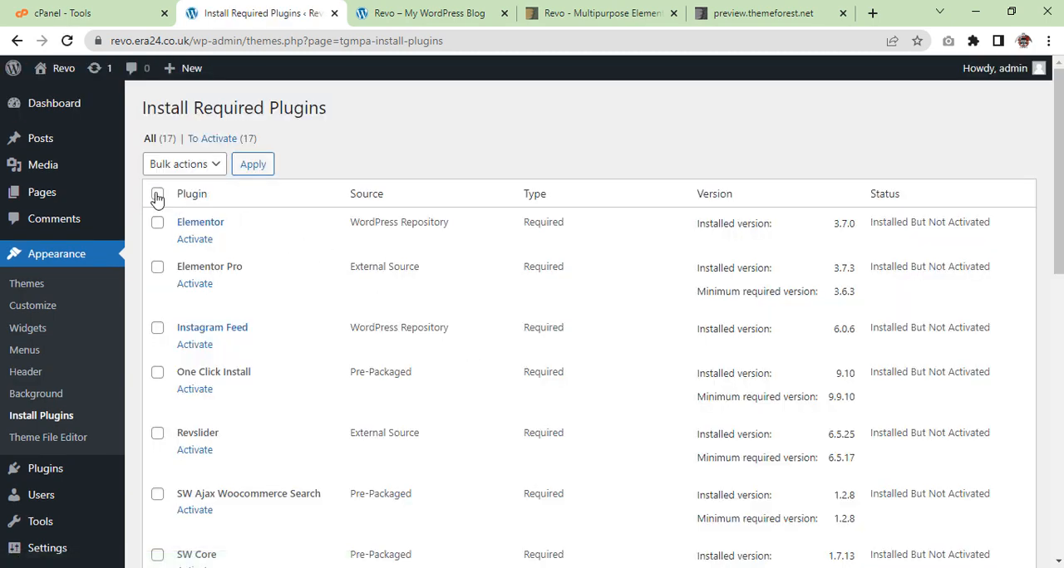
# - Select all 17 installed plugins and bulk-activate them
pyautogui.click(183, 164)
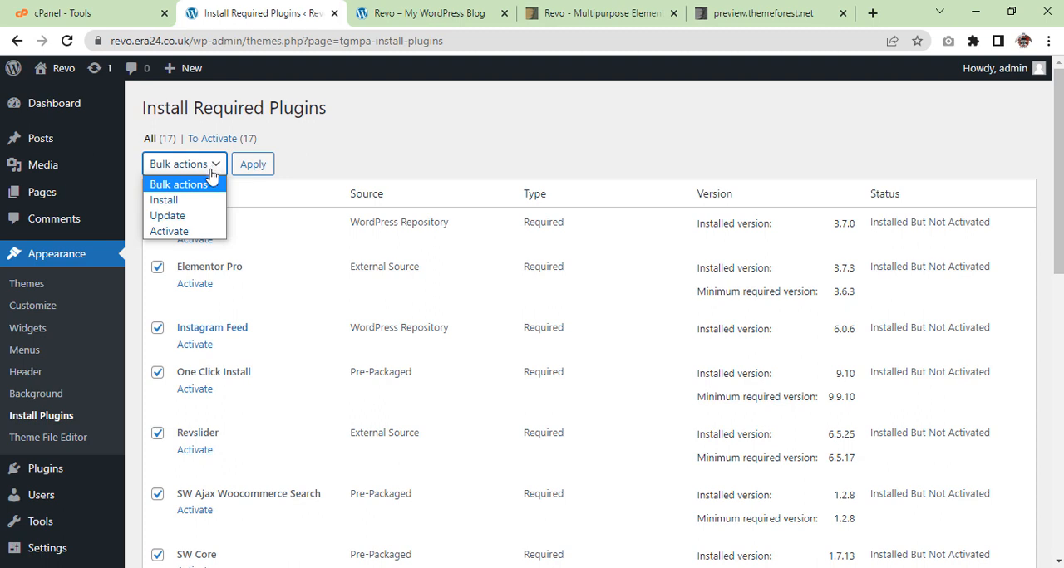
pyautogui.click(168, 231)
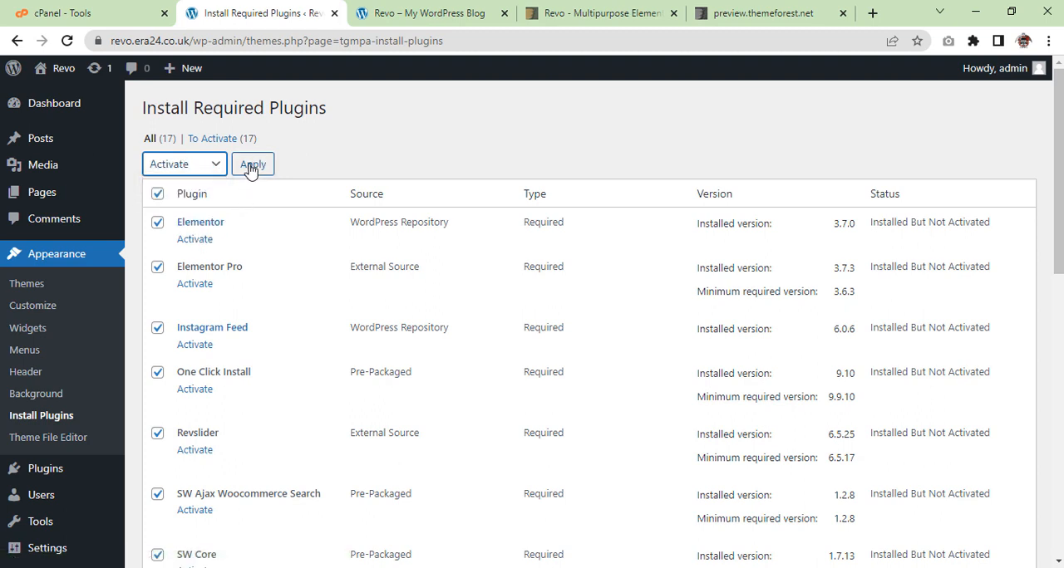
pyautogui.click(253, 163)
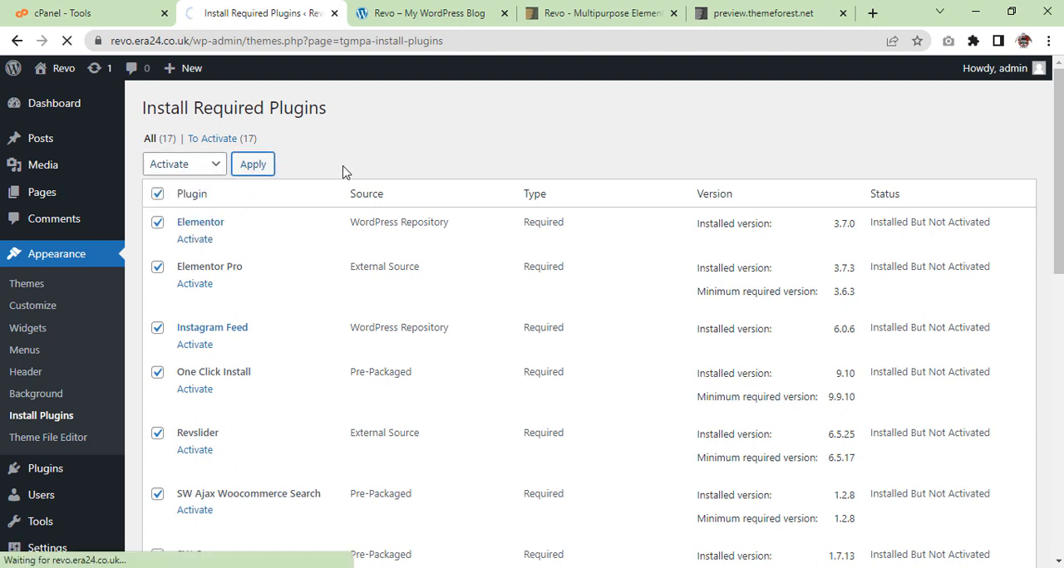
pyautogui.click(600, 13)
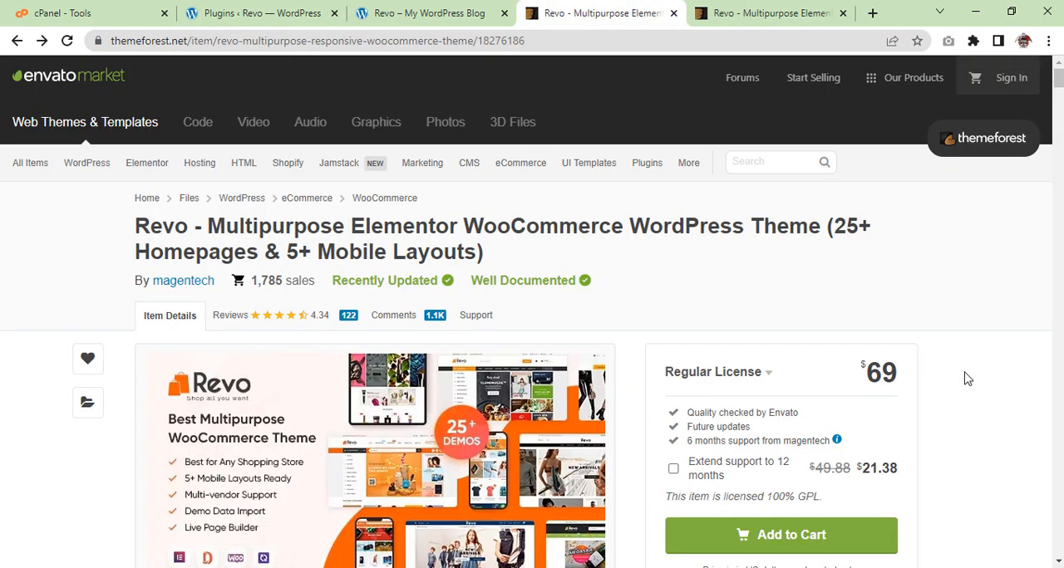
pyautogui.moveTo(237, 316)
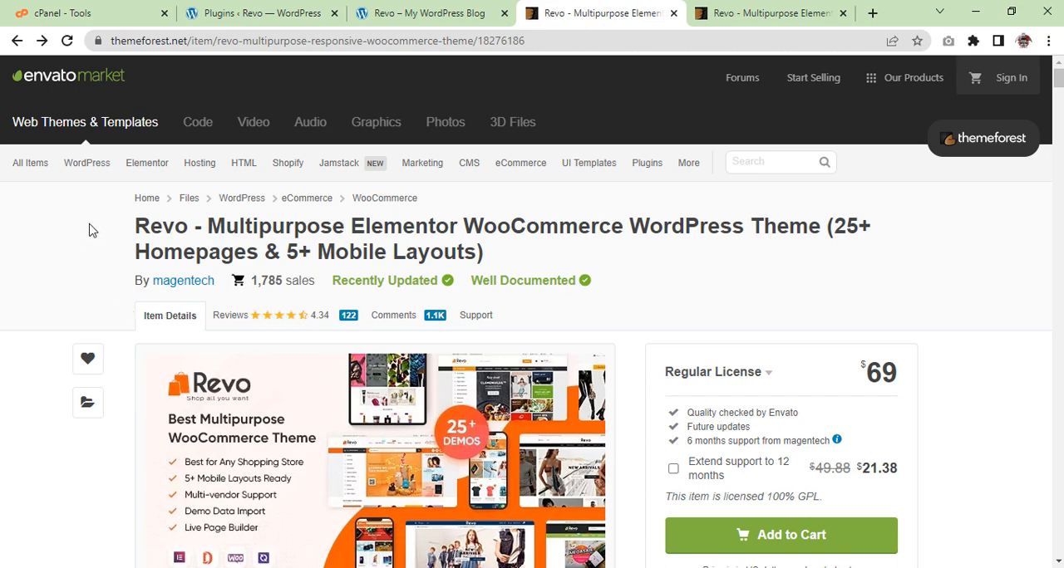
pyautogui.moveTo(133, 231)
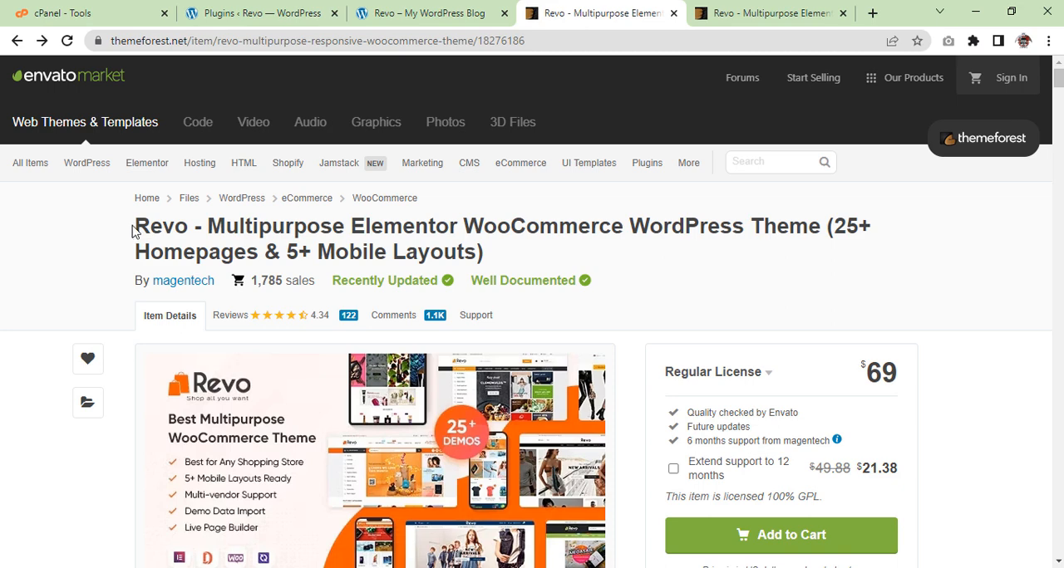
pyautogui.doubleClick(158, 225)
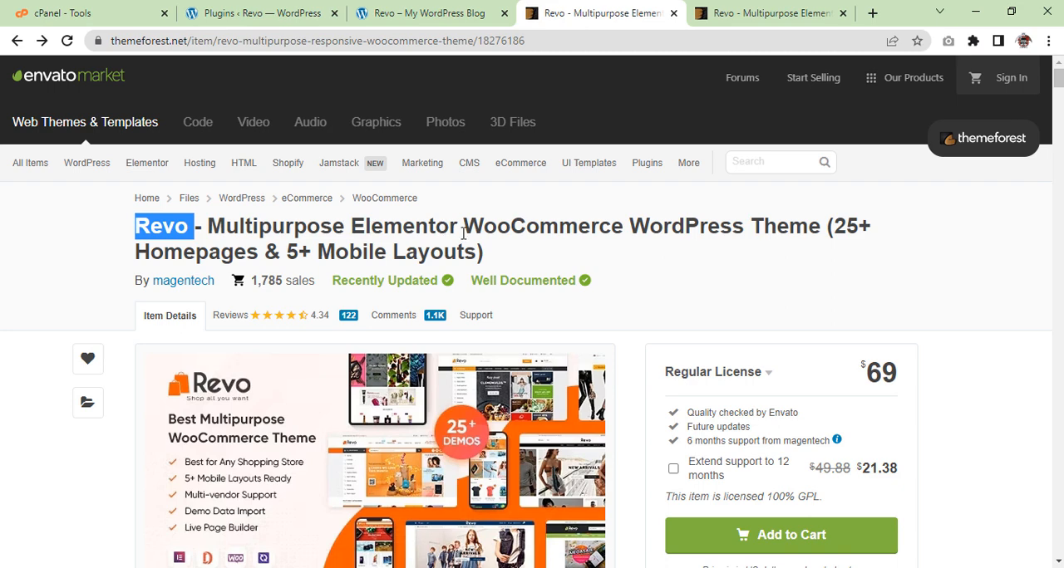
pyautogui.moveTo(796, 247)
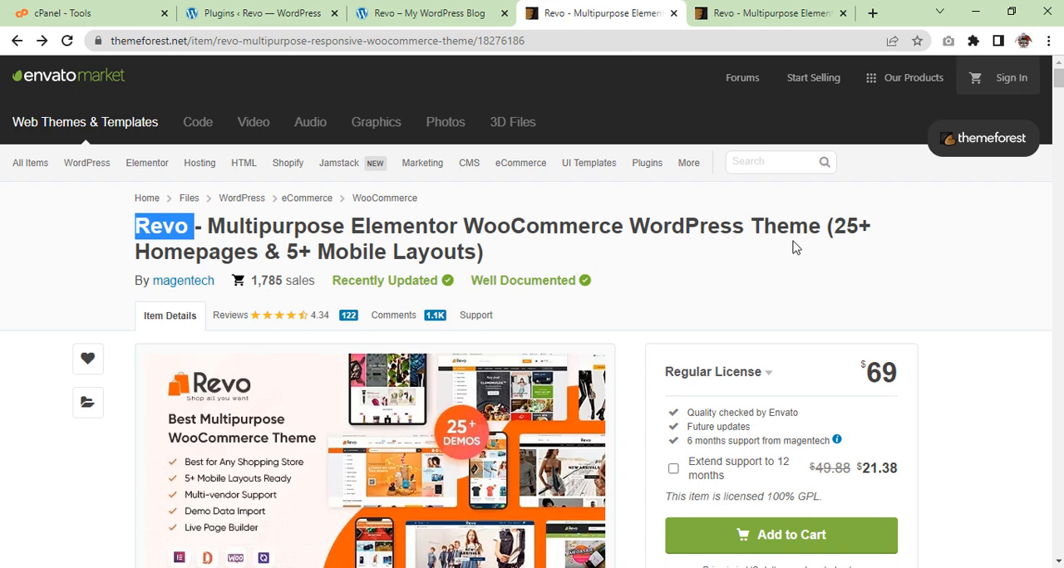
pyautogui.moveTo(866, 235)
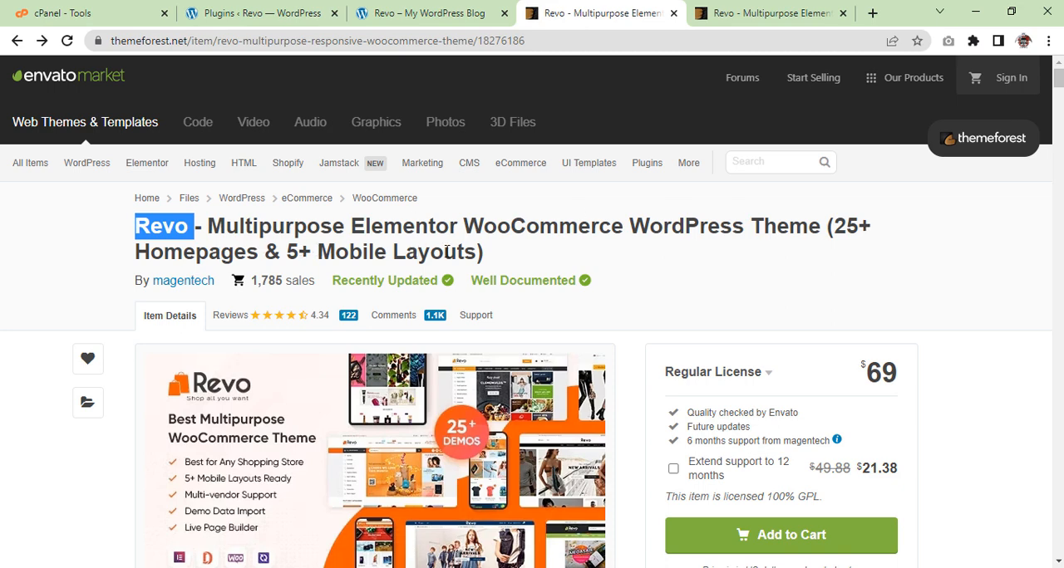
pyautogui.moveTo(43, 306)
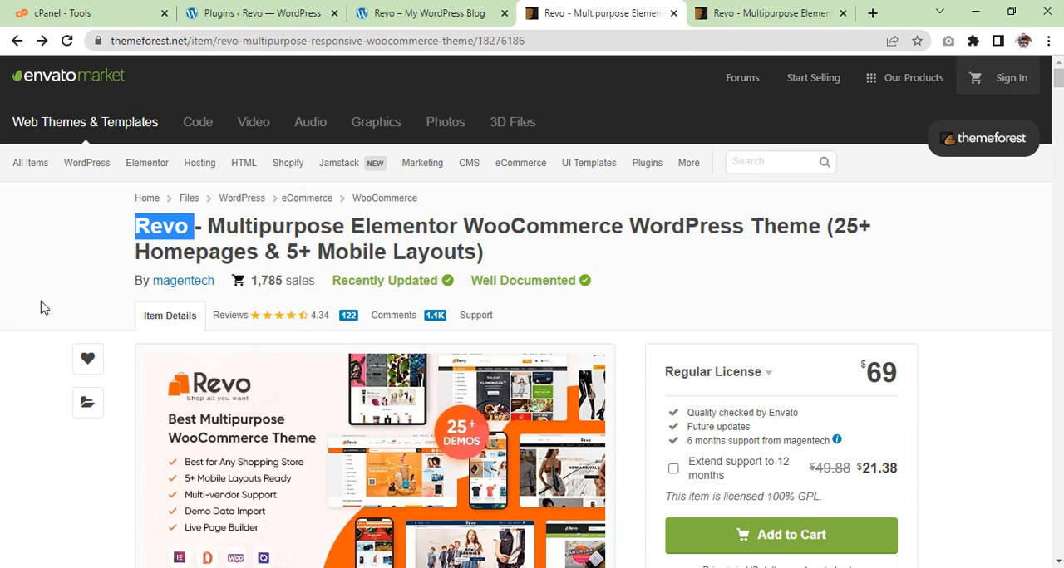
pyautogui.scroll(-3)
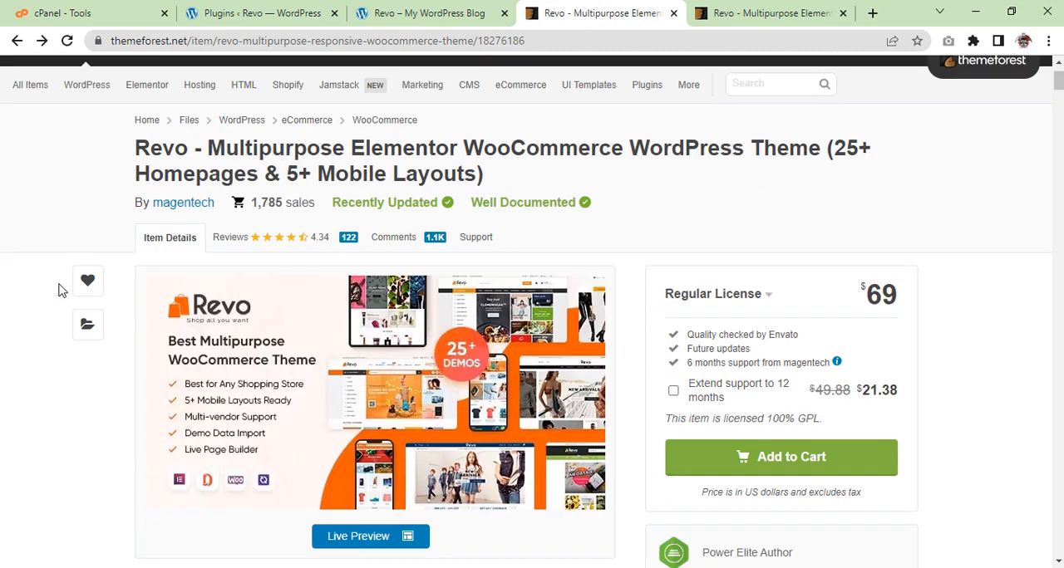
pyautogui.scroll(-3)
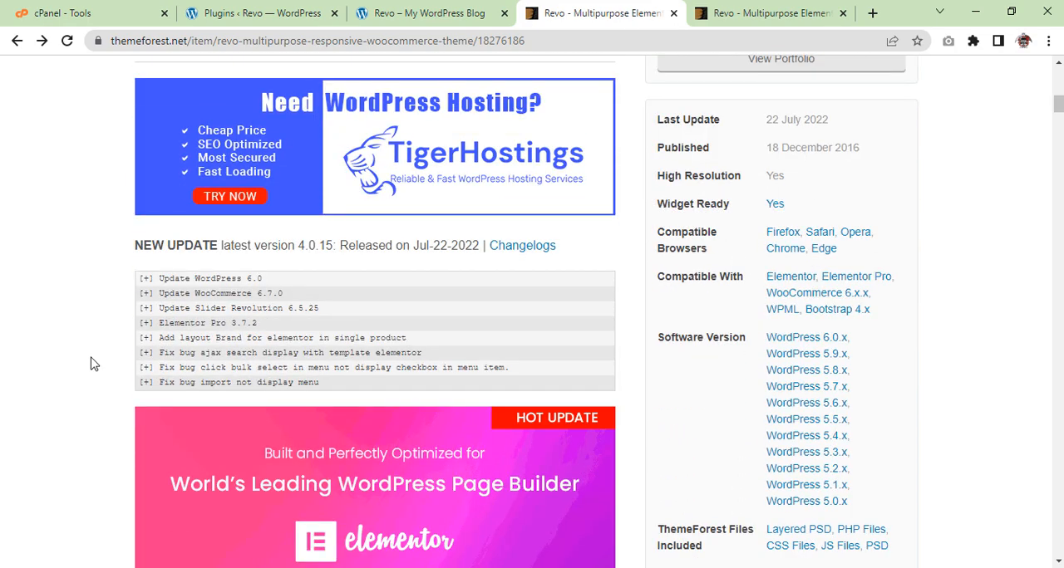
pyautogui.scroll(3)
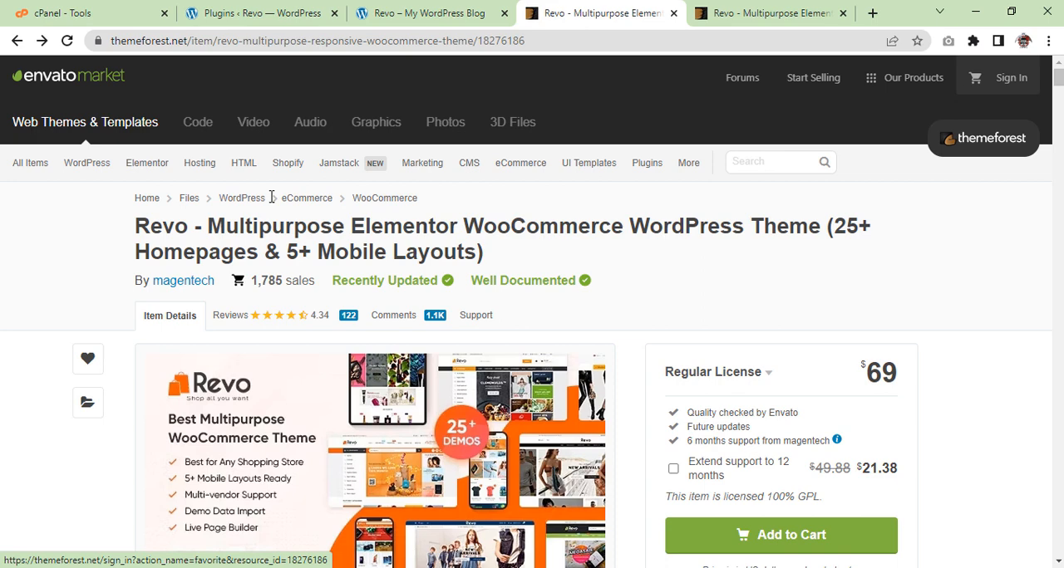
pyautogui.click(777, 12)
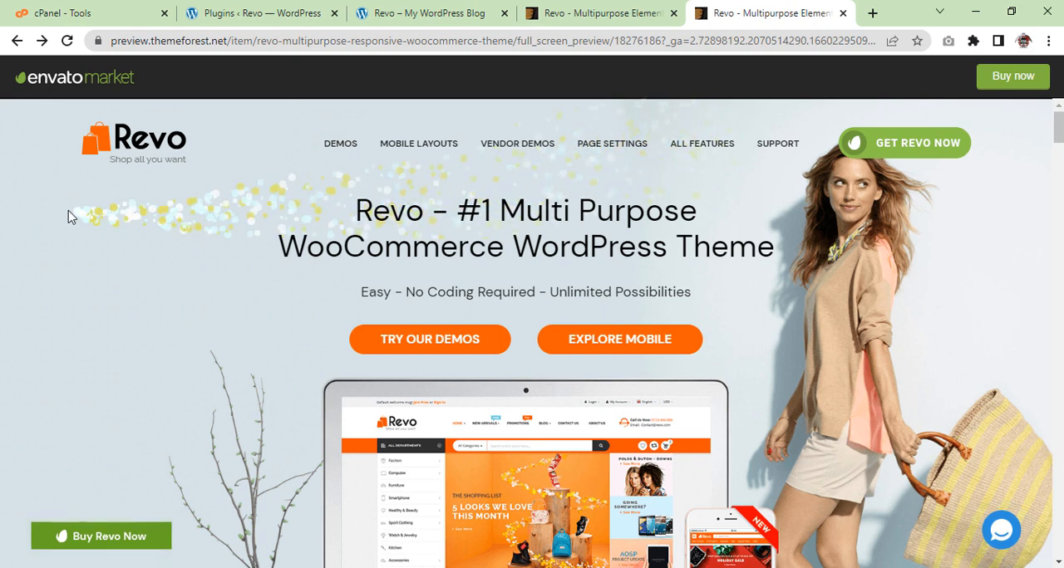
pyautogui.moveTo(829, 246)
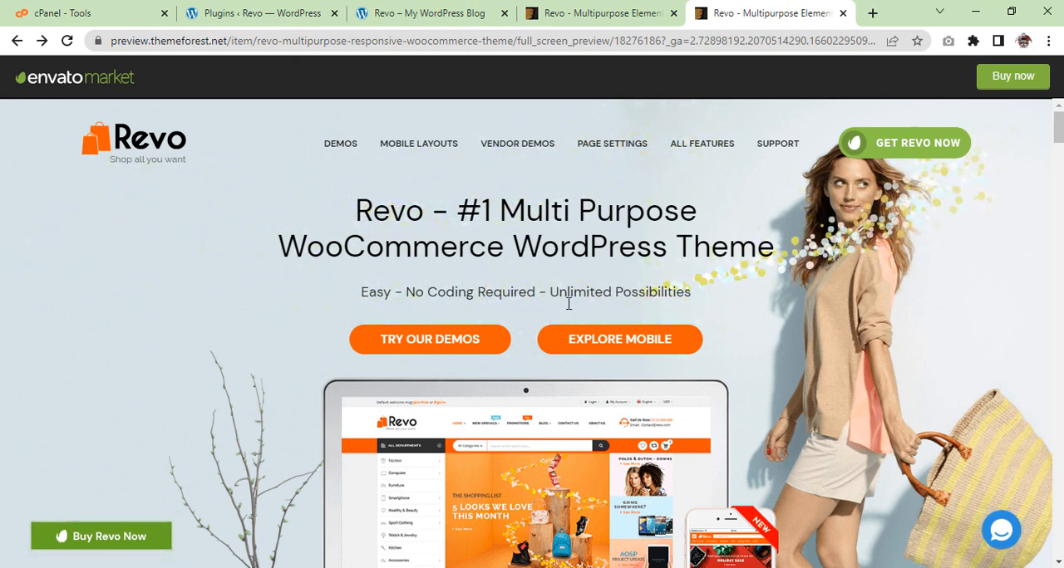
pyautogui.moveTo(421, 345)
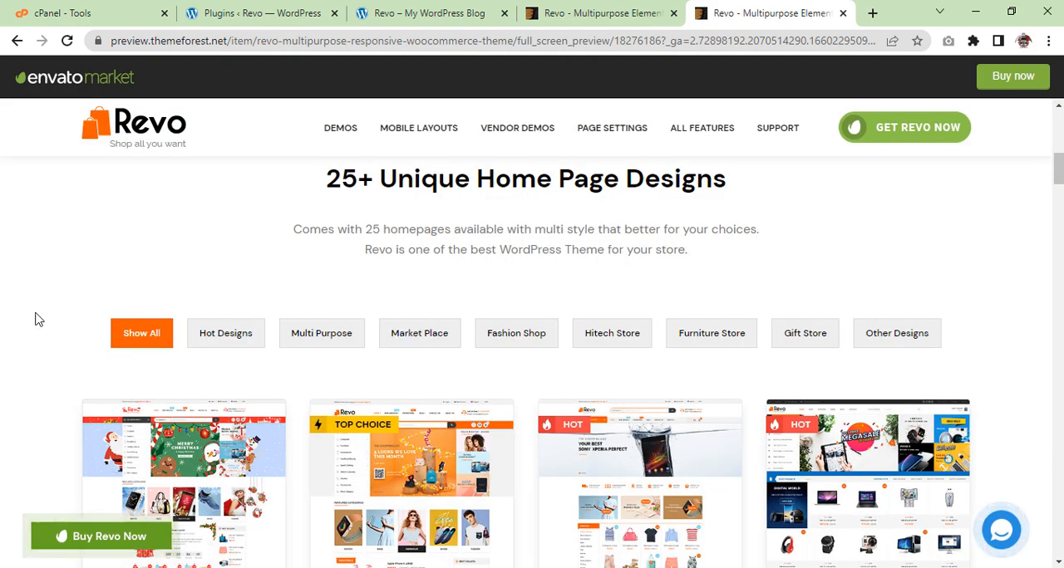
# - Browse the ThemeForest Revo demo gallery down to Gaming Gear, then return to WordPress Plugins
pyautogui.scroll(-3)
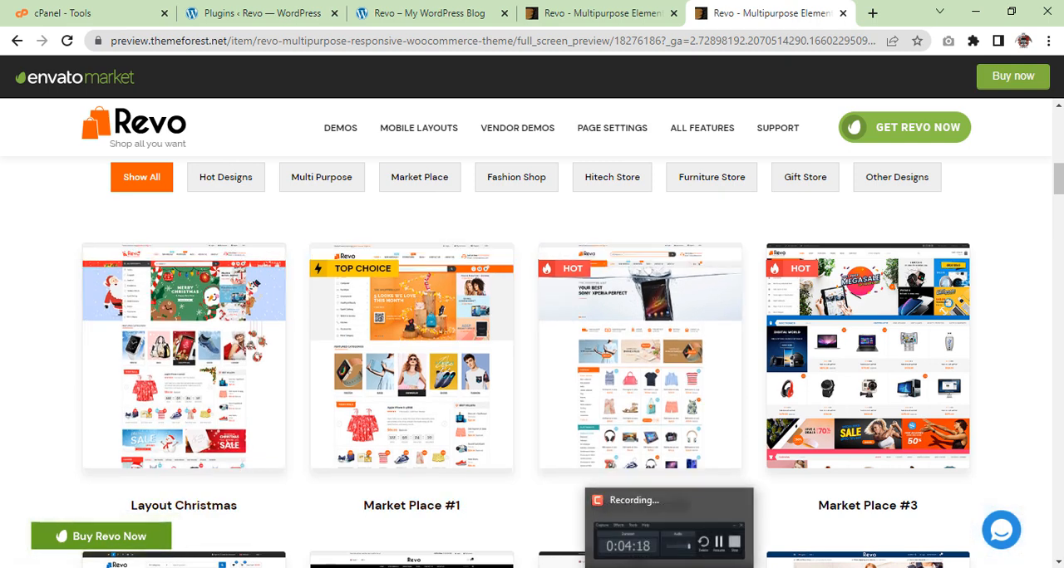
pyautogui.moveTo(727, 428)
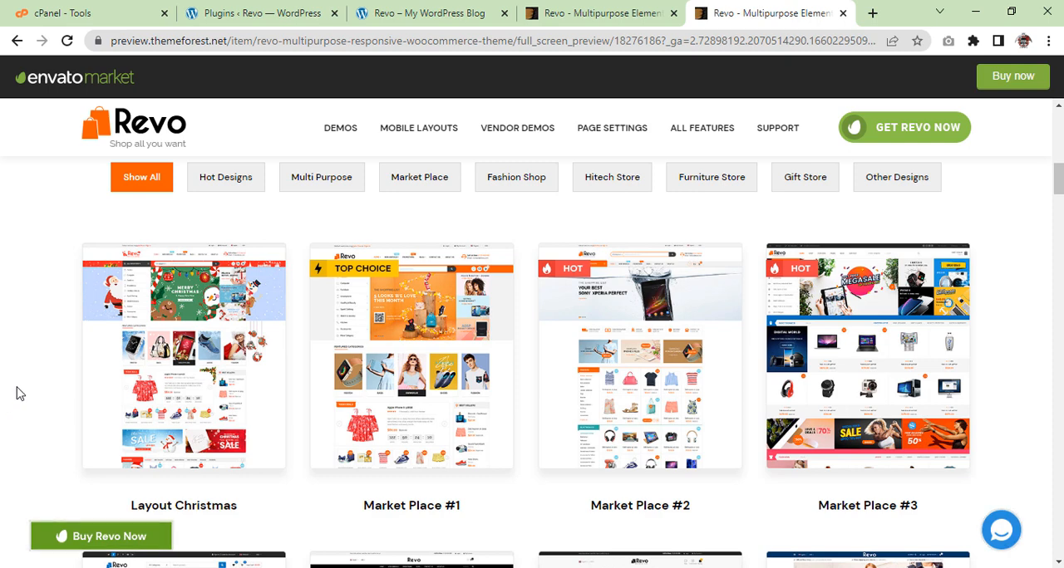
pyautogui.scroll(-3)
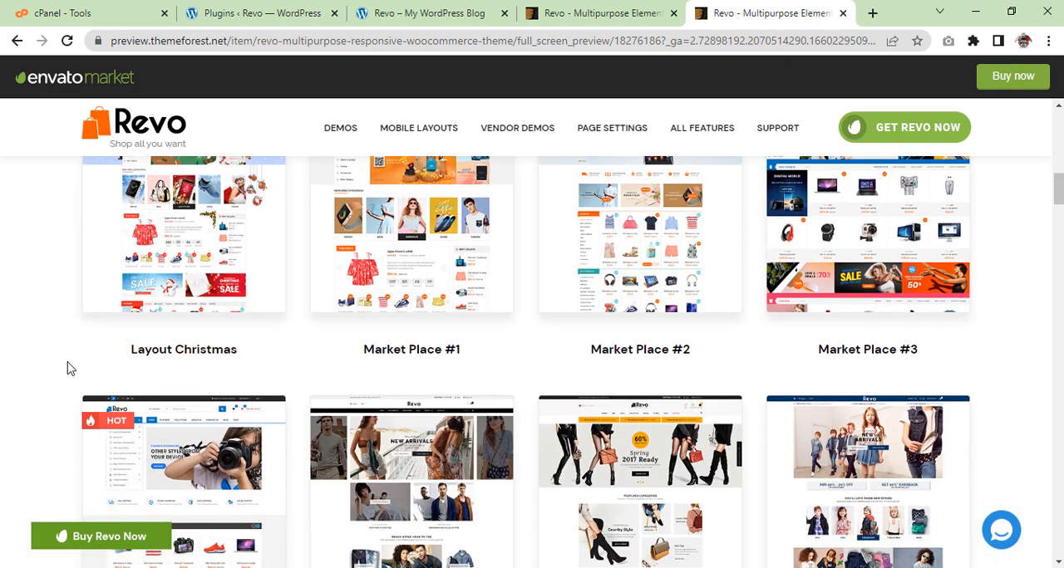
pyautogui.scroll(-3)
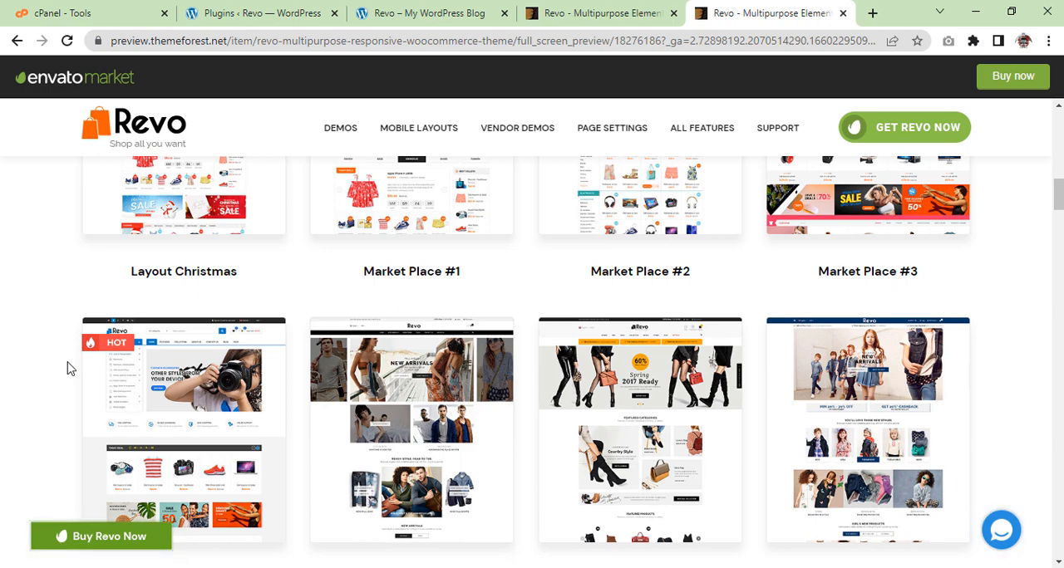
pyautogui.scroll(-3)
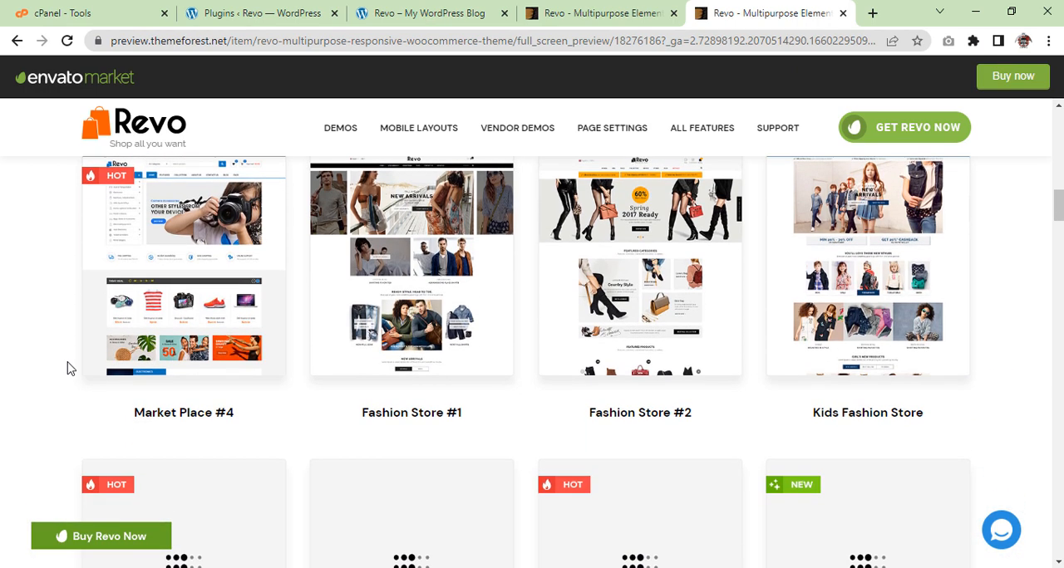
pyautogui.scroll(-3)
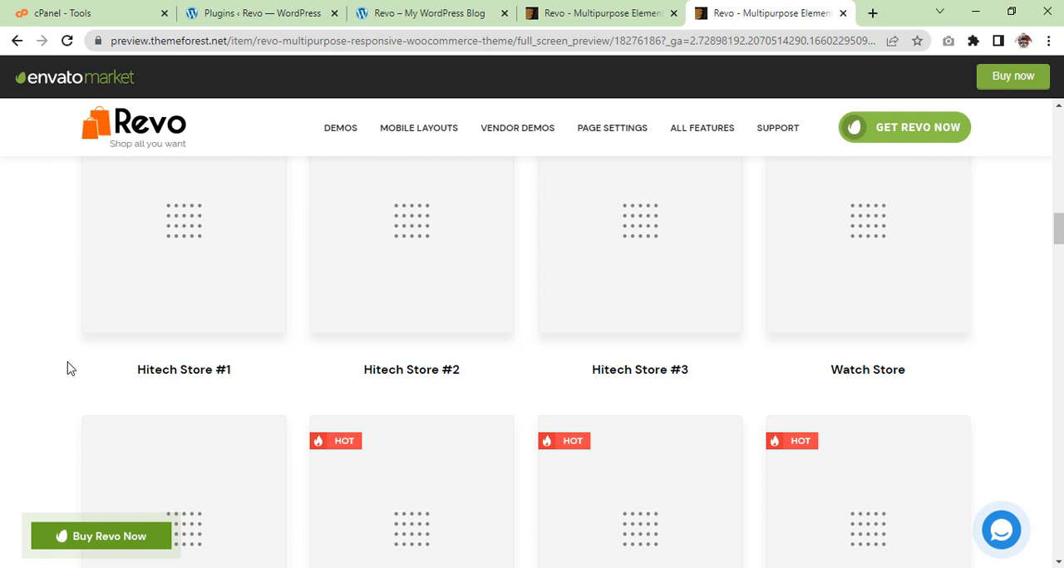
pyautogui.scroll(-3)
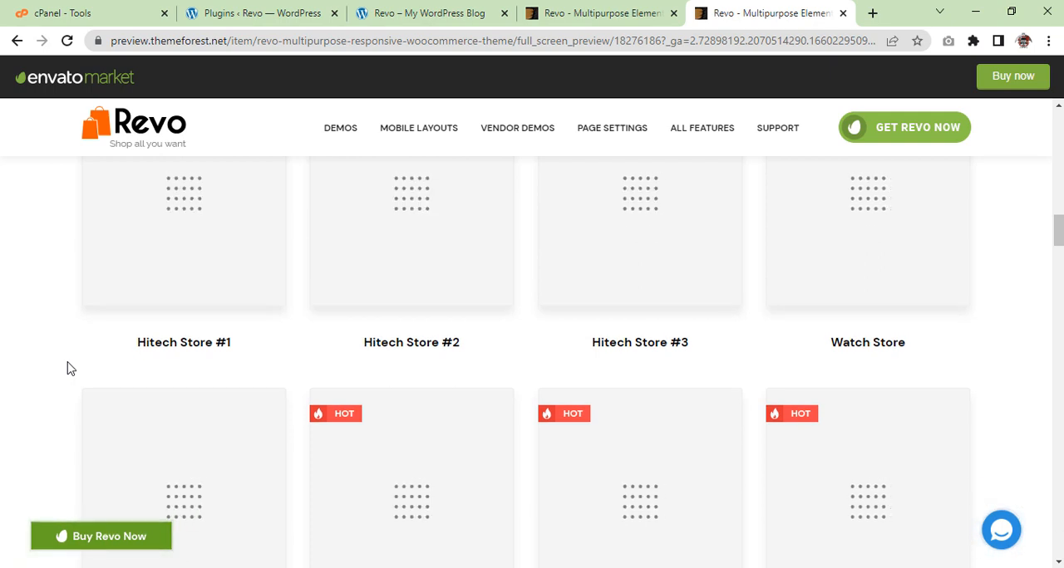
pyautogui.scroll(-3)
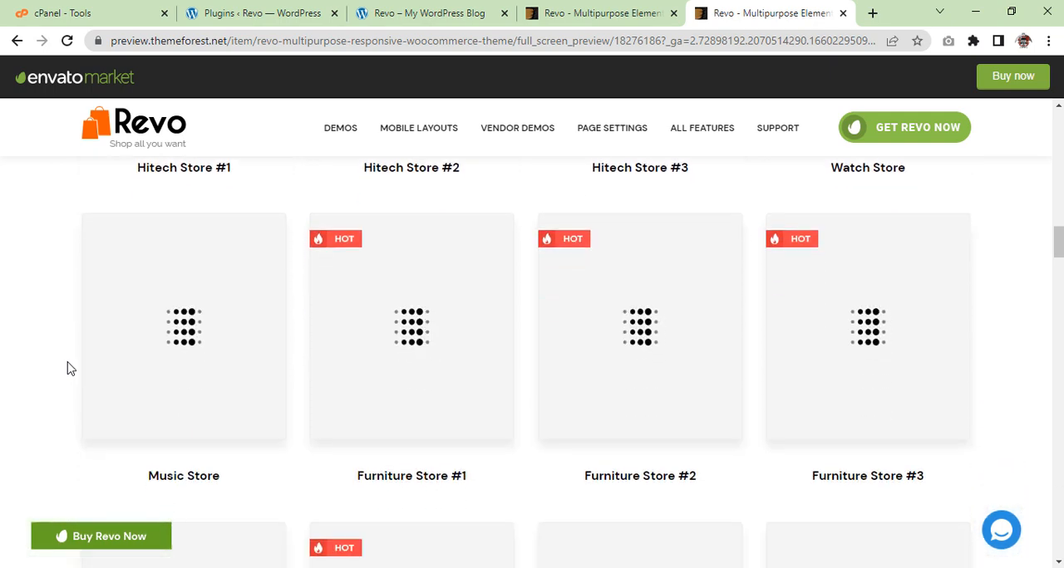
pyautogui.scroll(-3)
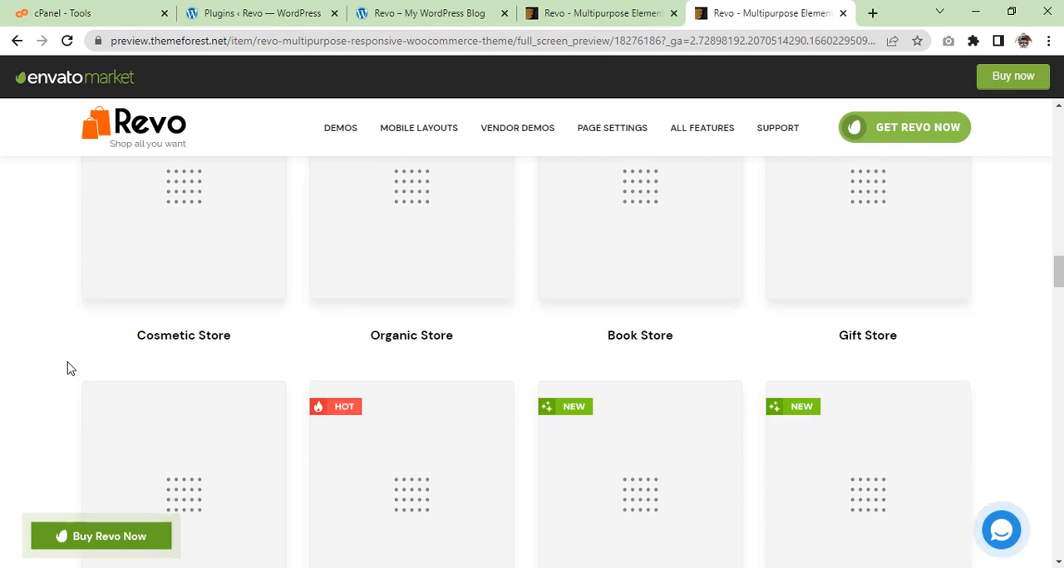
pyautogui.scroll(-3)
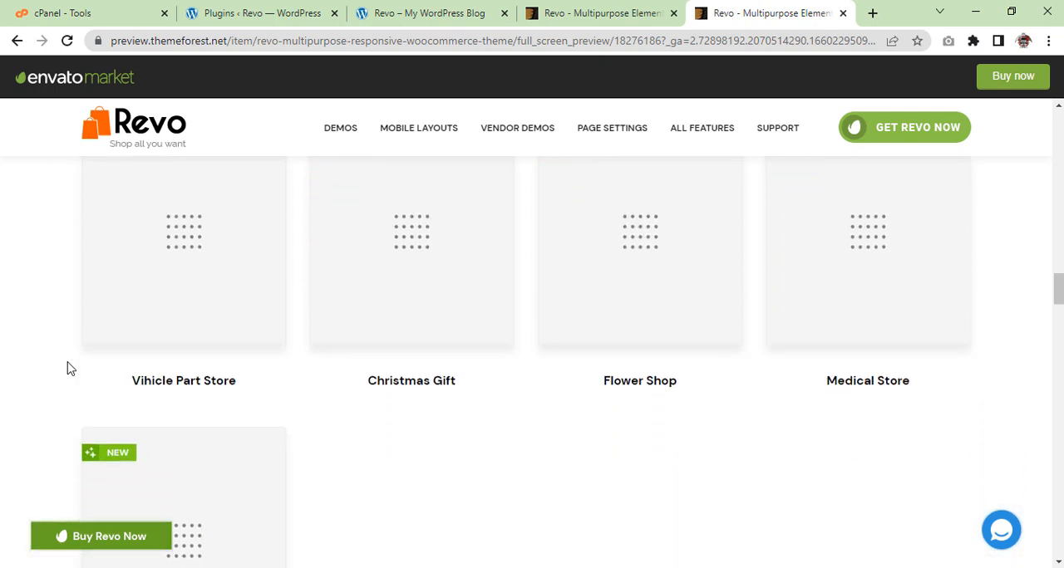
pyautogui.scroll(-3)
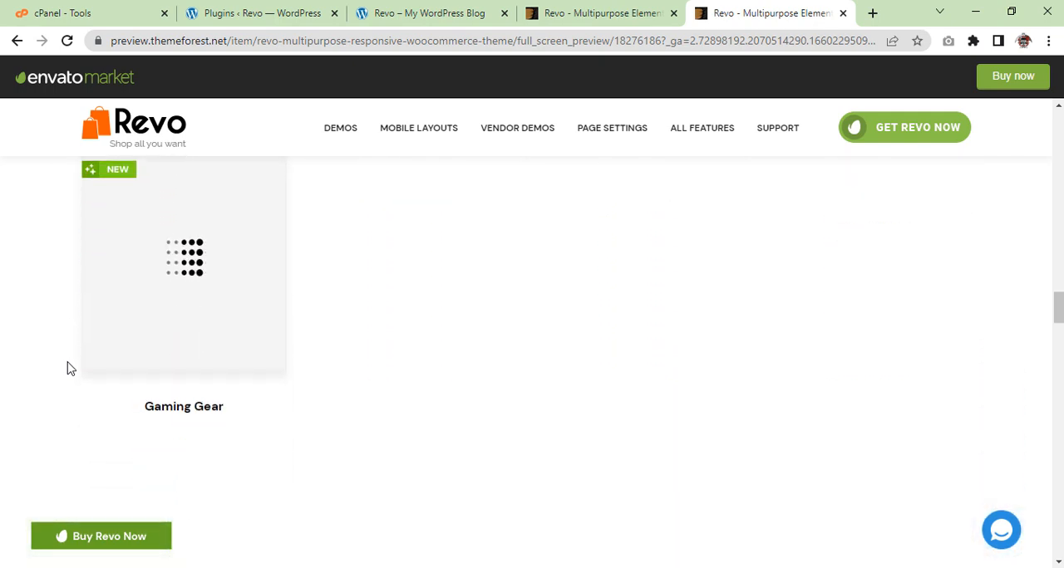
pyautogui.scroll(-3)
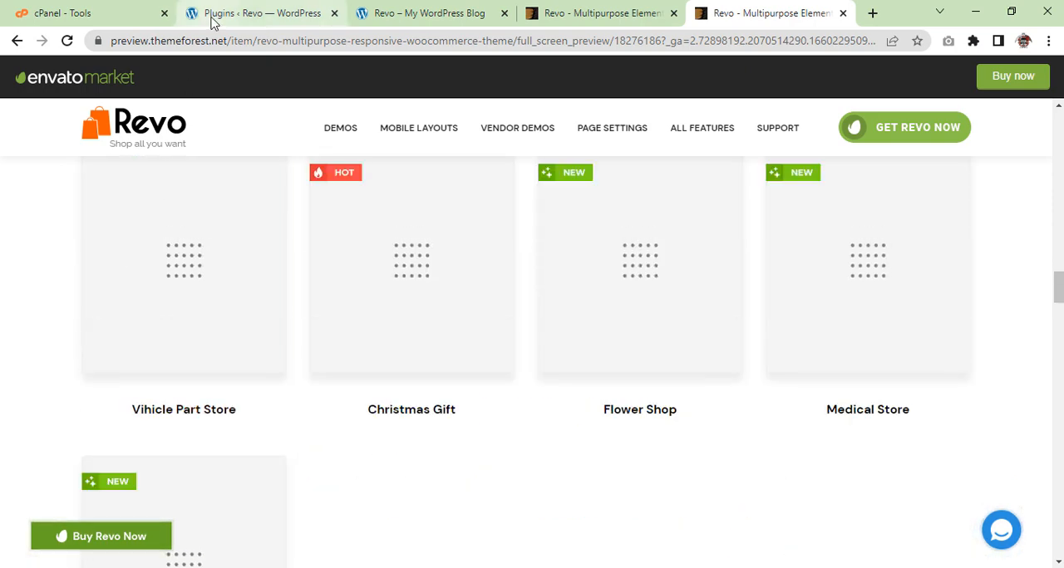
pyautogui.click(257, 12)
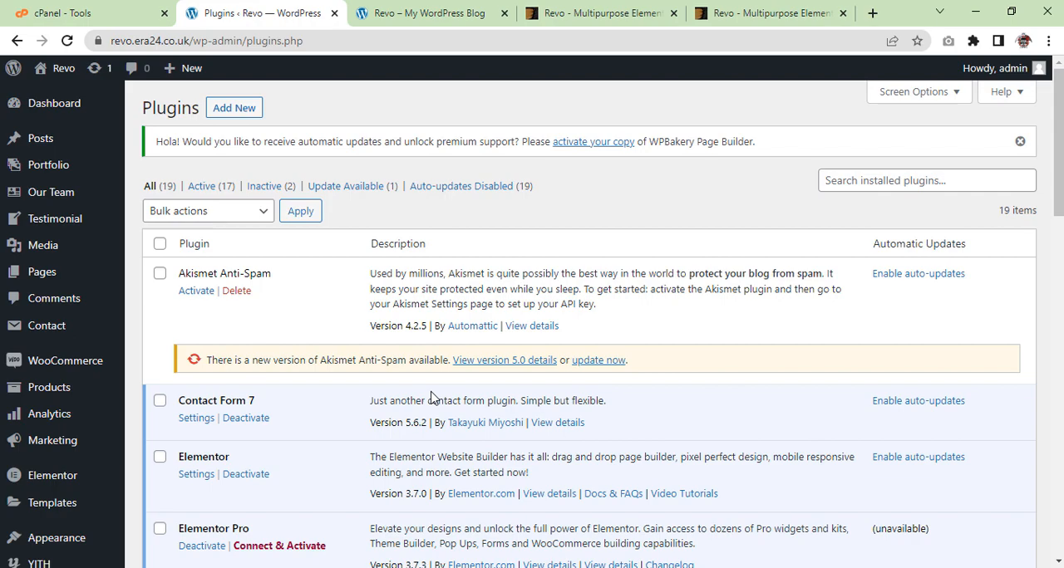
# - Attempt the Akismet Anti-Spam update, which fails with a connection lost error
pyautogui.scroll(-3)
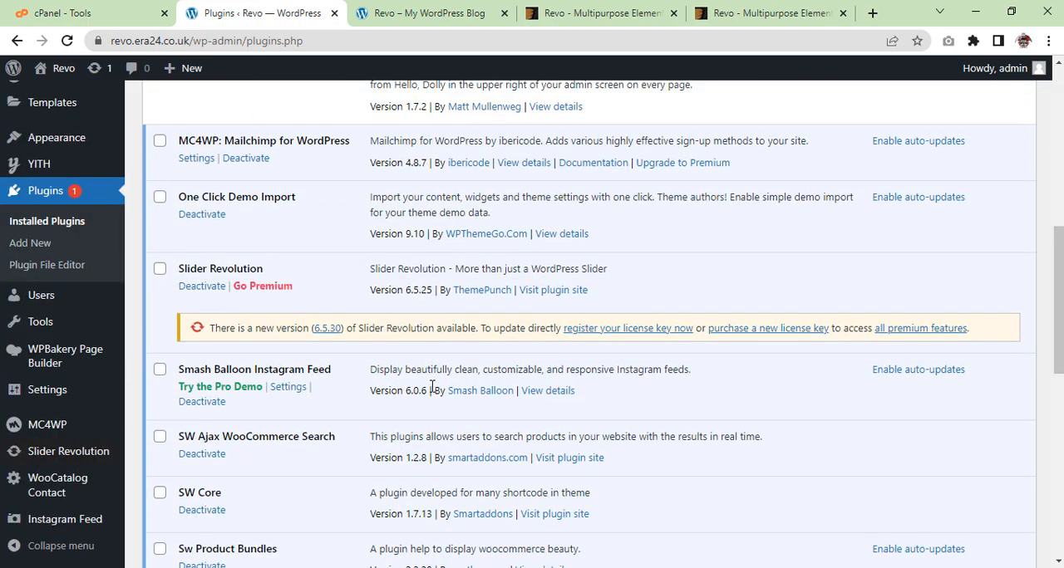
pyautogui.scroll(-3)
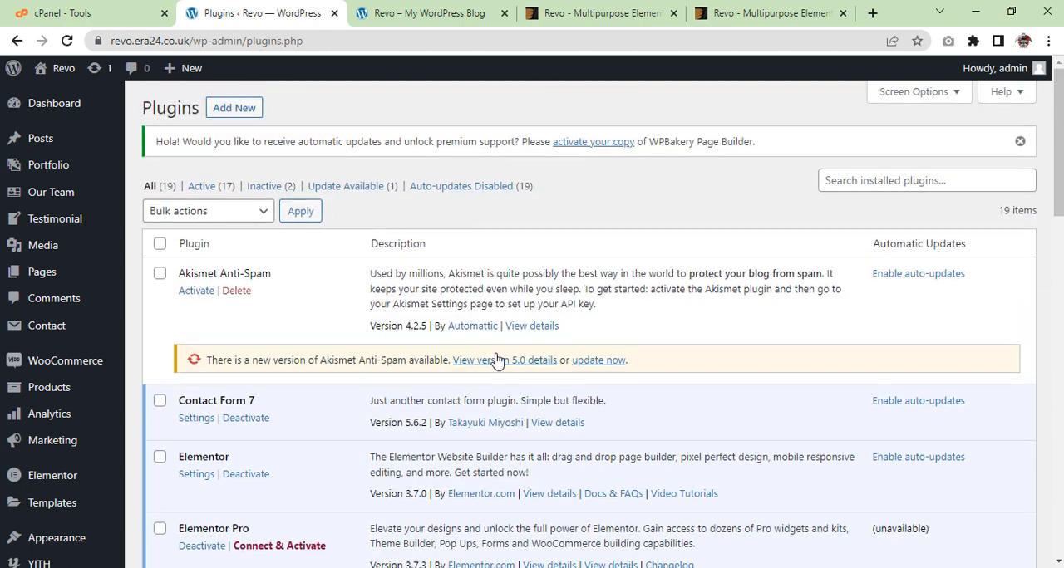
pyautogui.click(598, 360)
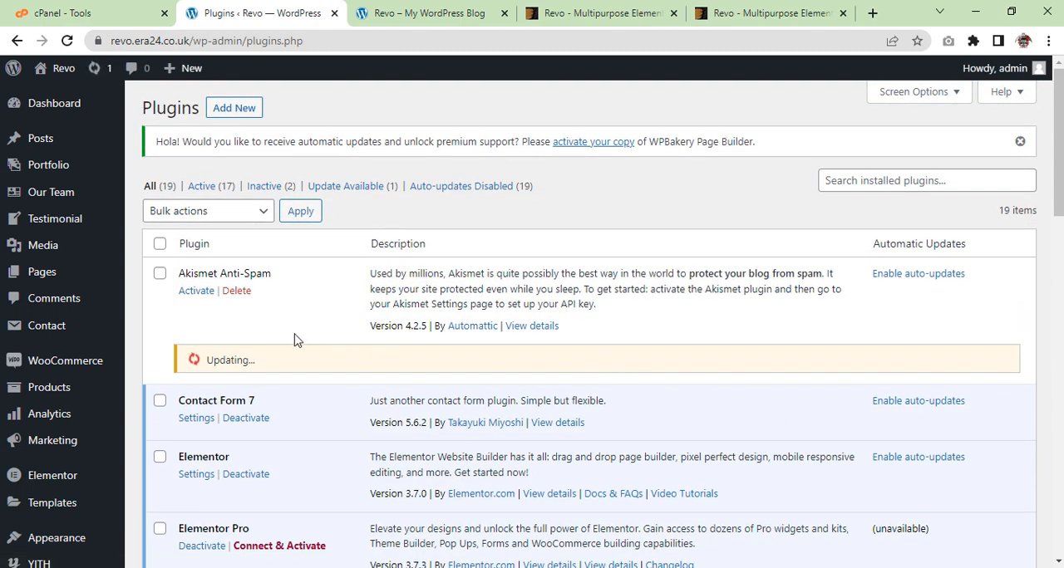
pyautogui.moveTo(158, 218)
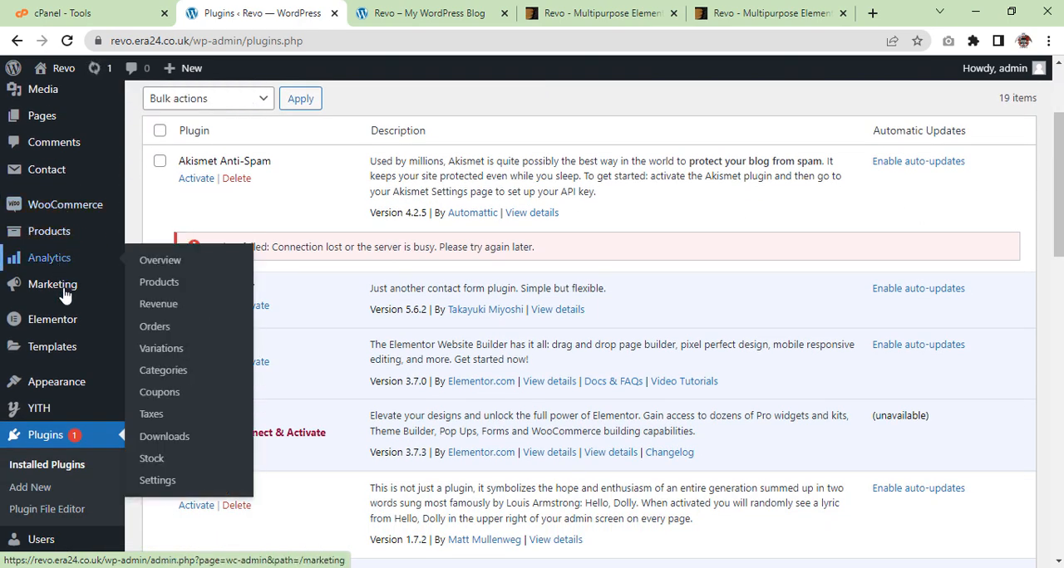
pyautogui.scroll(-3)
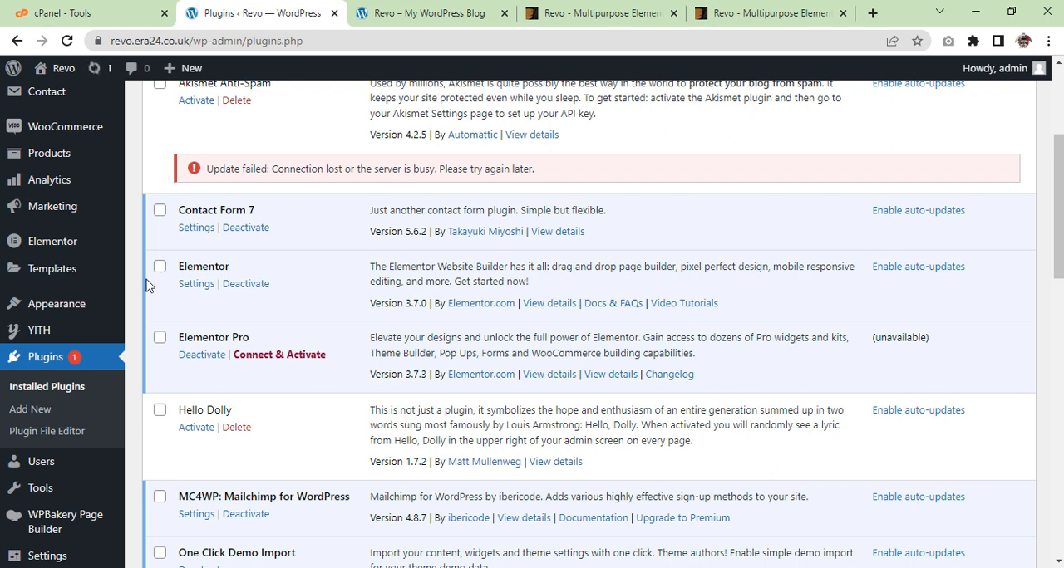
pyautogui.moveTo(56, 304)
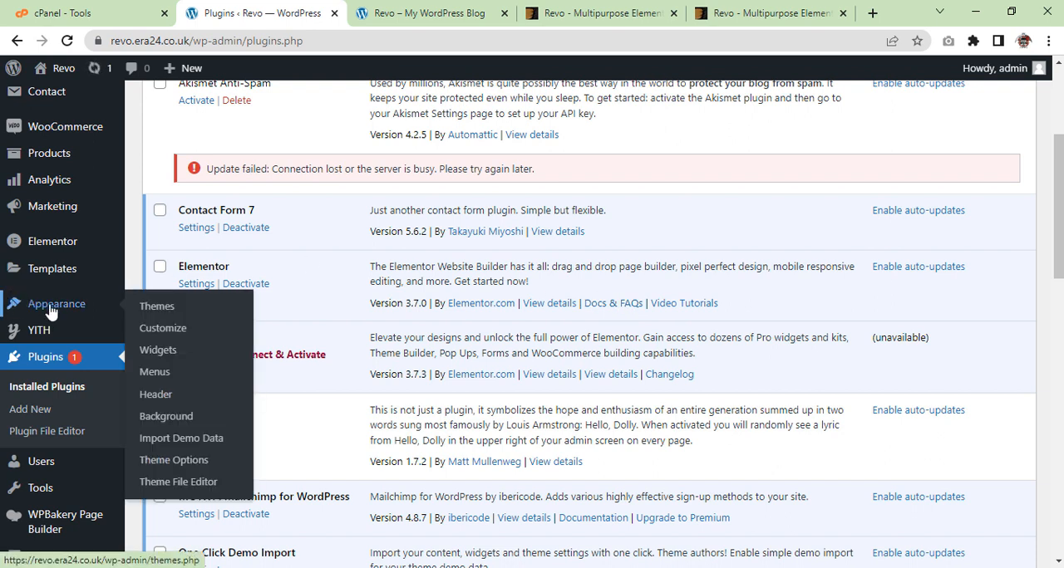
pyautogui.moveTo(163, 328)
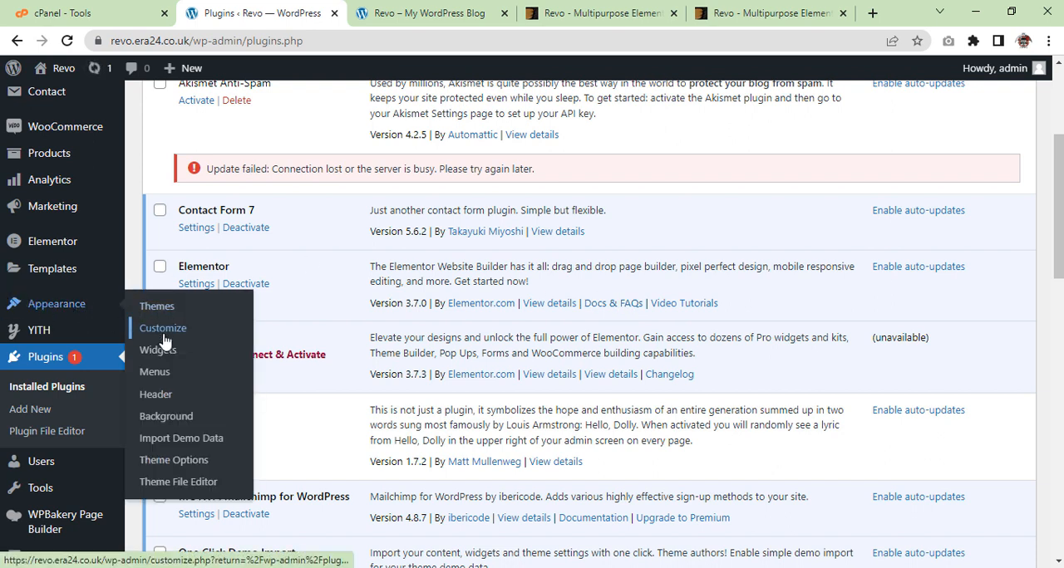
pyautogui.moveTo(167, 438)
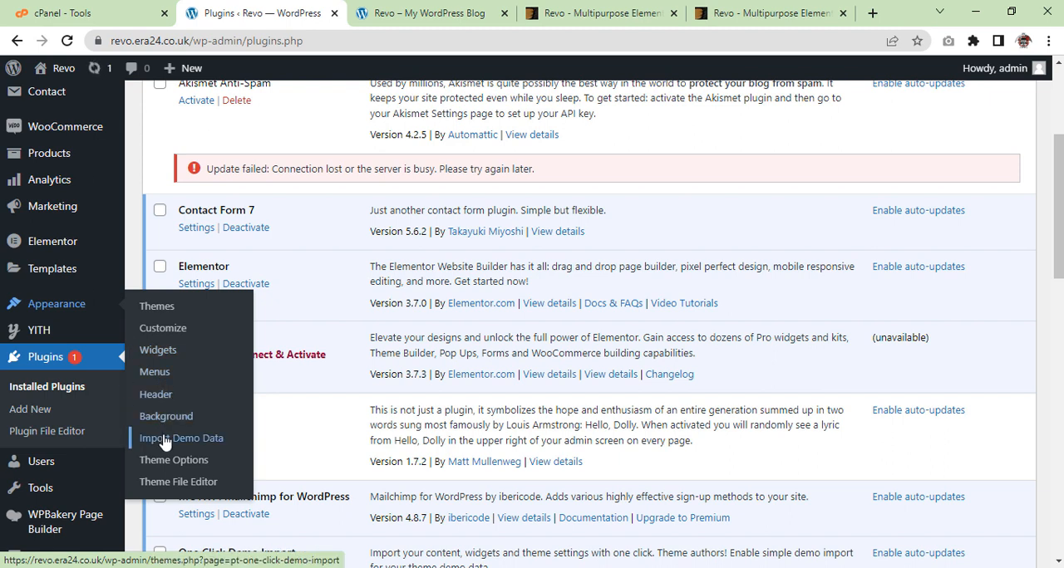
pyautogui.moveTo(189, 442)
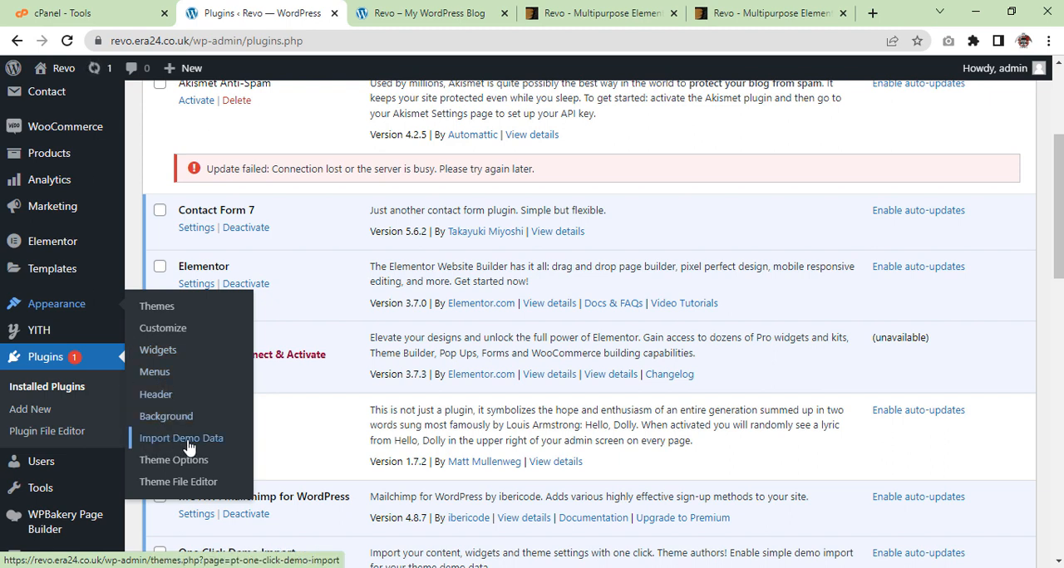
pyautogui.moveTo(184, 441)
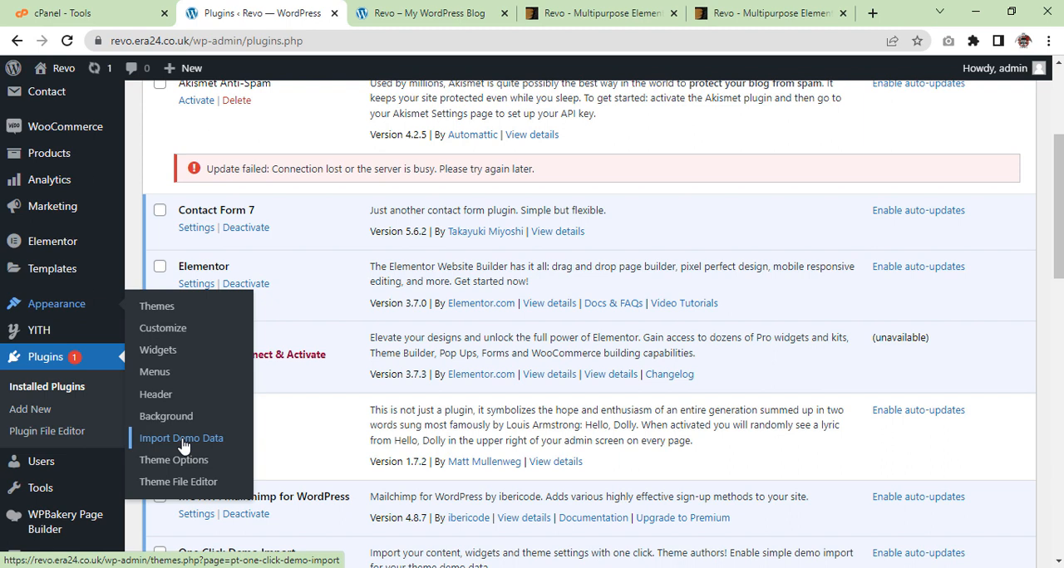
# - Open Appearance > Import Demo Data to load the One Click Demo Import page
pyautogui.click(180, 438)
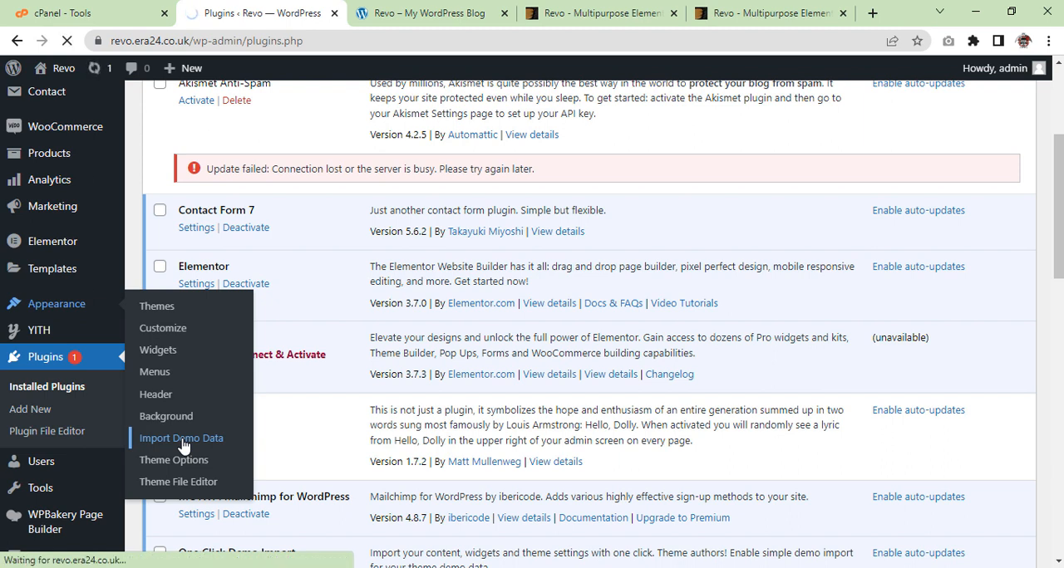
pyautogui.click(180, 438)
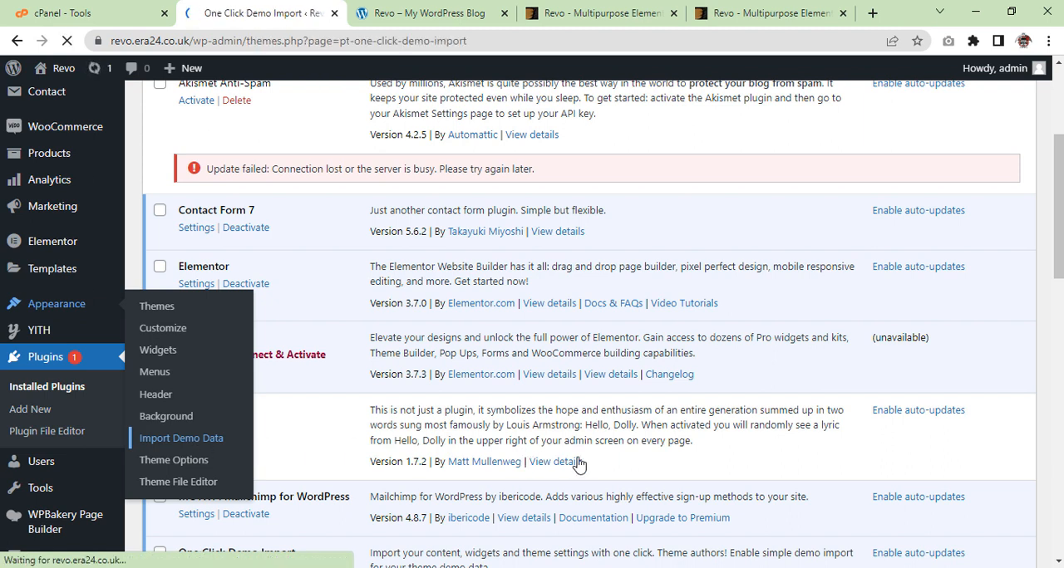
pyautogui.click(181, 438)
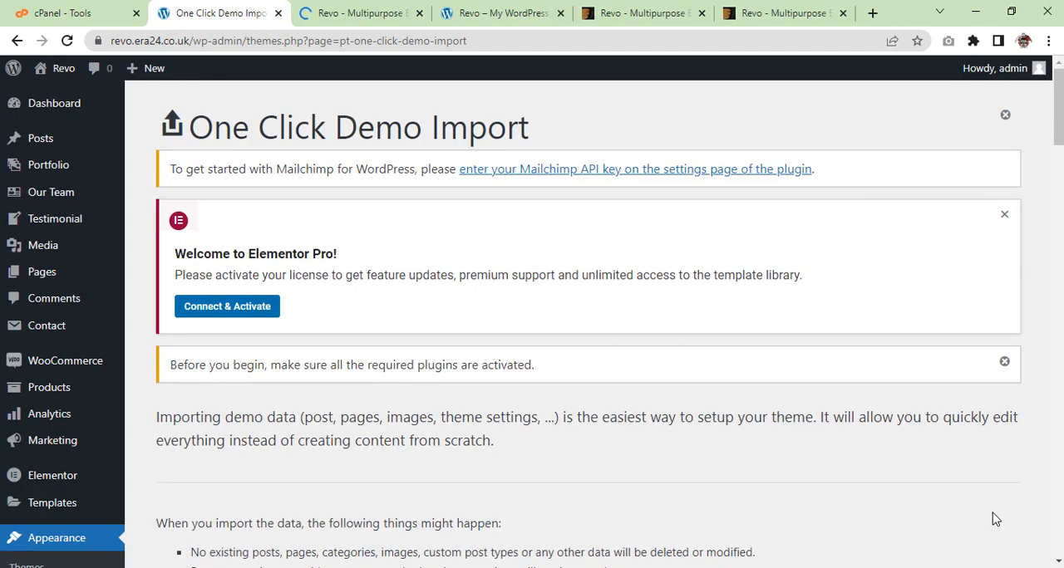
pyautogui.moveTo(349, 215)
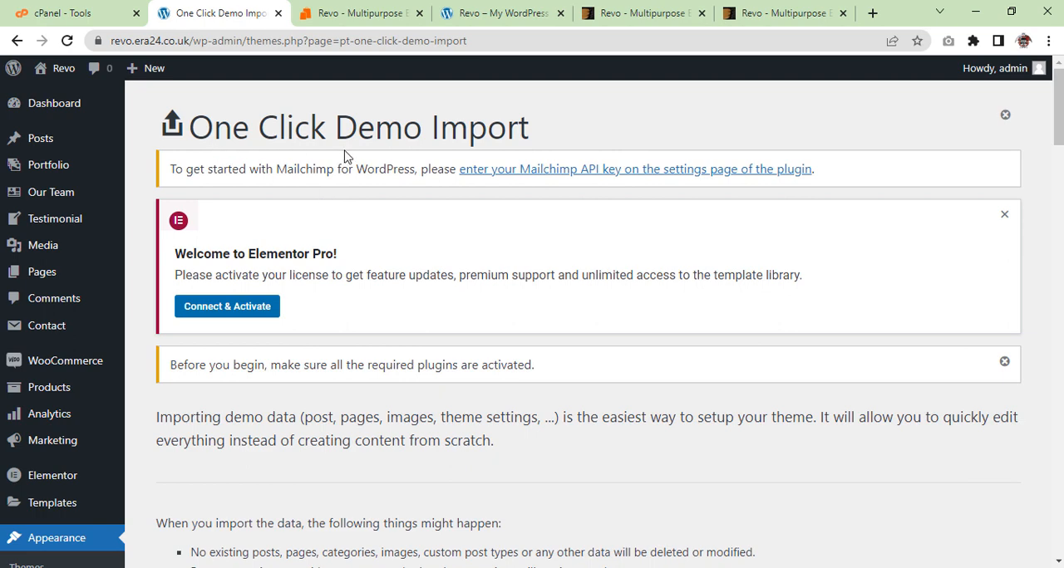
pyautogui.scroll(-3)
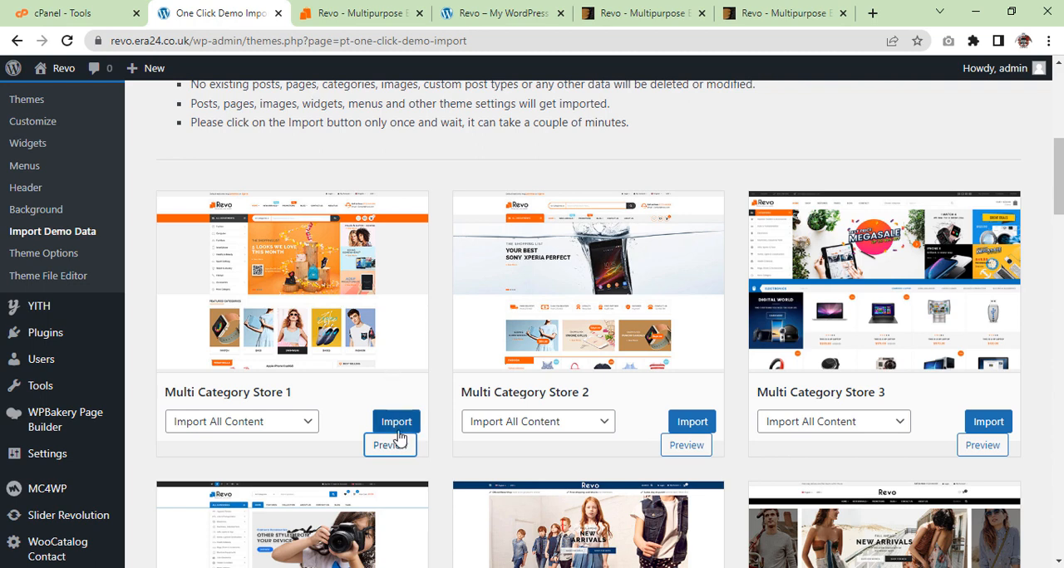
pyautogui.moveTo(210, 430)
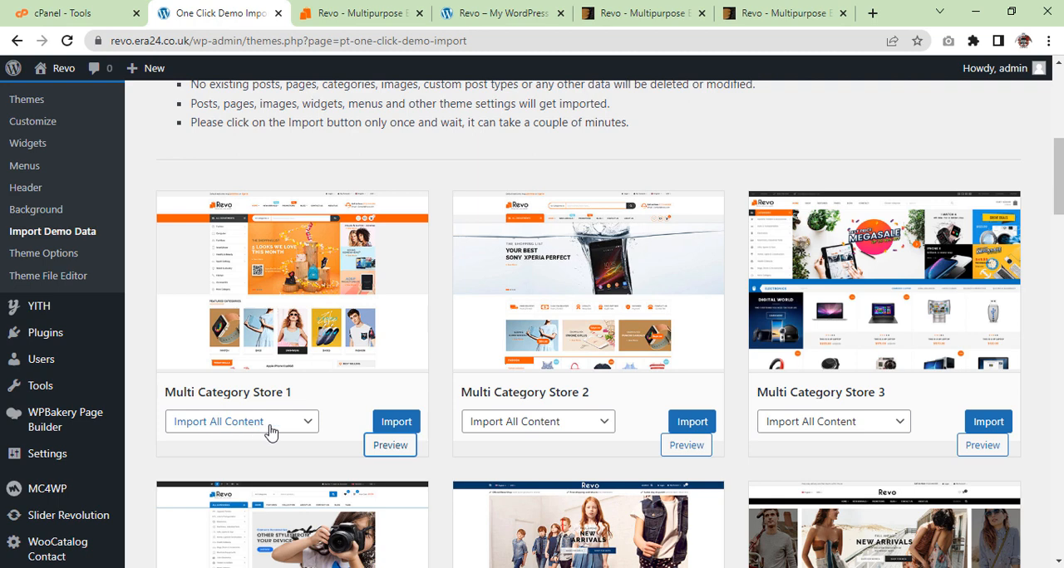
# - Import the Multi Category Store 1 demo, confirming with 'Yes, import!'
pyautogui.click(395, 421)
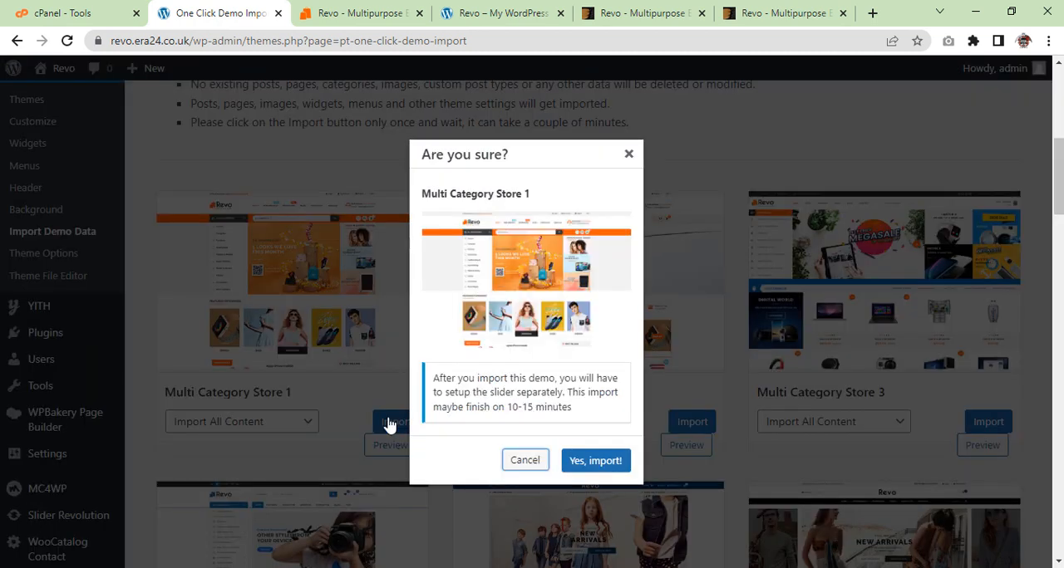
pyautogui.click(524, 459)
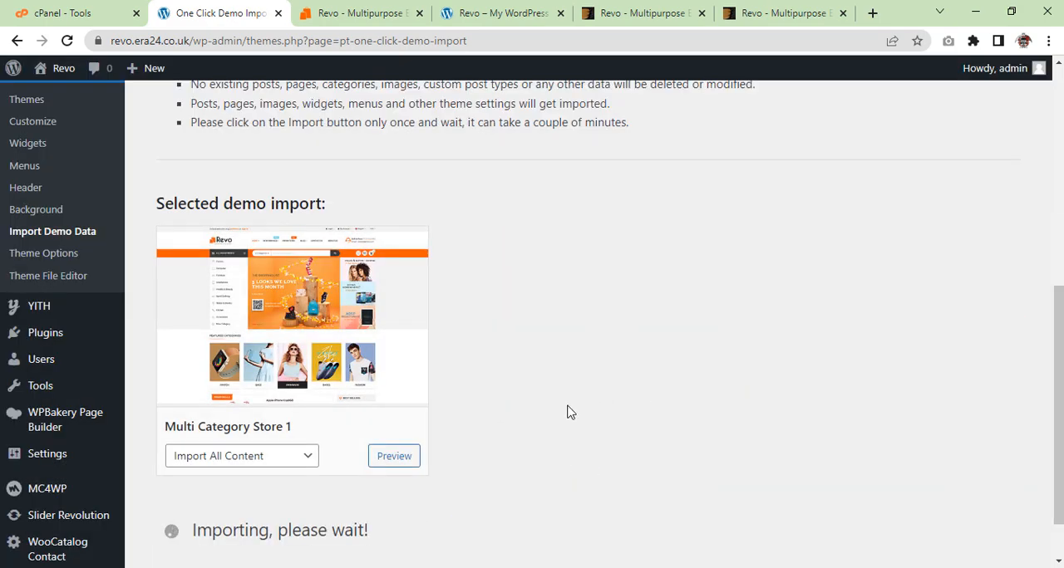
pyautogui.scroll(-3)
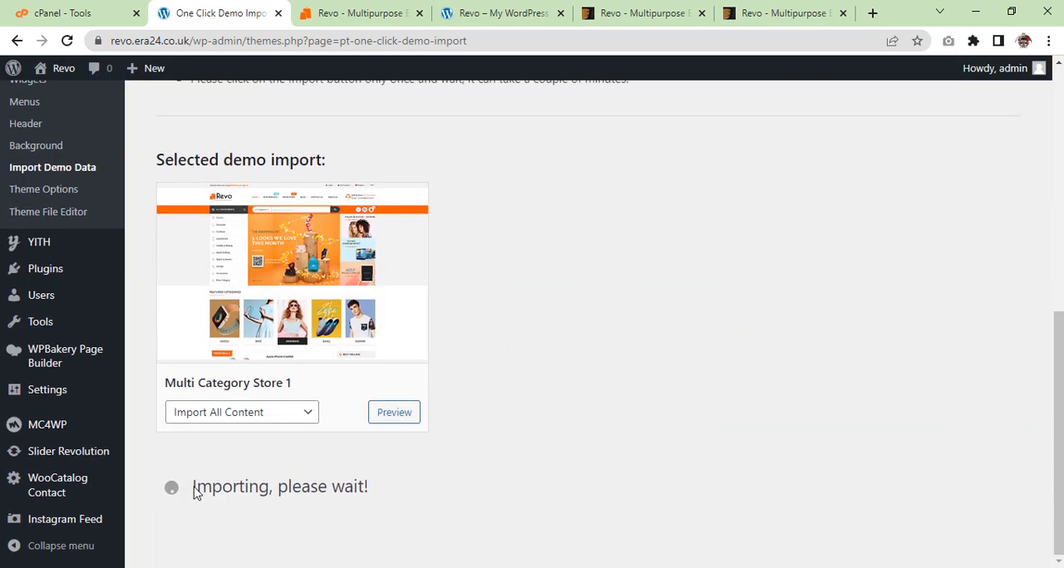
pyautogui.moveTo(249, 511)
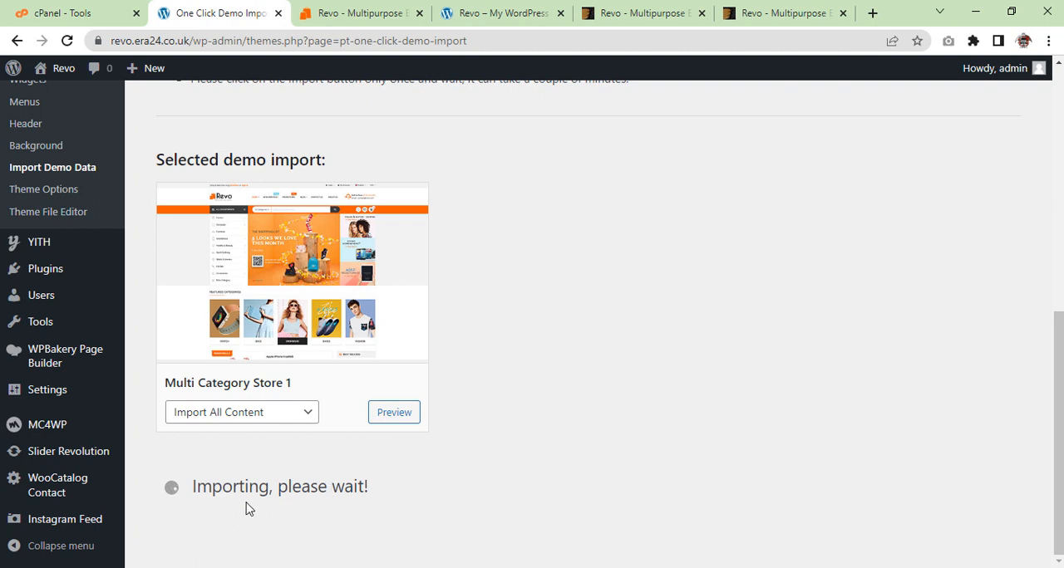
pyautogui.moveTo(453, 497)
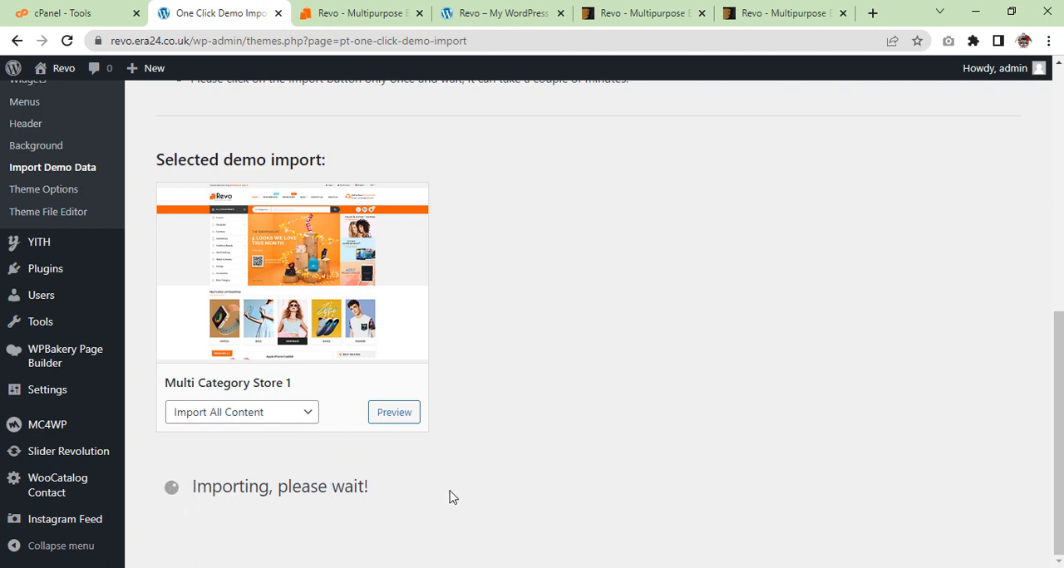
pyautogui.moveTo(987, 485)
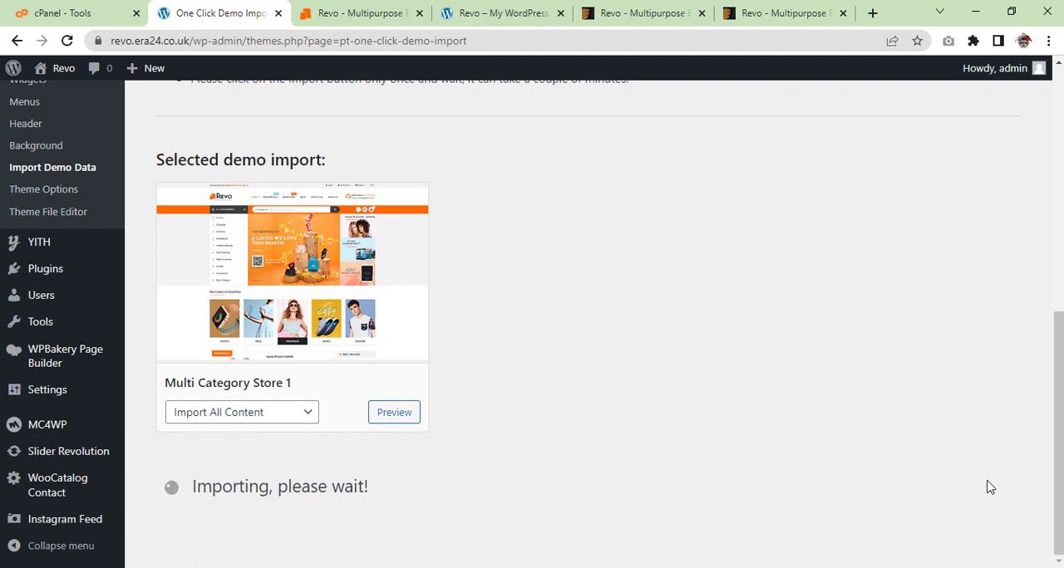
pyautogui.moveTo(966, 468)
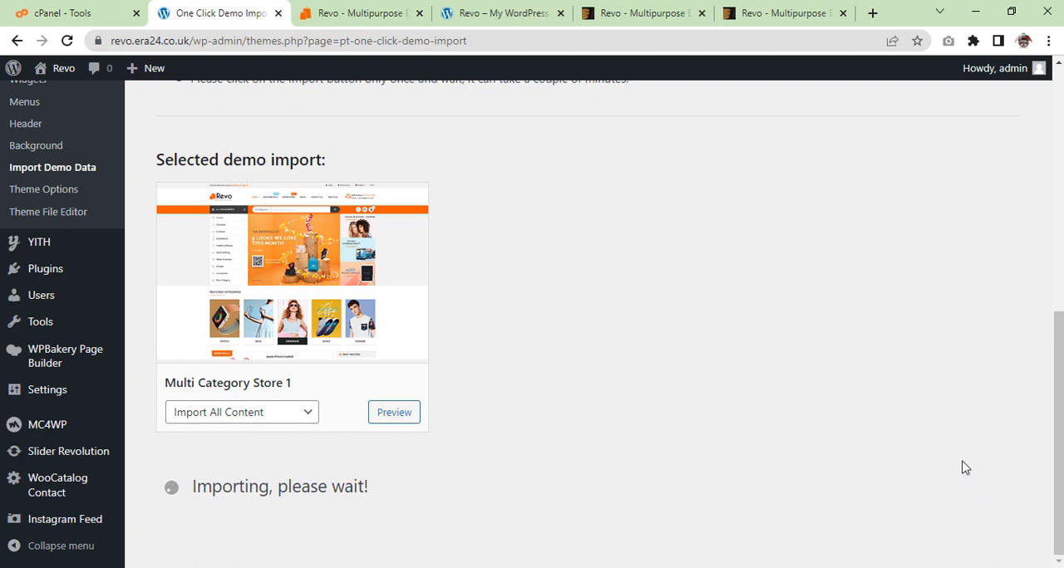
pyautogui.moveTo(328, 208)
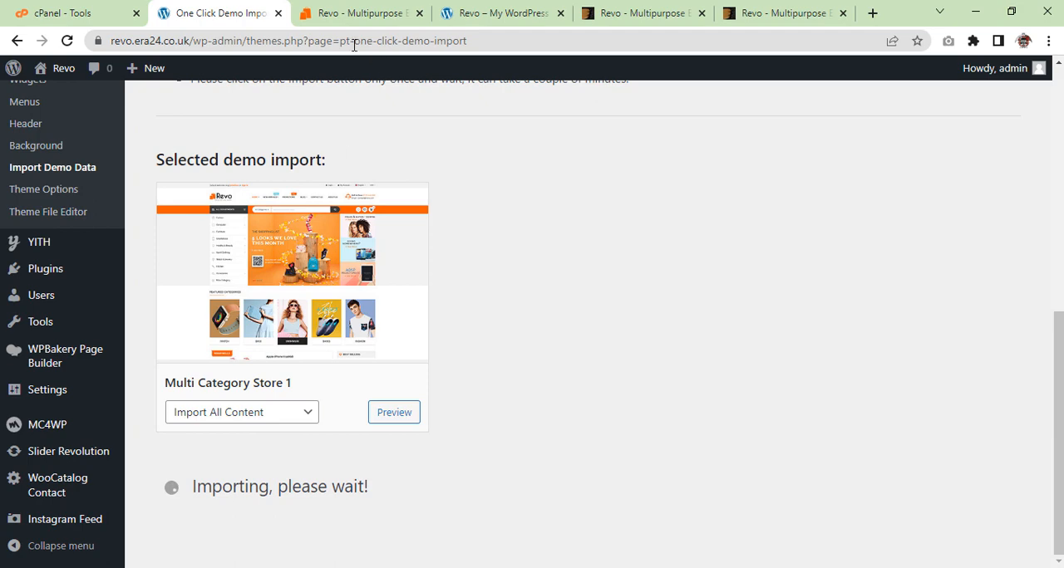
# - Browse the Revo live demo homepage from today's deals down to the footer
pyautogui.click(361, 14)
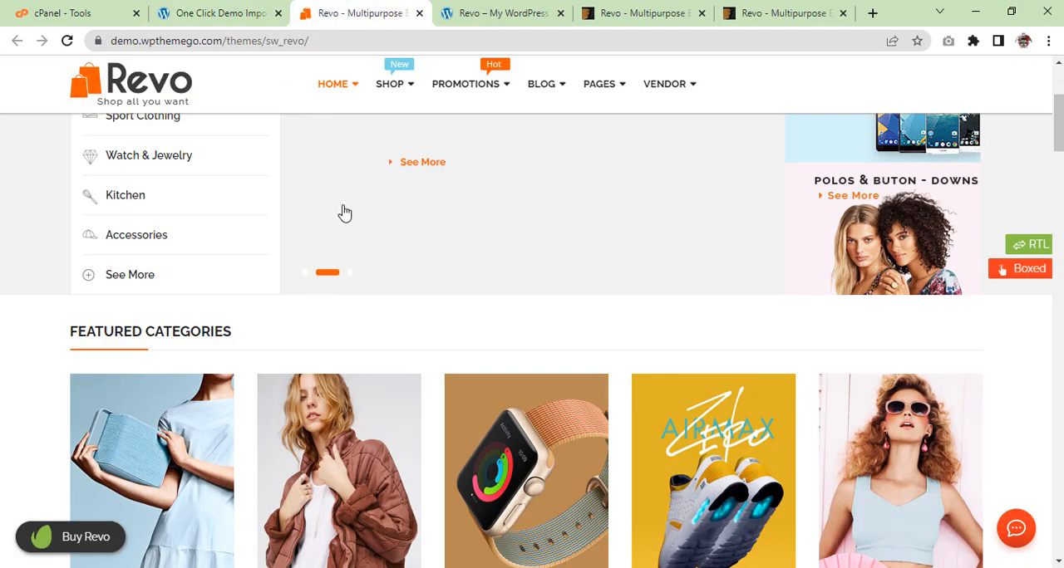
pyautogui.scroll(3)
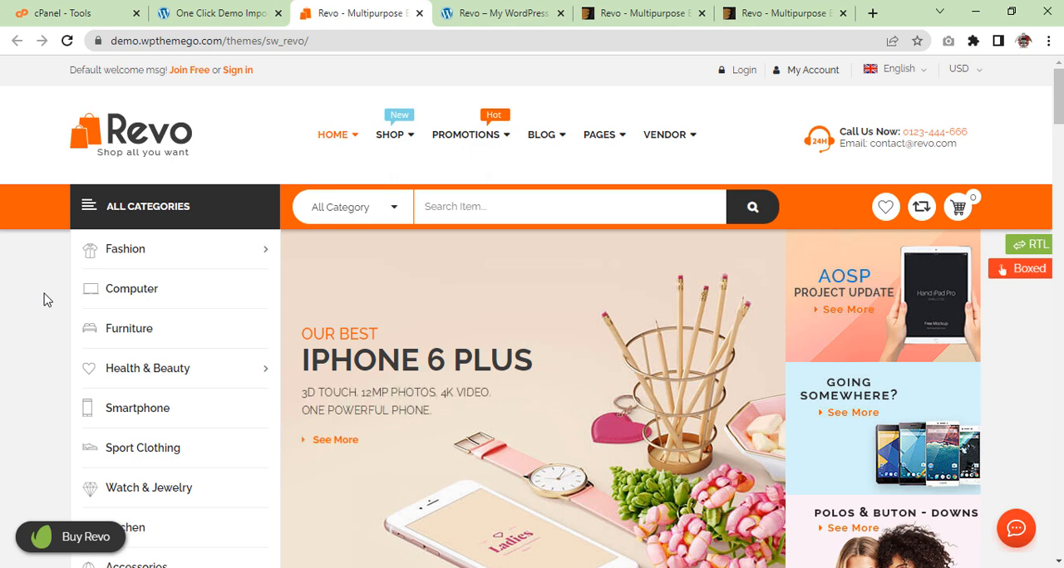
pyautogui.scroll(-3)
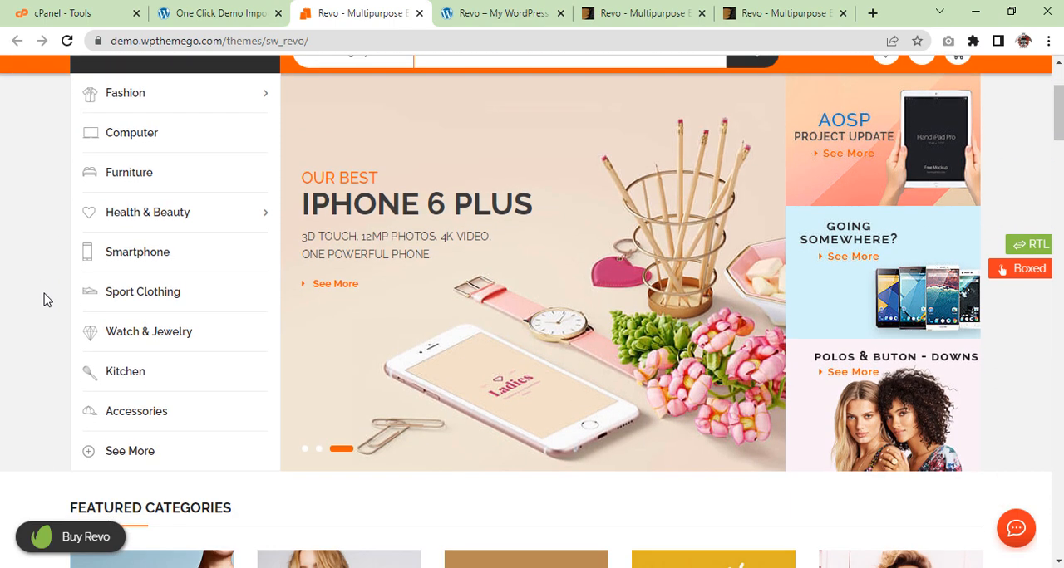
pyautogui.scroll(-3)
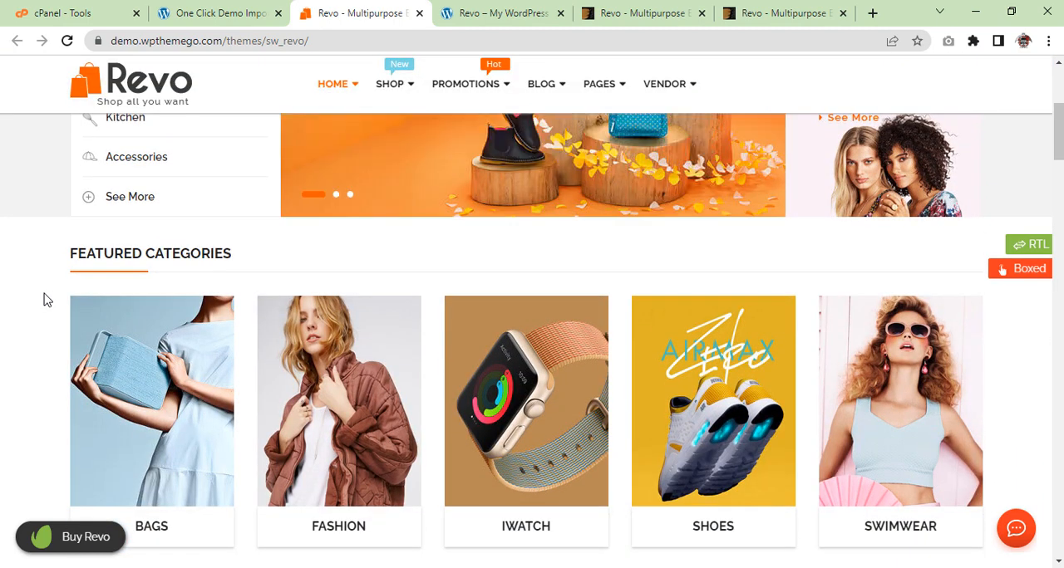
pyautogui.scroll(-3)
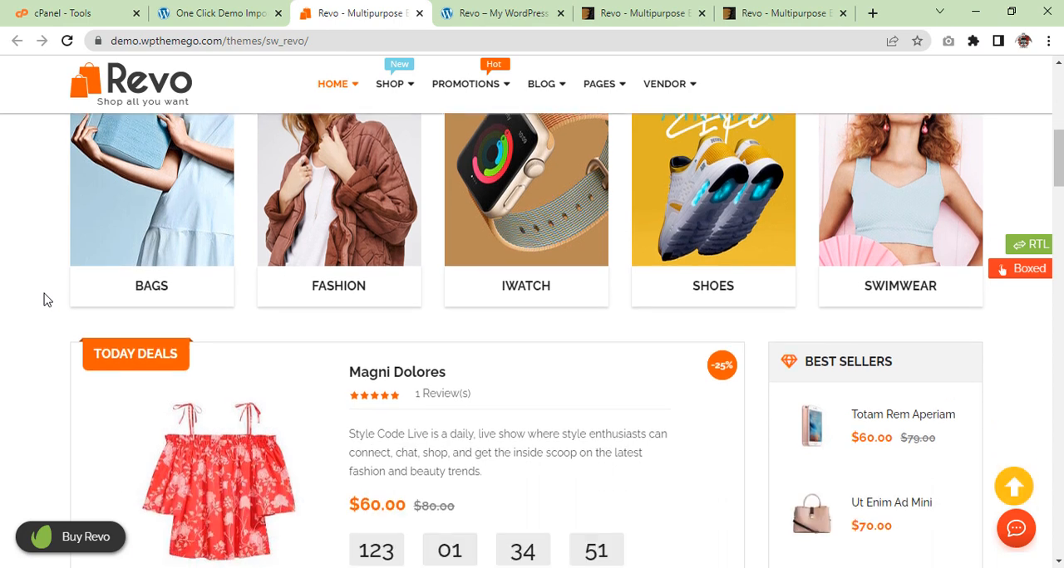
pyautogui.scroll(-3)
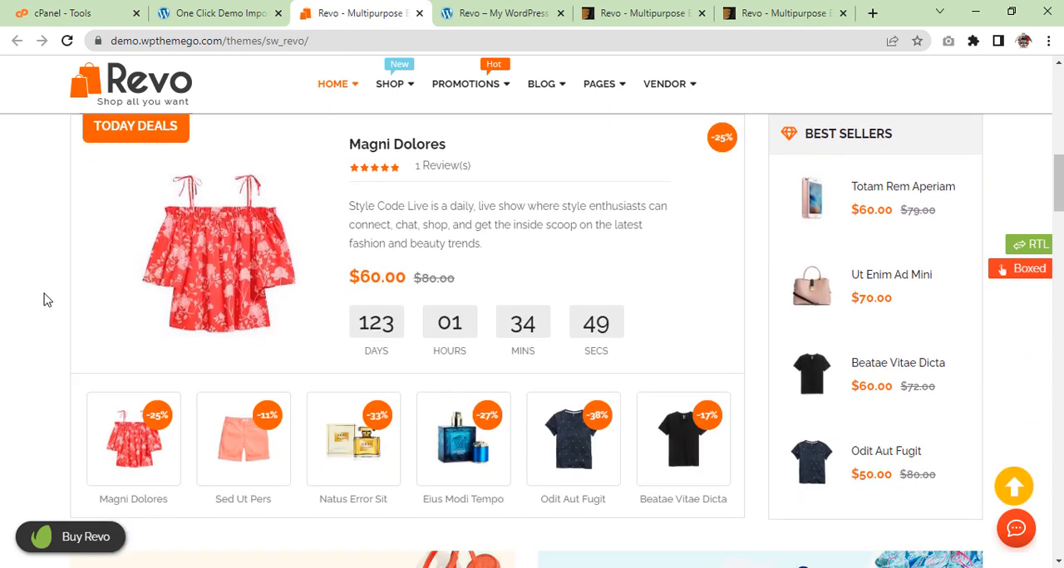
pyautogui.scroll(-3)
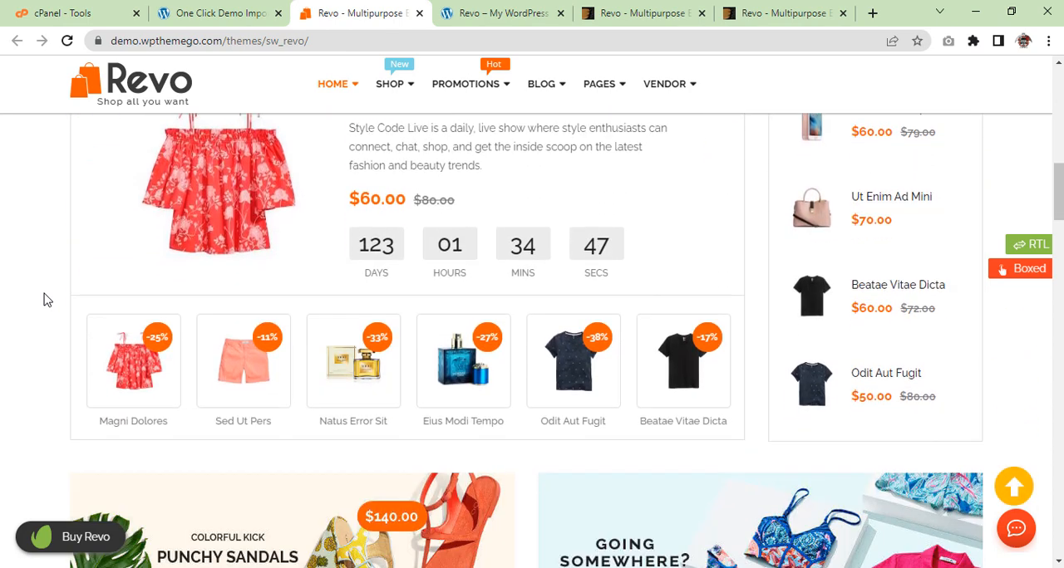
pyautogui.scroll(-3)
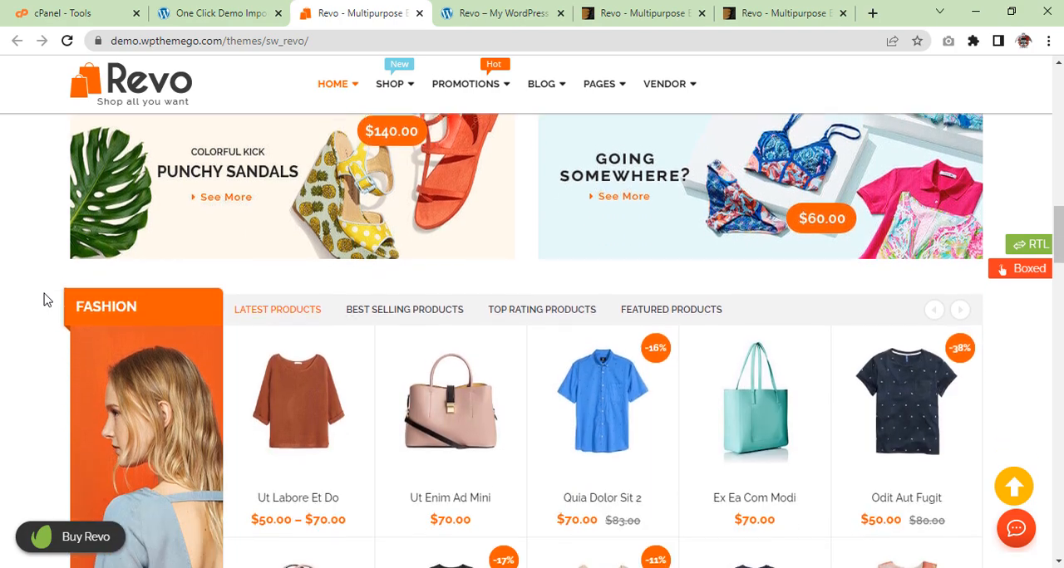
pyautogui.scroll(-3)
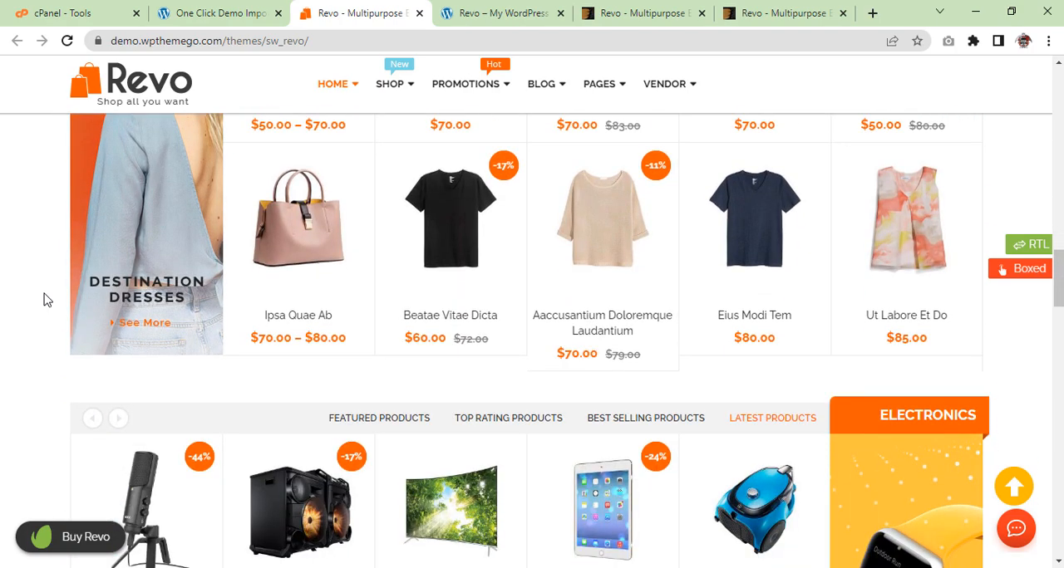
pyautogui.scroll(-3)
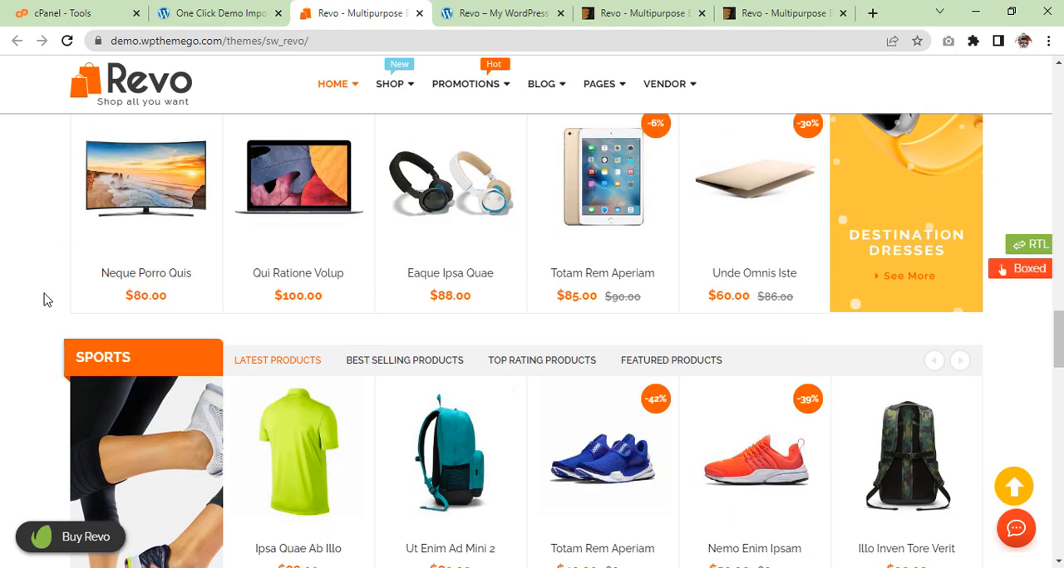
pyautogui.scroll(-3)
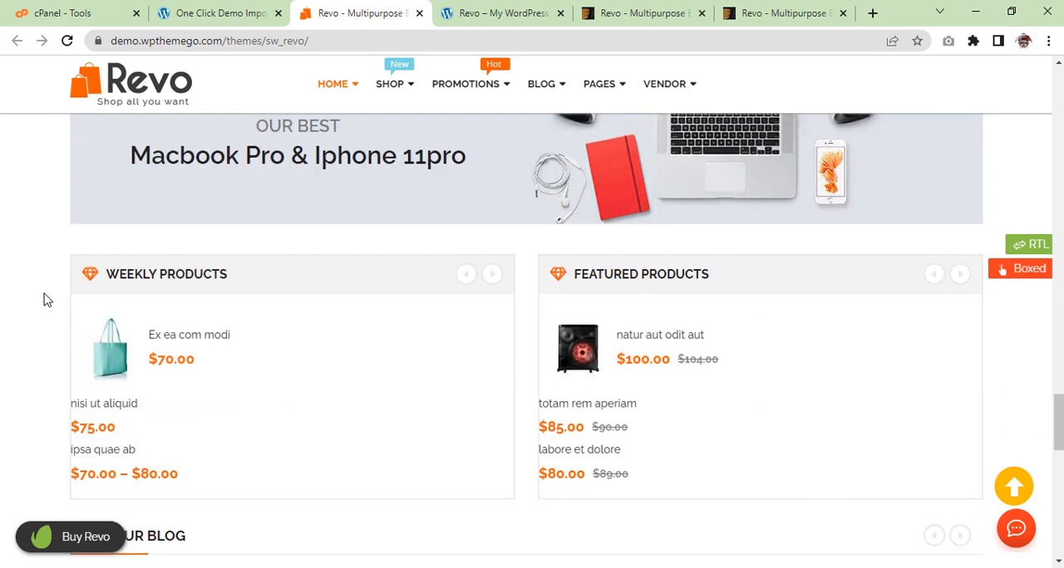
pyautogui.scroll(-3)
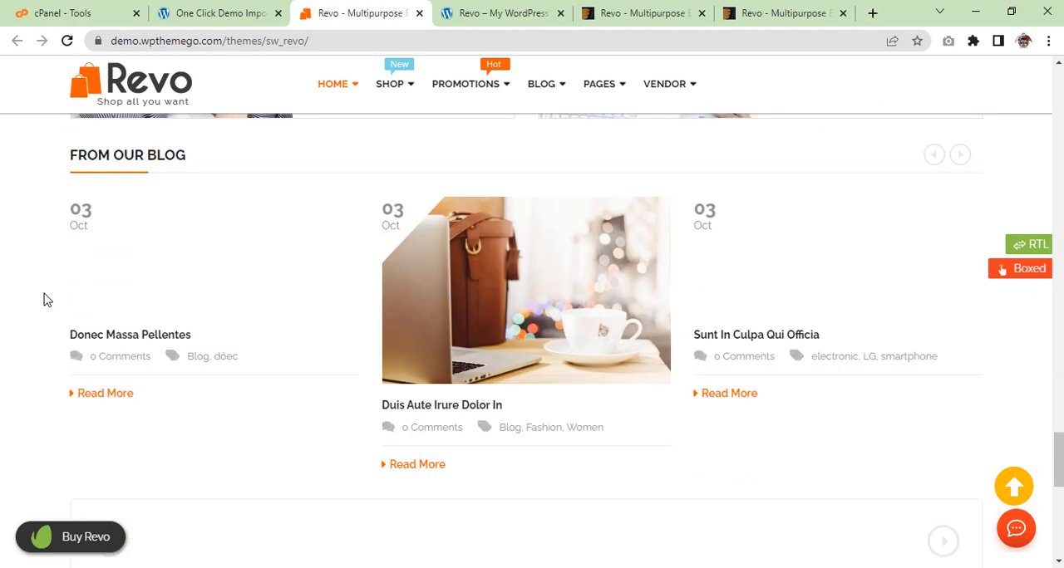
pyautogui.scroll(-3)
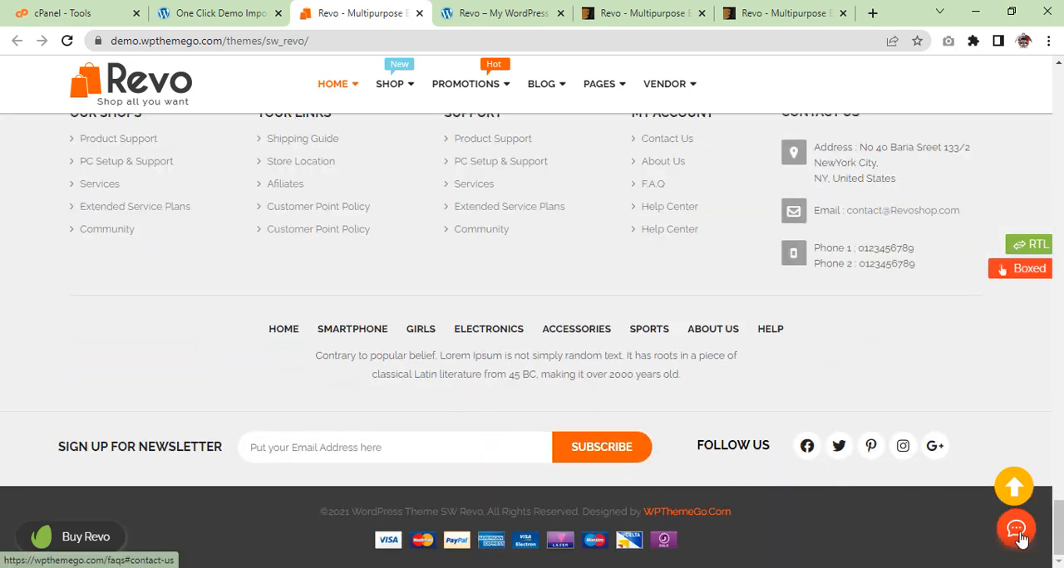
pyautogui.moveTo(1016, 531)
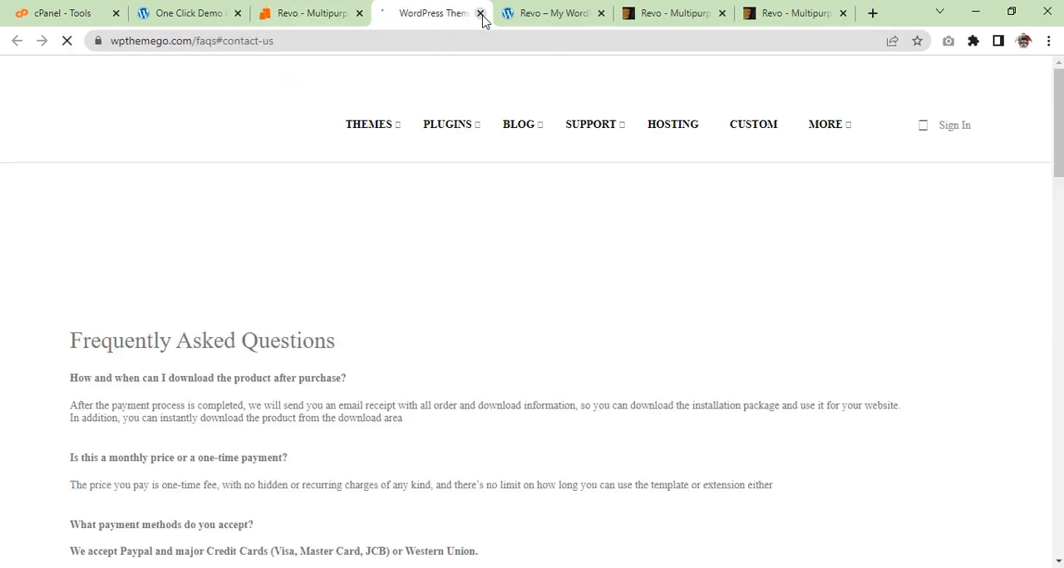
pyautogui.click(481, 13)
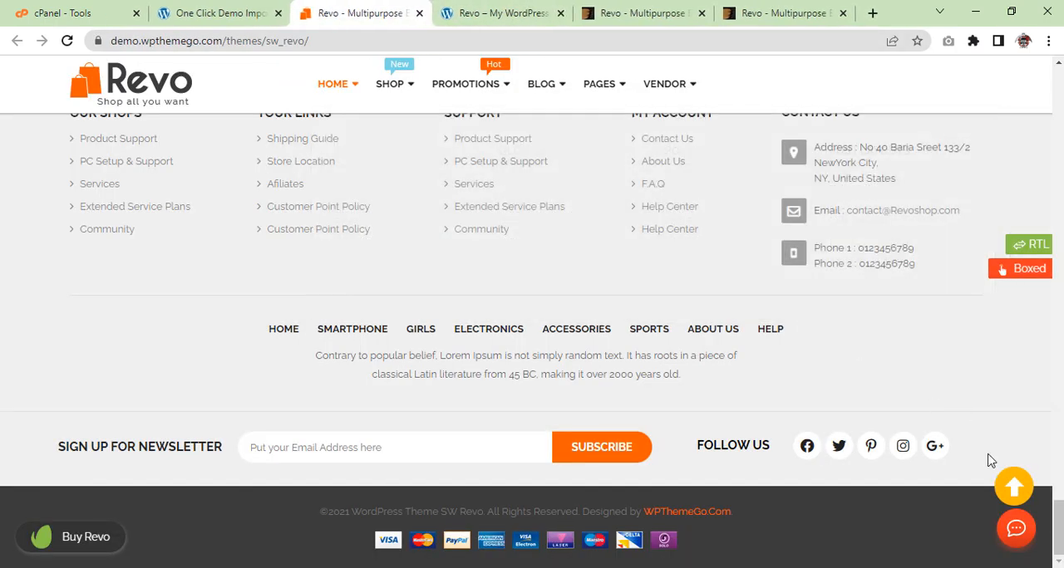
pyautogui.moveTo(1014, 488)
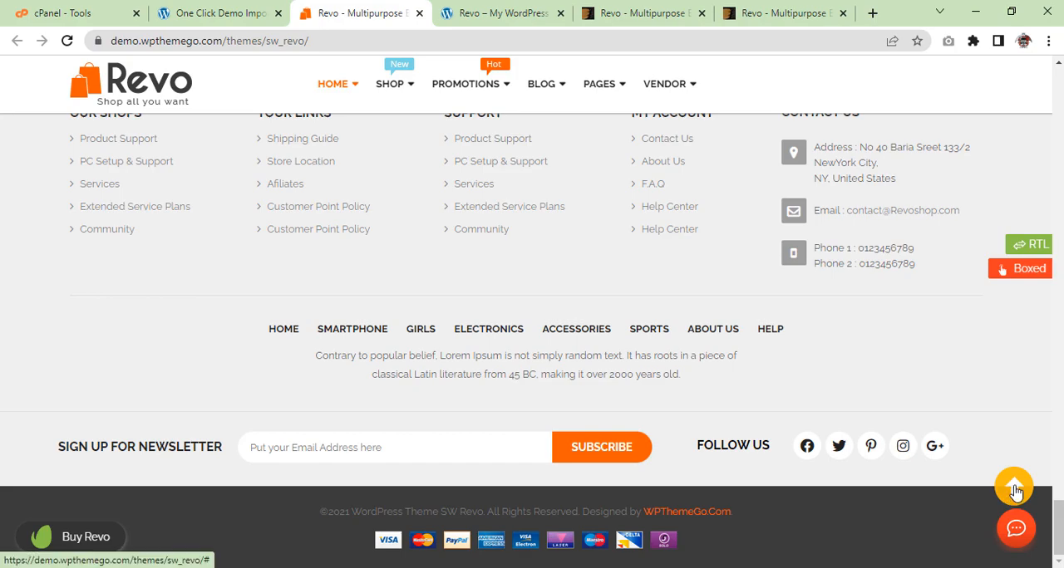
pyautogui.click(1015, 490)
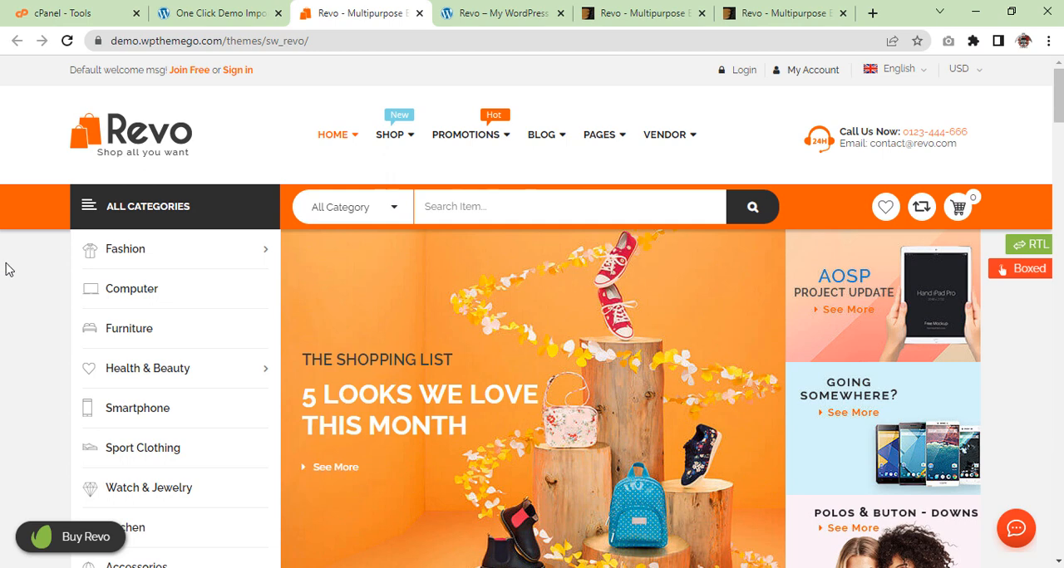
pyautogui.moveTo(26, 268)
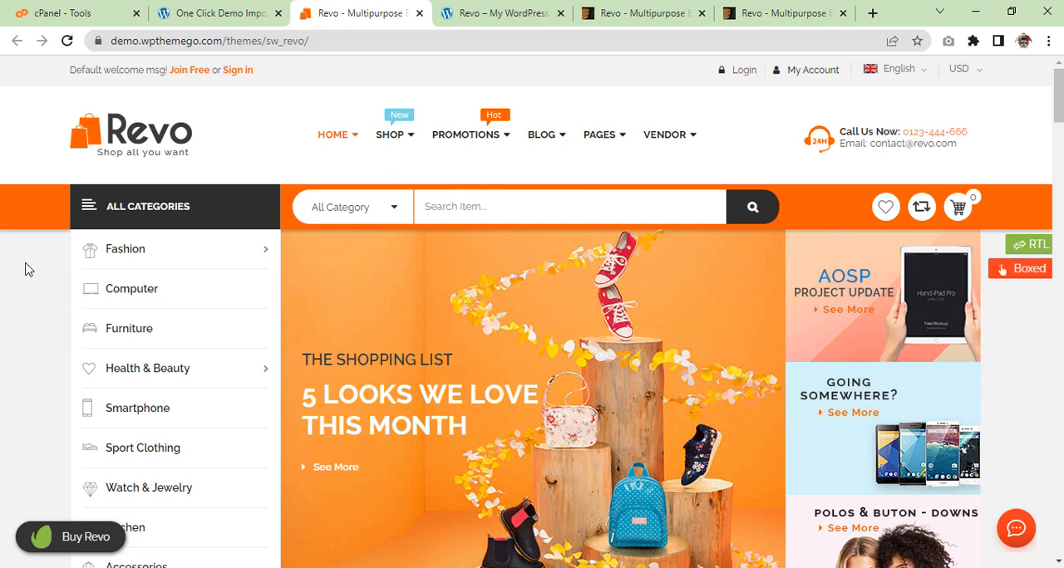
pyautogui.moveTo(123, 159)
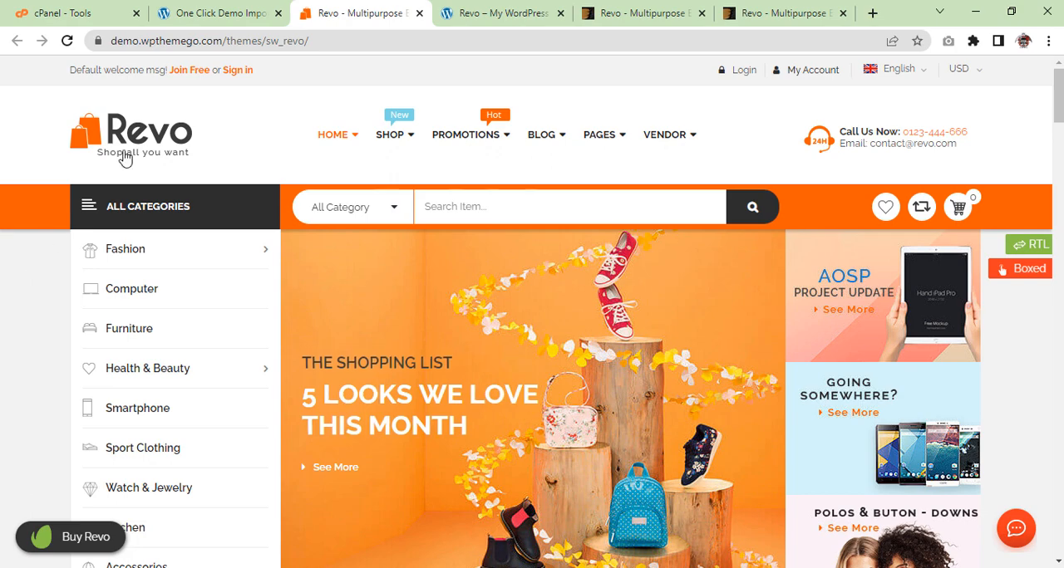
# - Check the Multi Category Store 1 import, still showing Importing, please wait!
pyautogui.click(212, 13)
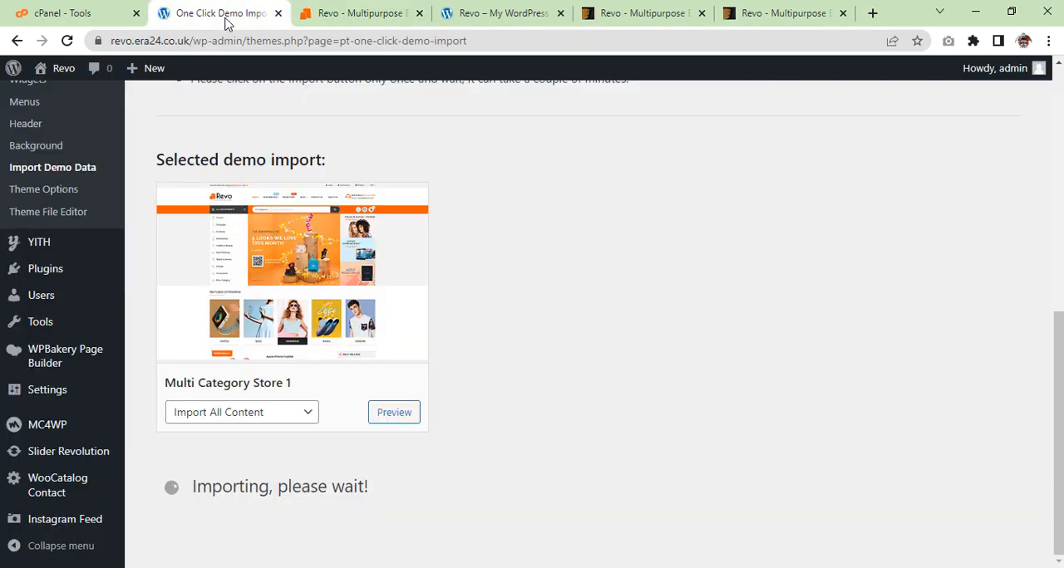
pyautogui.moveTo(565, 248)
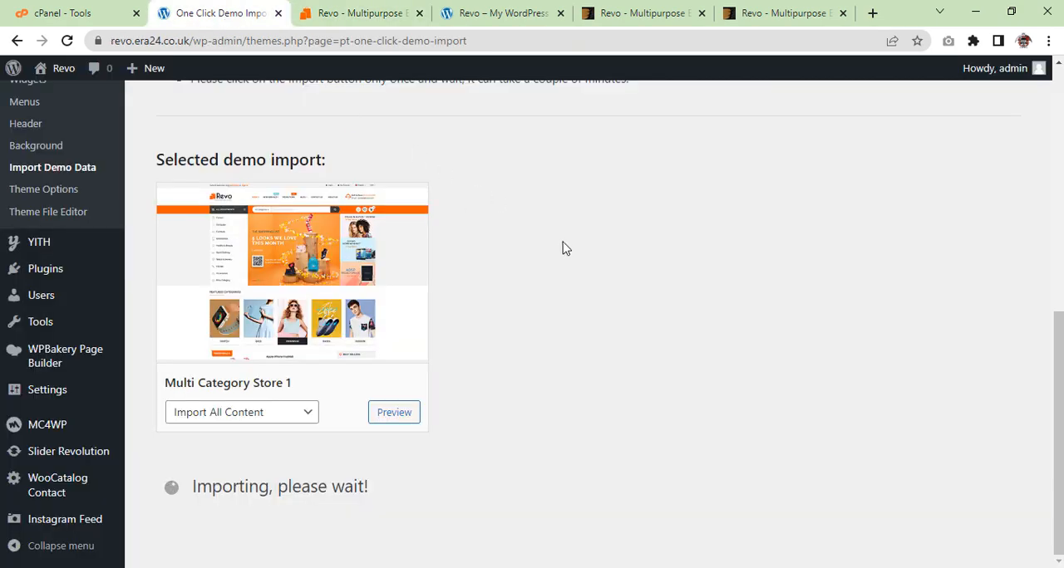
pyautogui.moveTo(511, 359)
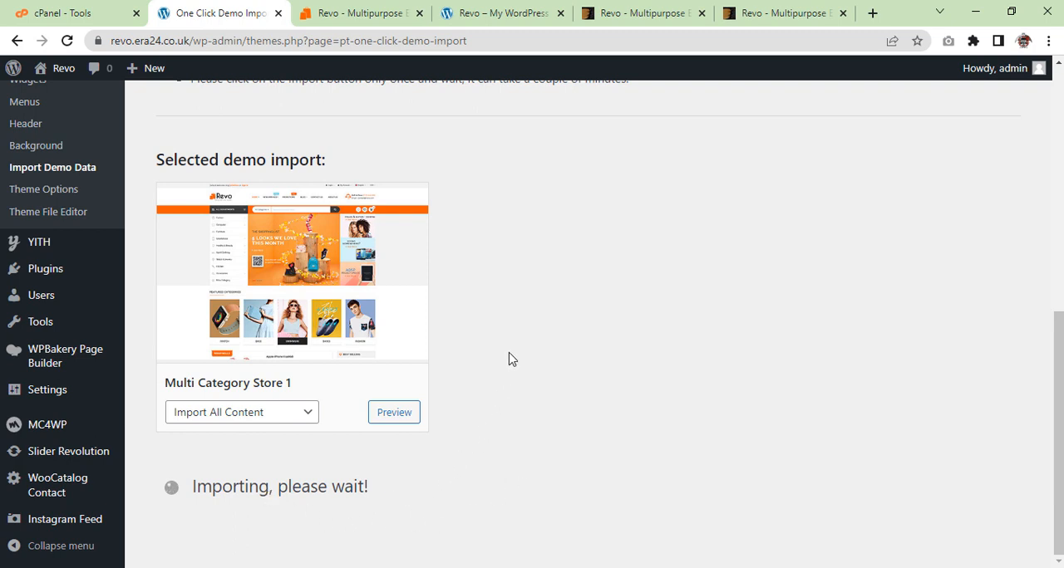
pyautogui.moveTo(521, 310)
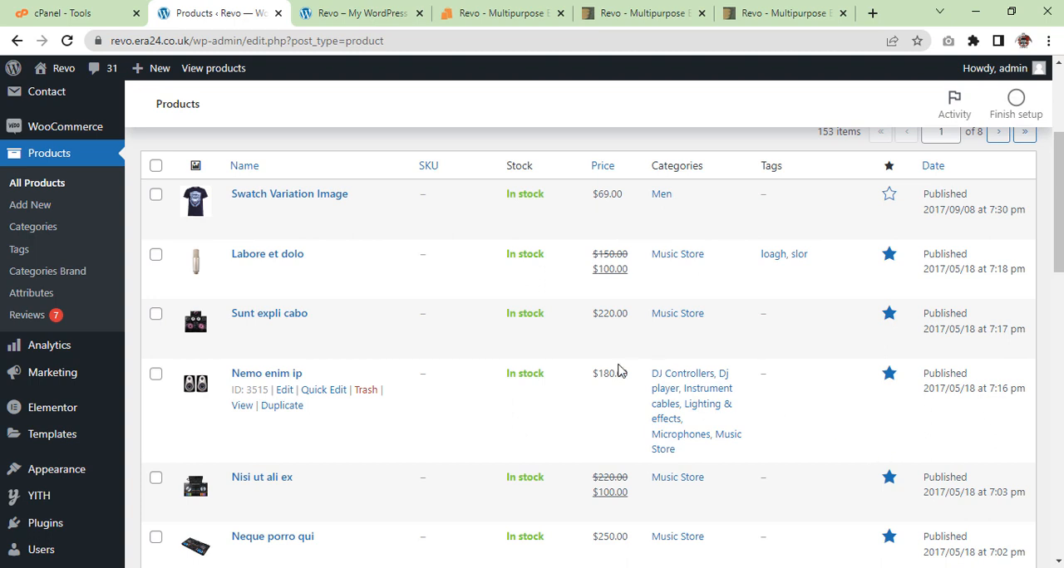
pyautogui.moveTo(396, 135)
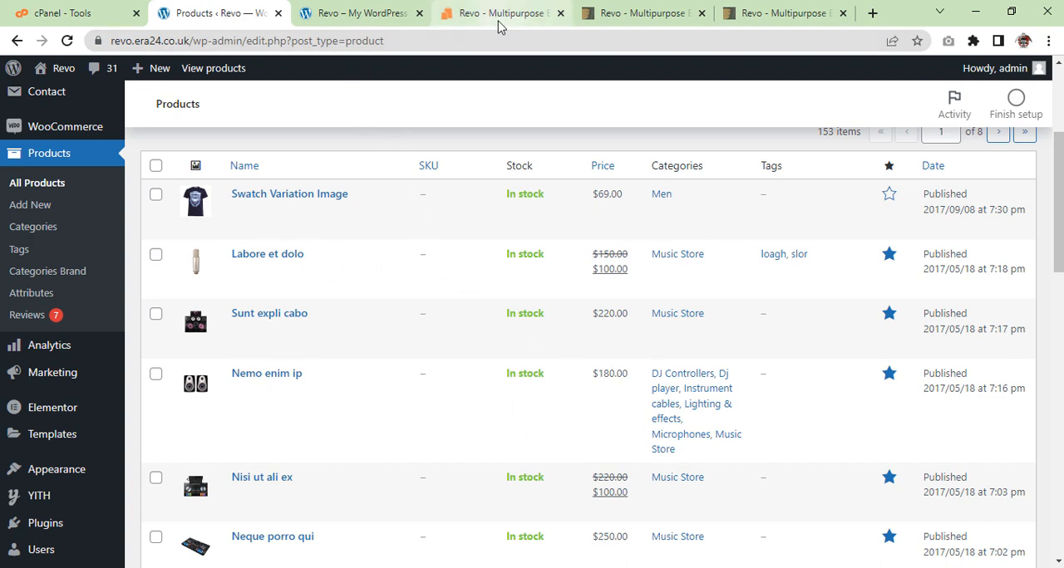
# - Skim the Revo demo homepage, then load the revo.era24.co.uk storefront for comparison
pyautogui.click(511, 14)
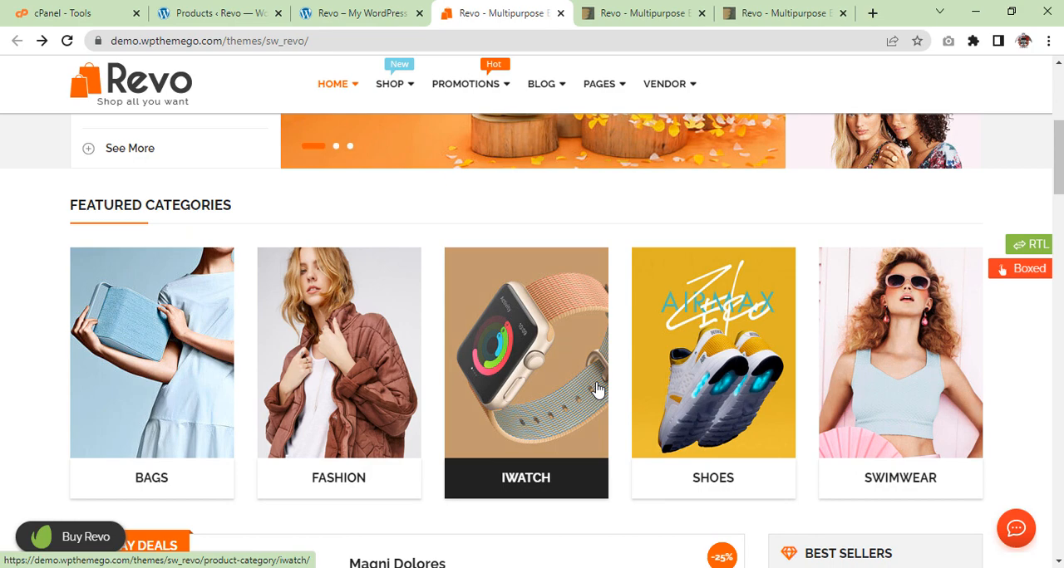
pyautogui.scroll(-3)
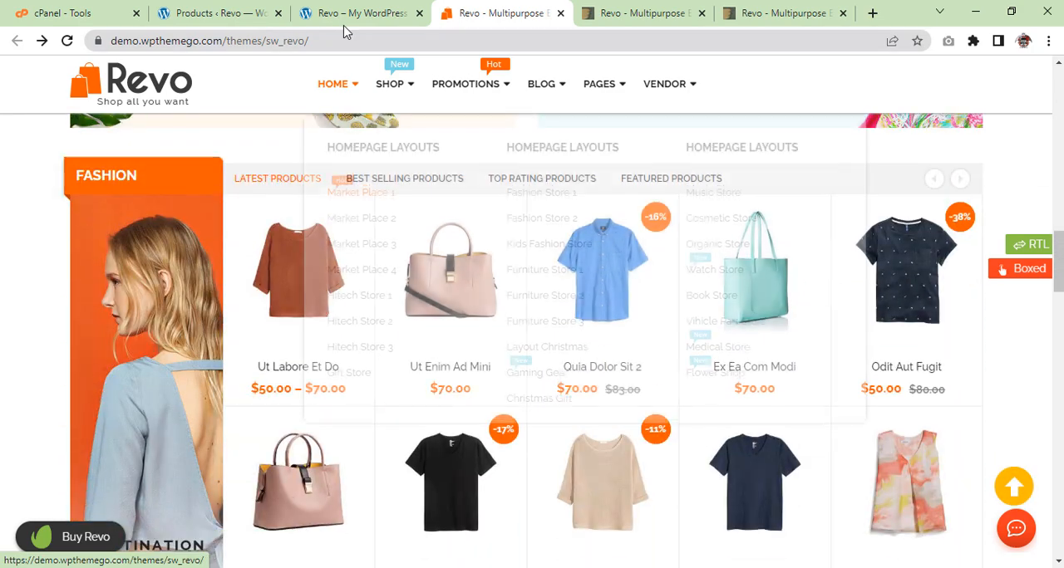
pyautogui.click(356, 14)
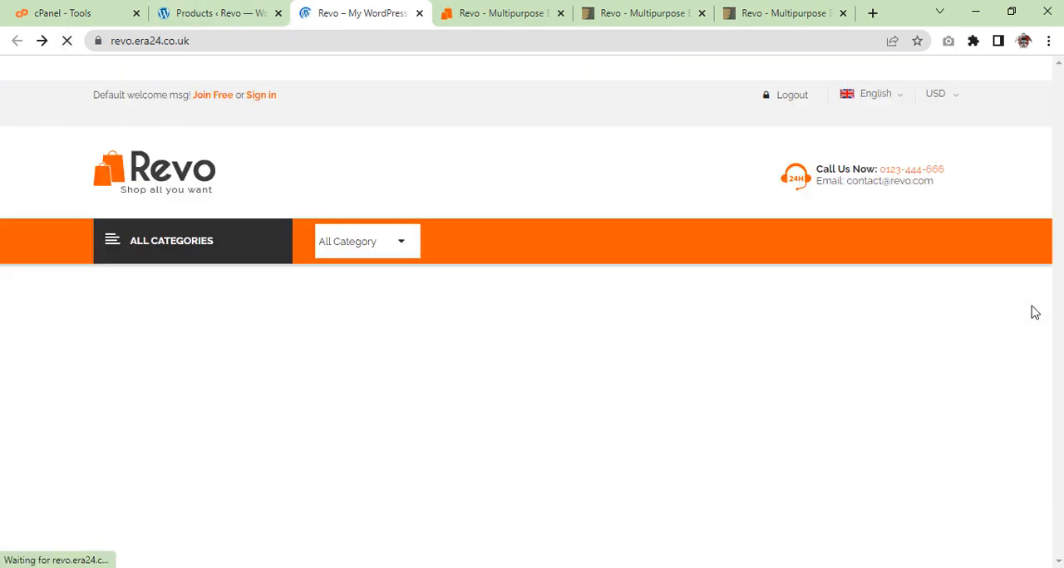
# - Scroll revo.era24.co.uk past featured categories, Fashion, Electronics and Sports sections to the footer
pyautogui.scroll(-3)
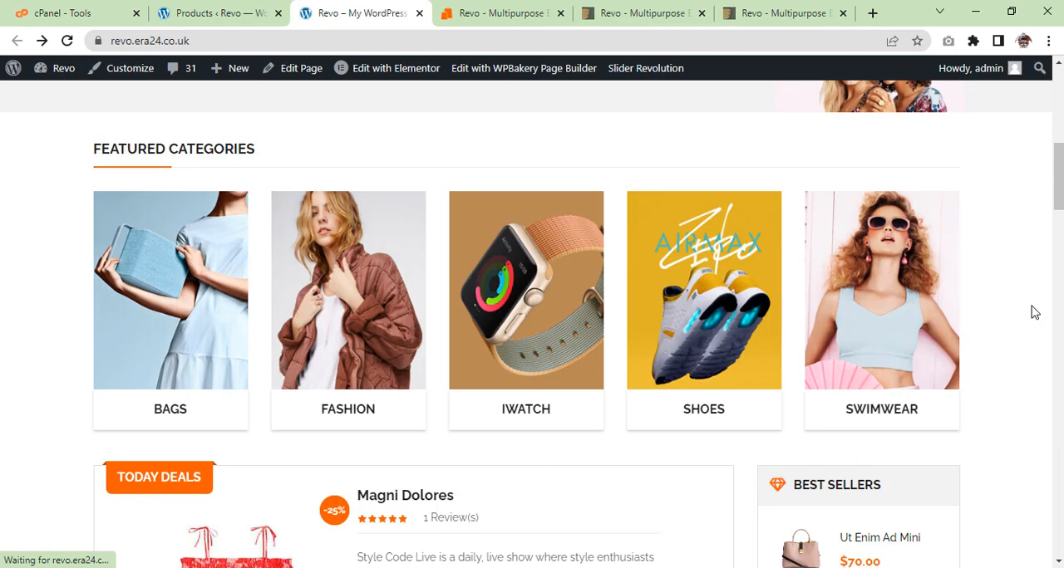
pyautogui.scroll(-3)
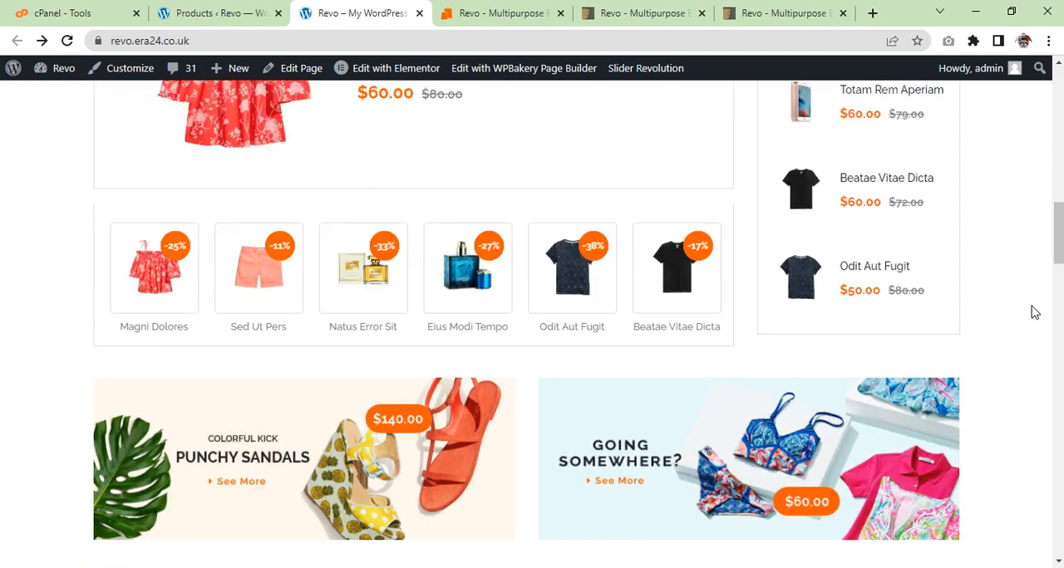
pyautogui.scroll(-3)
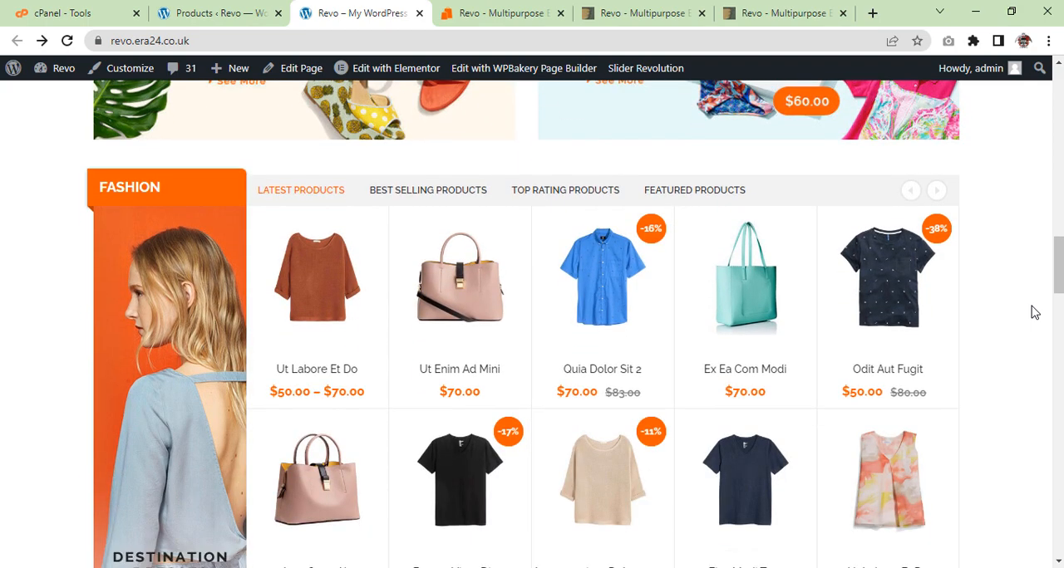
pyautogui.scroll(-3)
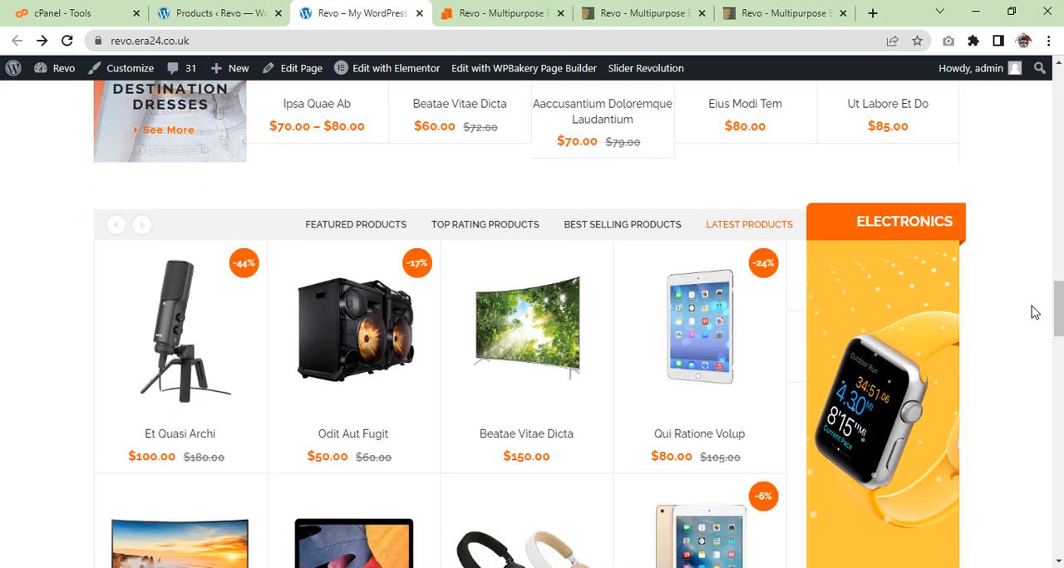
pyautogui.scroll(-3)
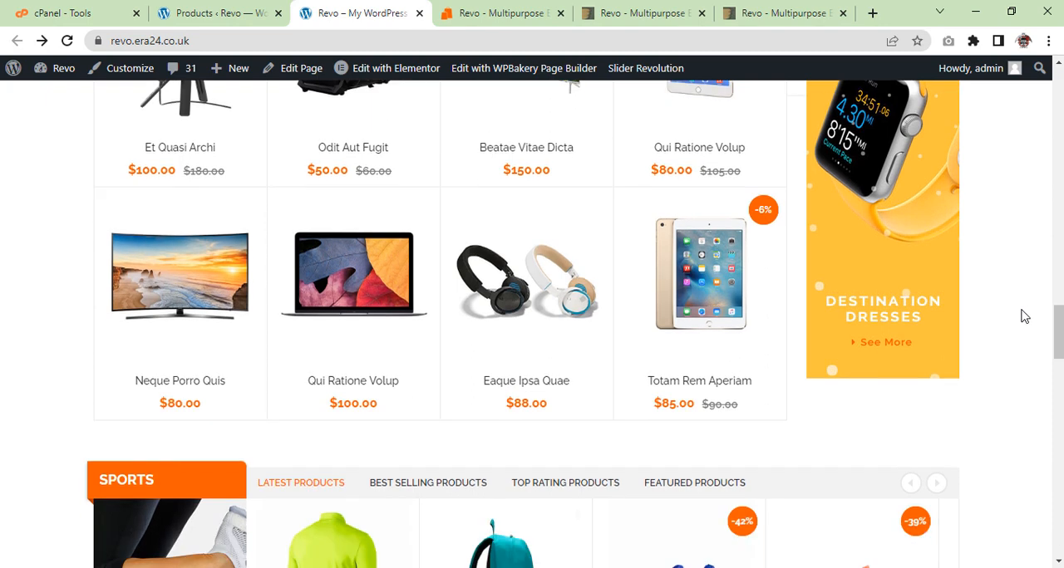
pyautogui.scroll(-3)
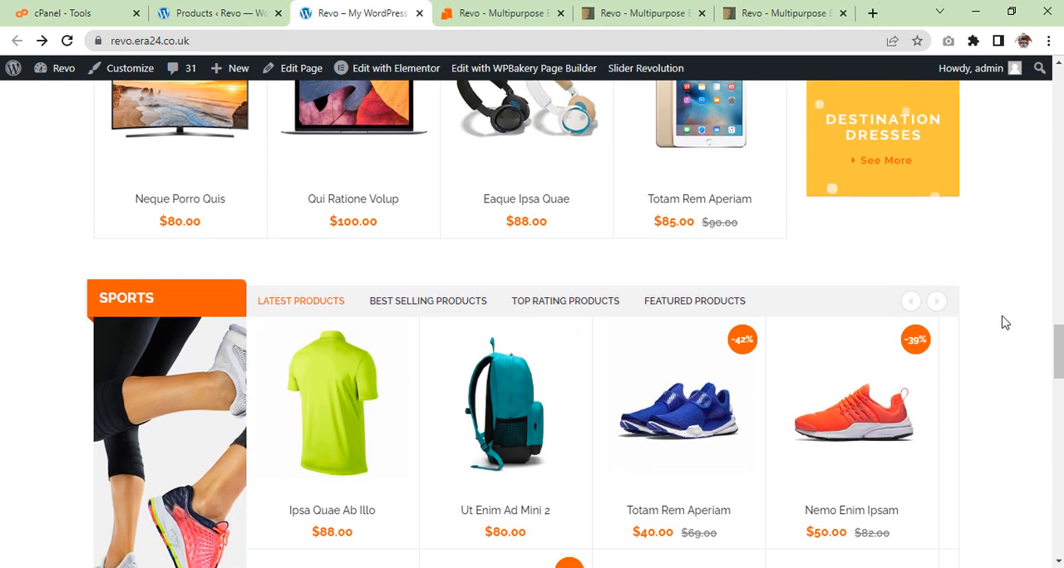
pyautogui.scroll(-3)
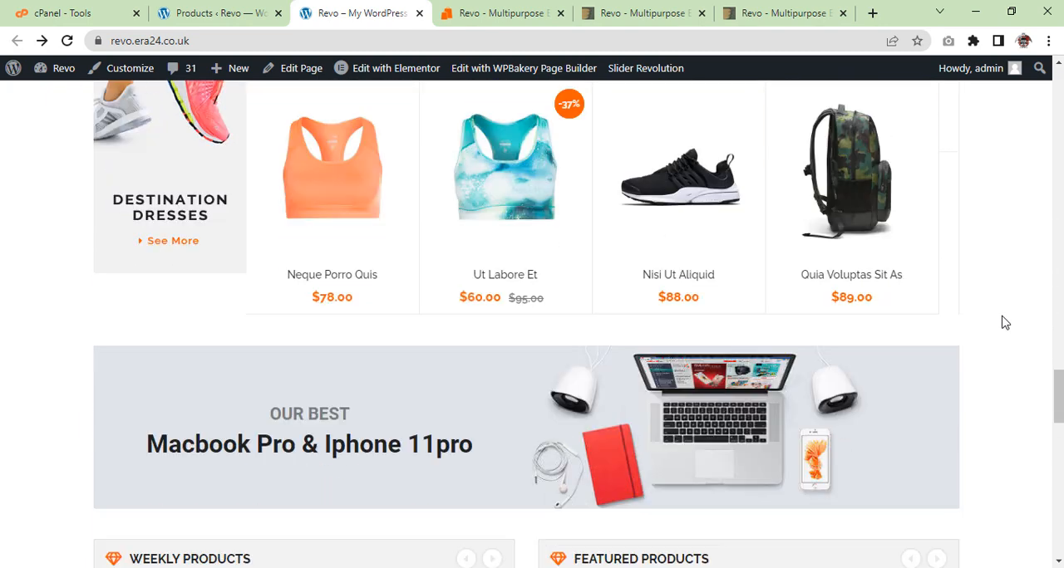
pyautogui.scroll(-3)
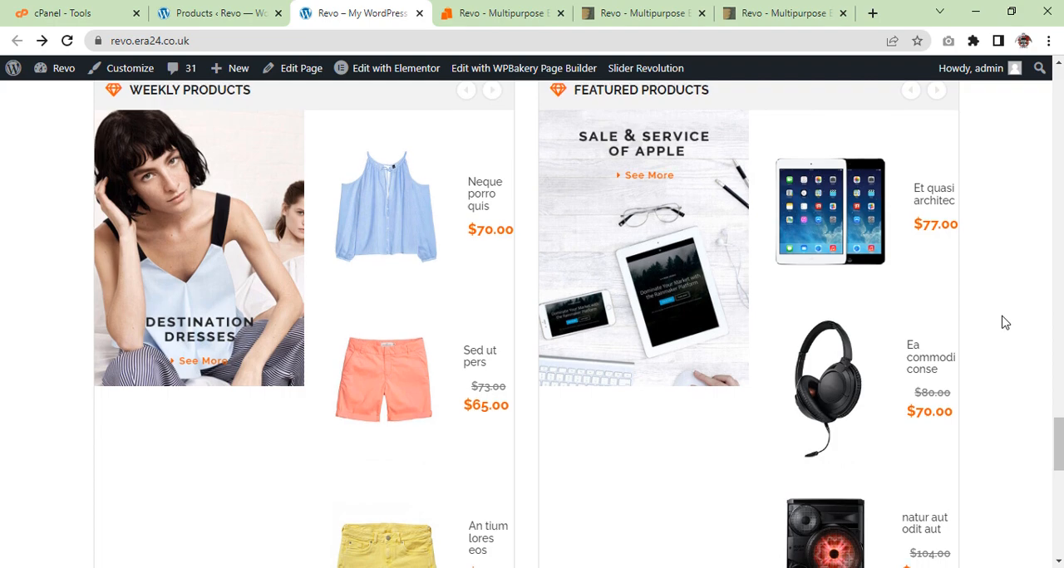
pyautogui.scroll(-3)
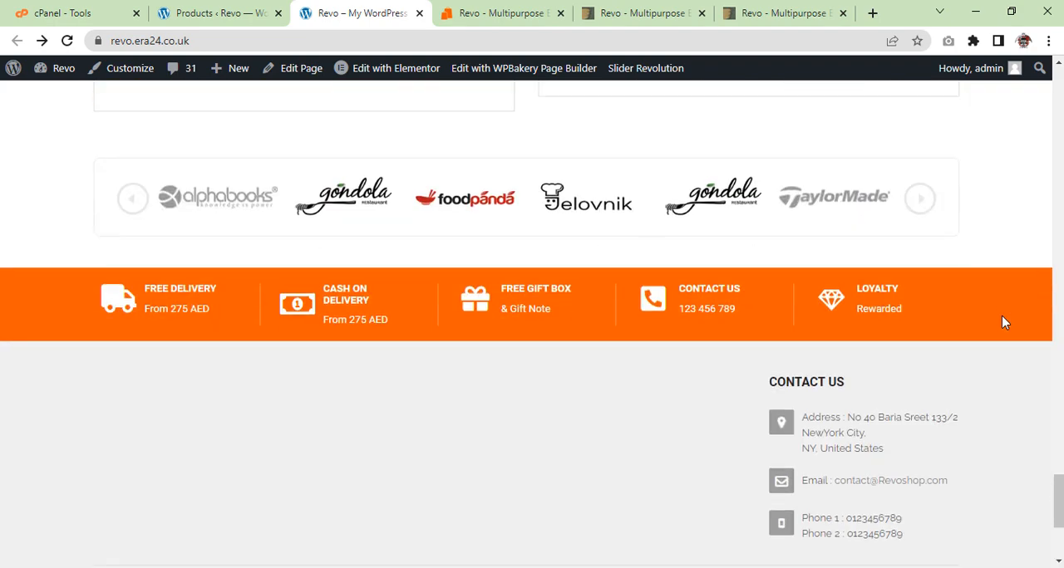
pyautogui.scroll(-3)
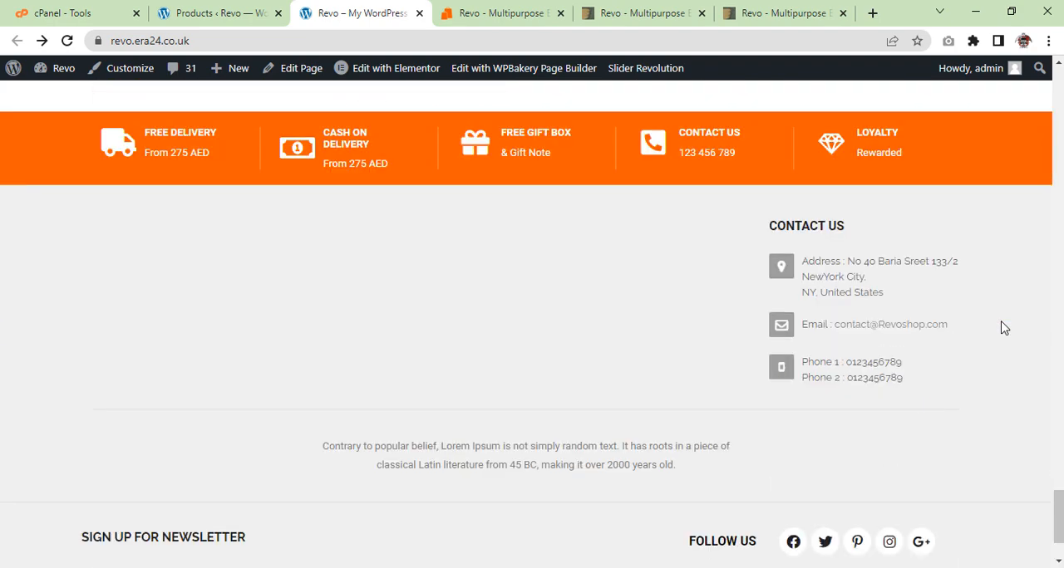
pyautogui.scroll(-3)
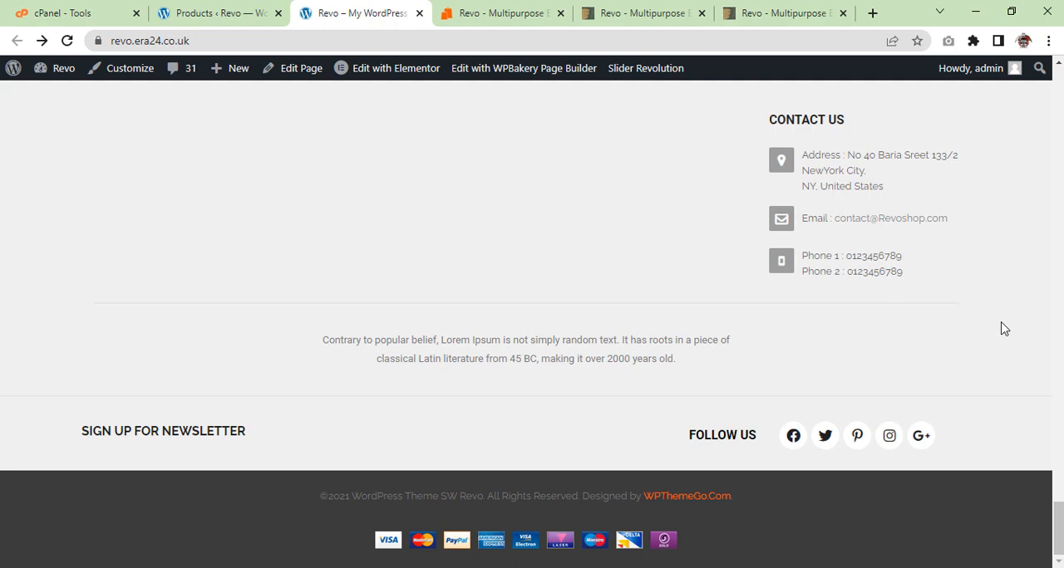
pyautogui.scroll(3)
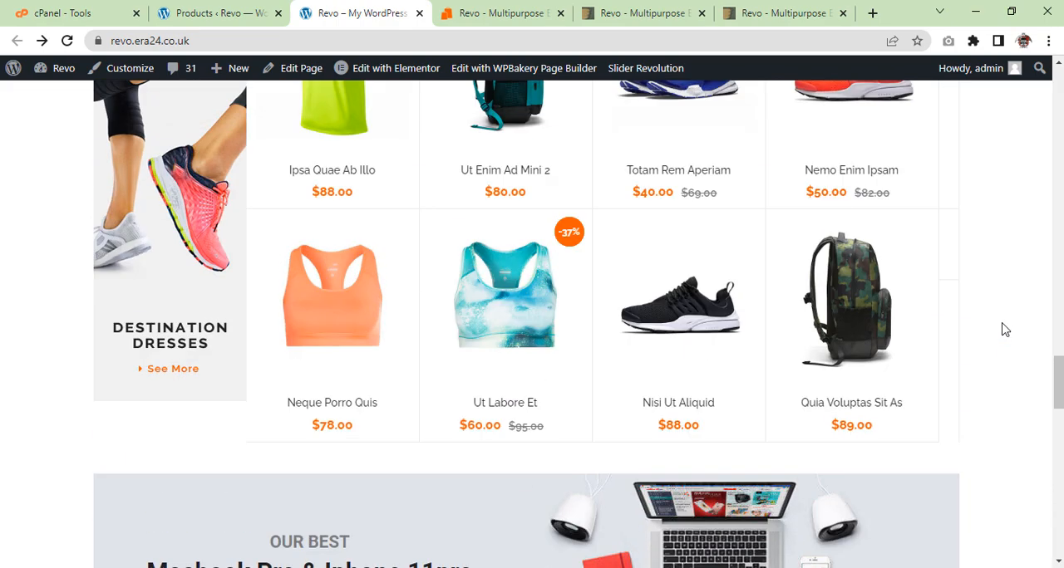
pyautogui.scroll(-3)
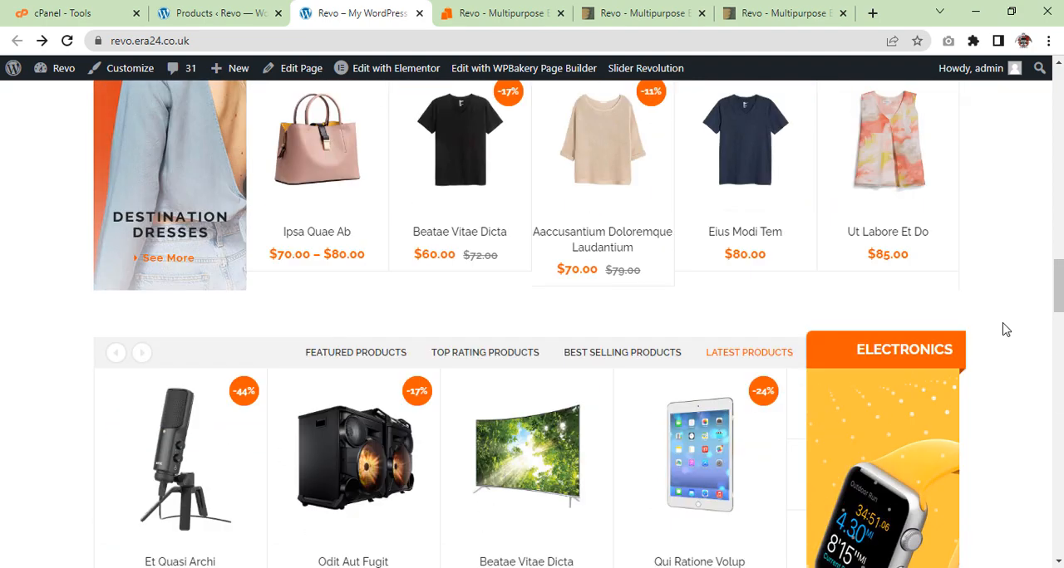
pyautogui.scroll(3)
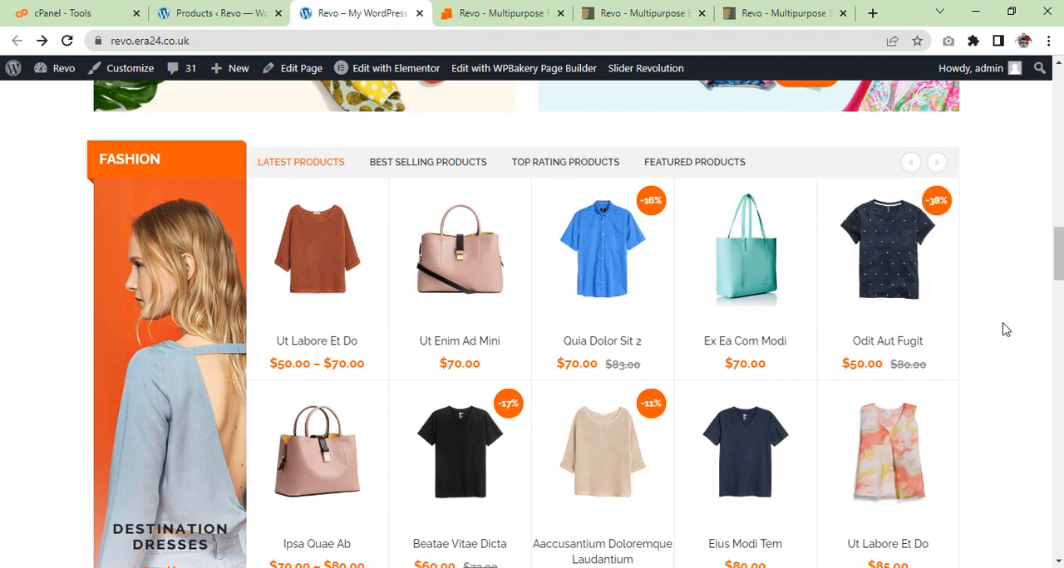